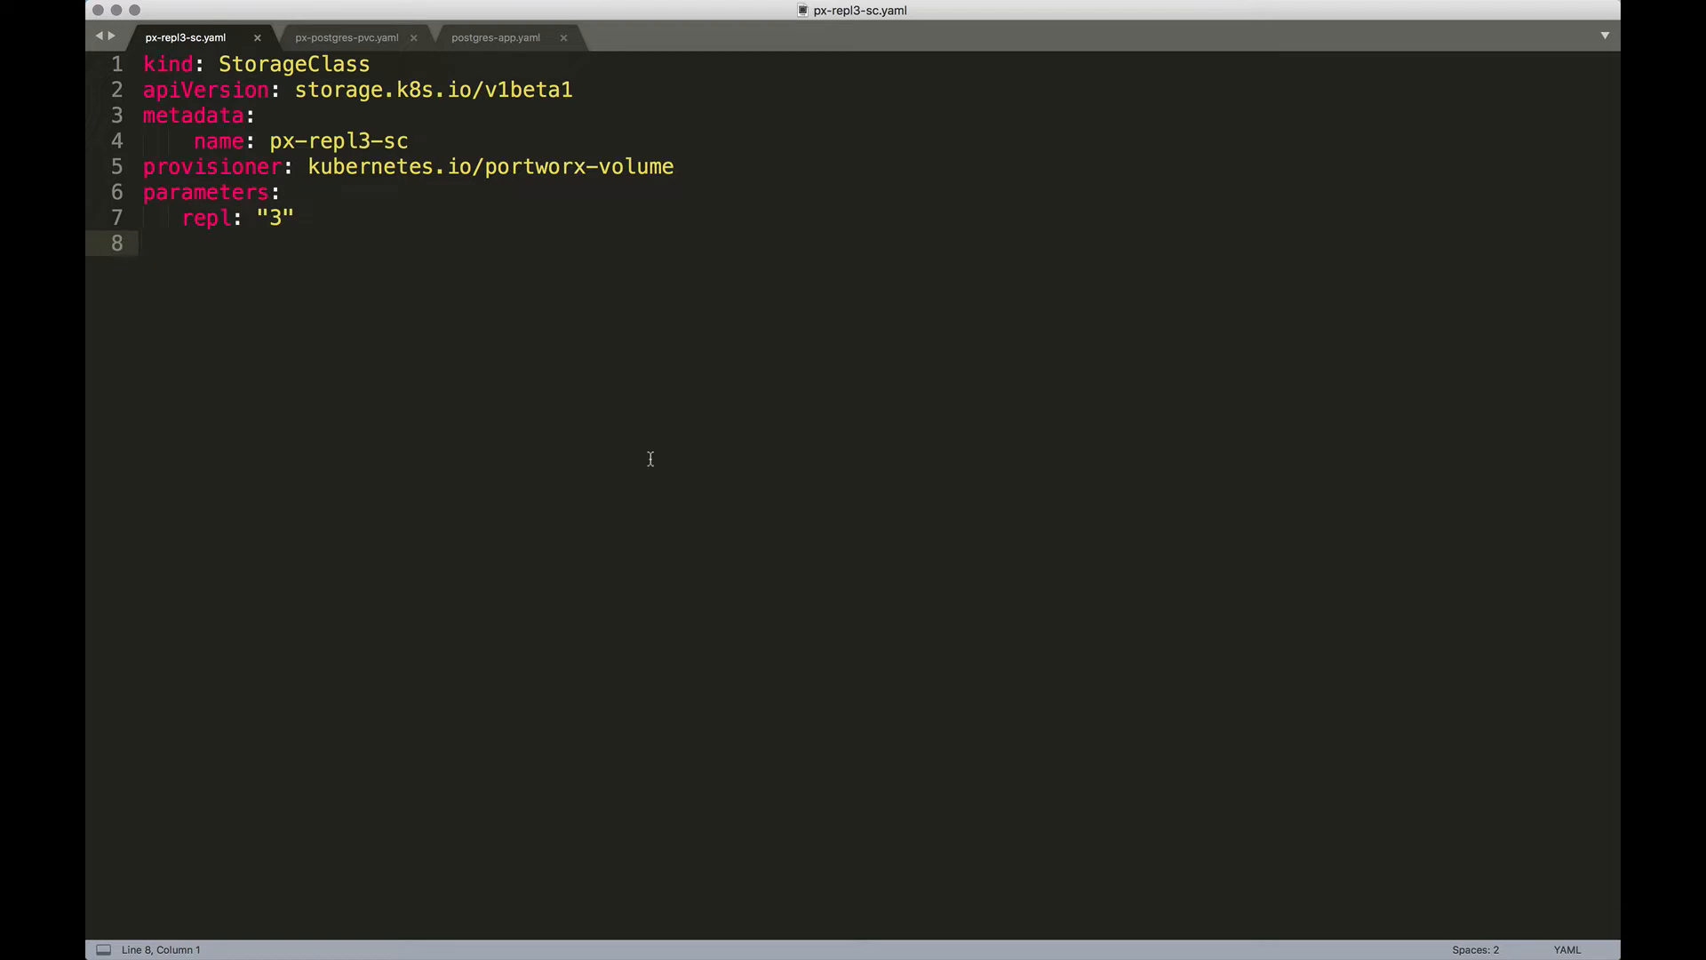
mouse_move(494, 312)
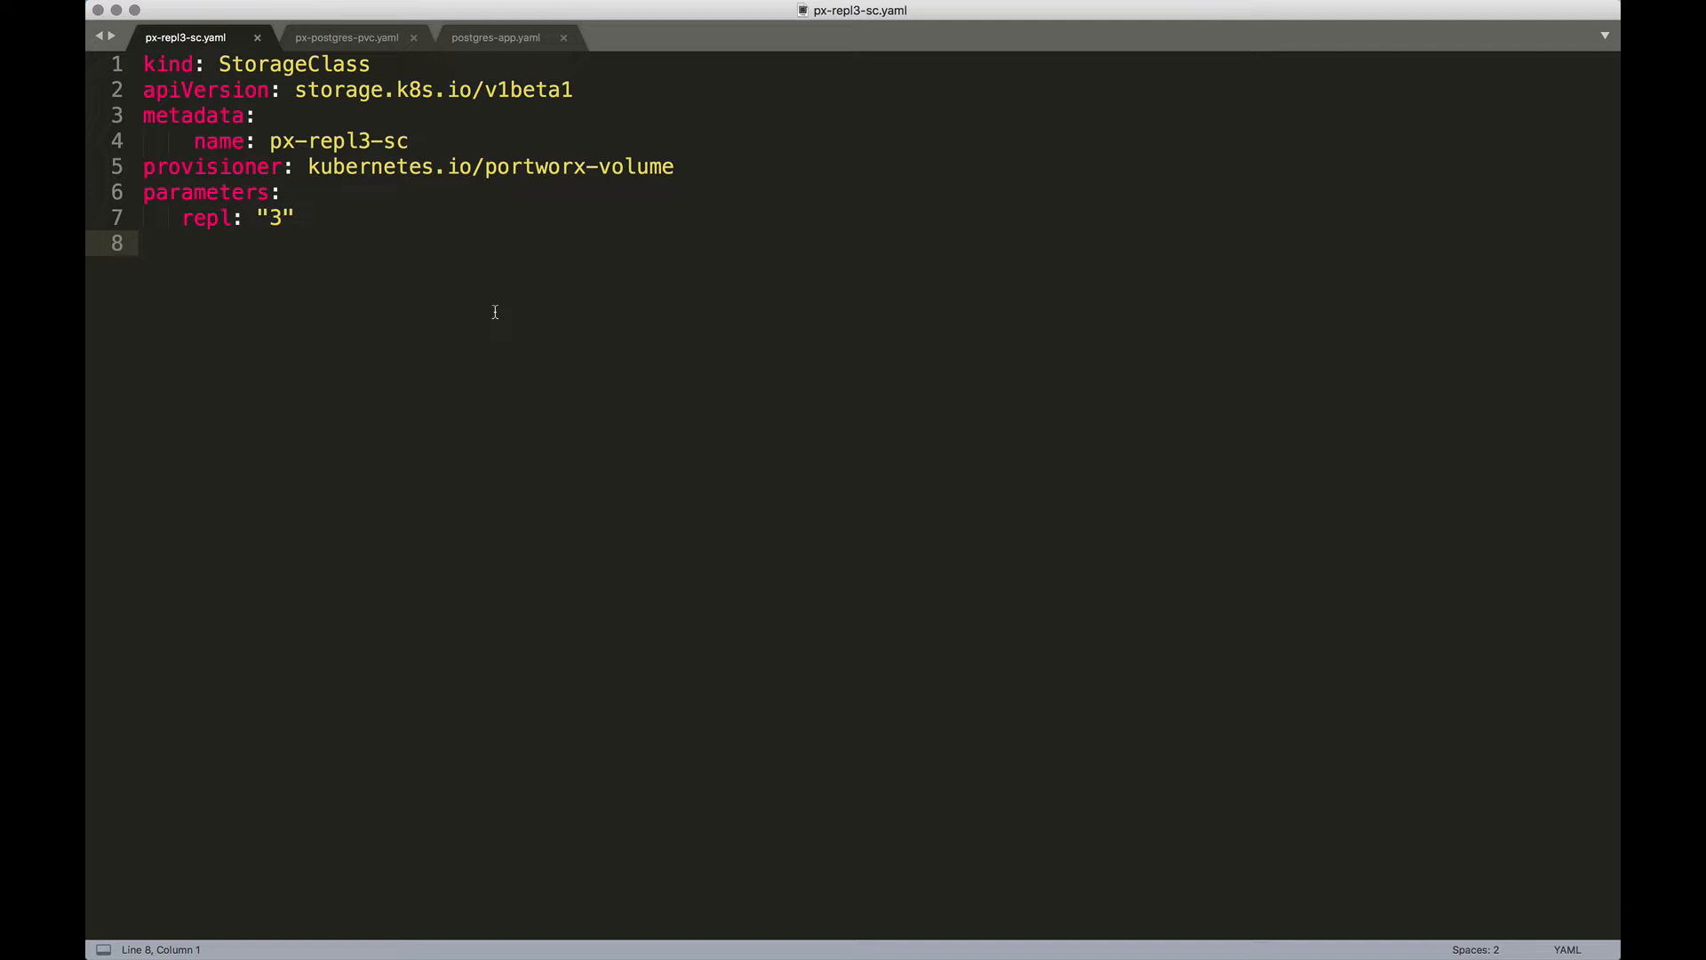
mouse_move(377, 255)
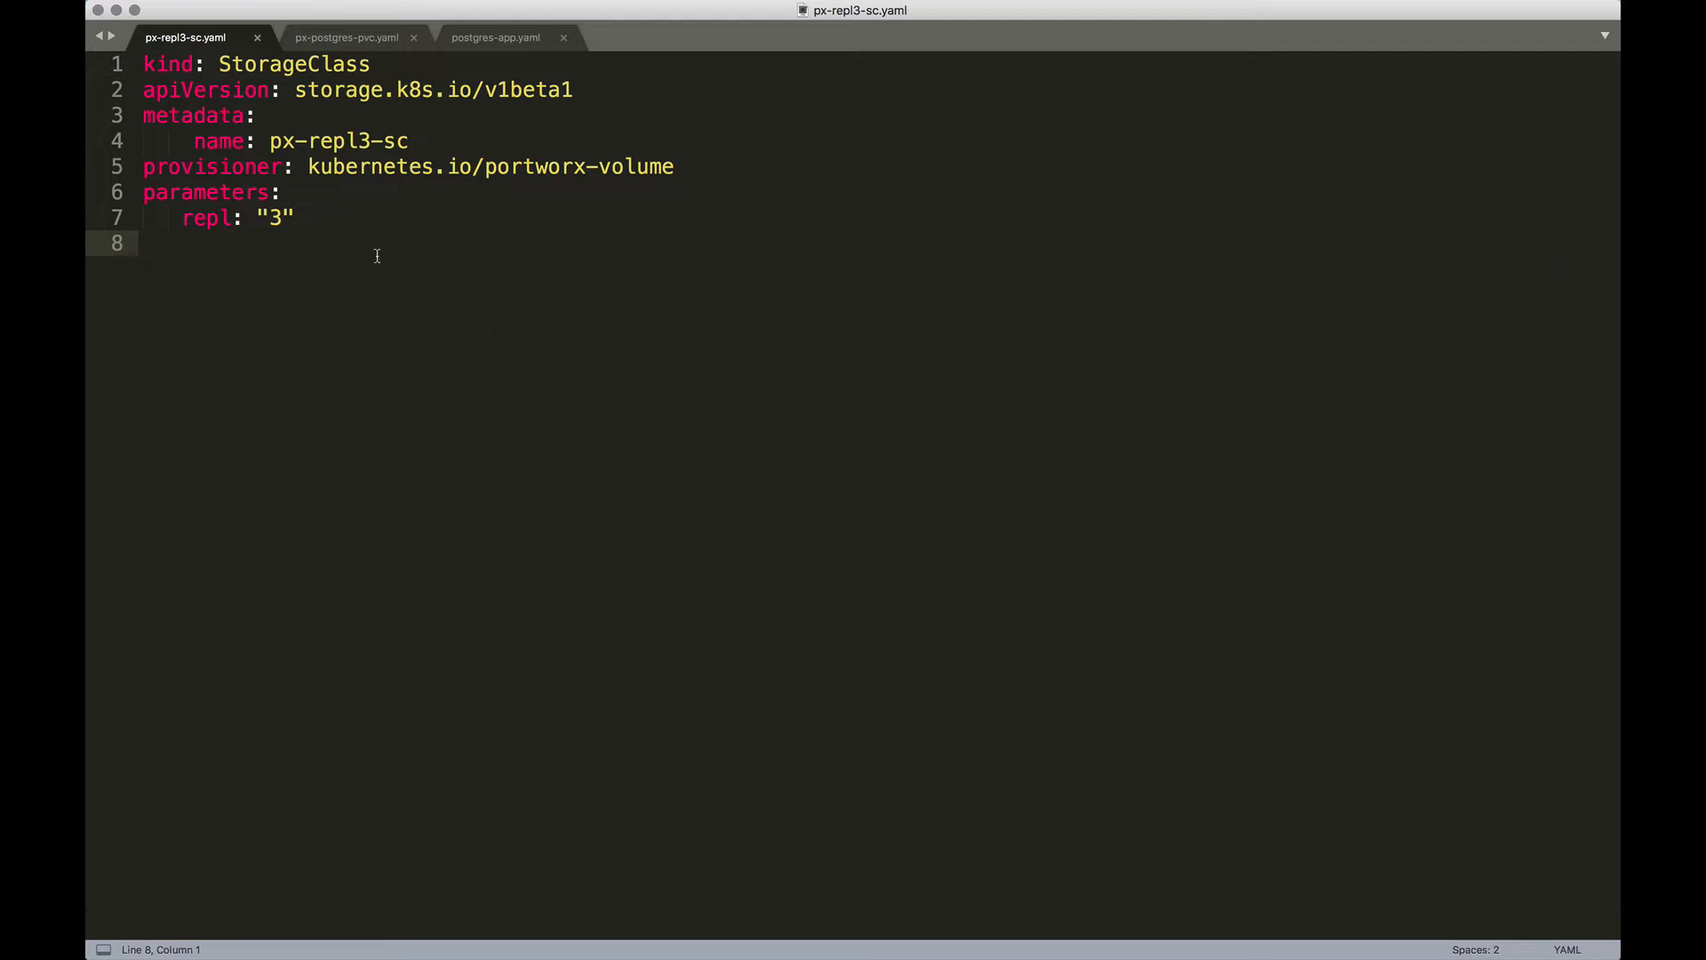
mouse_move(194, 284)
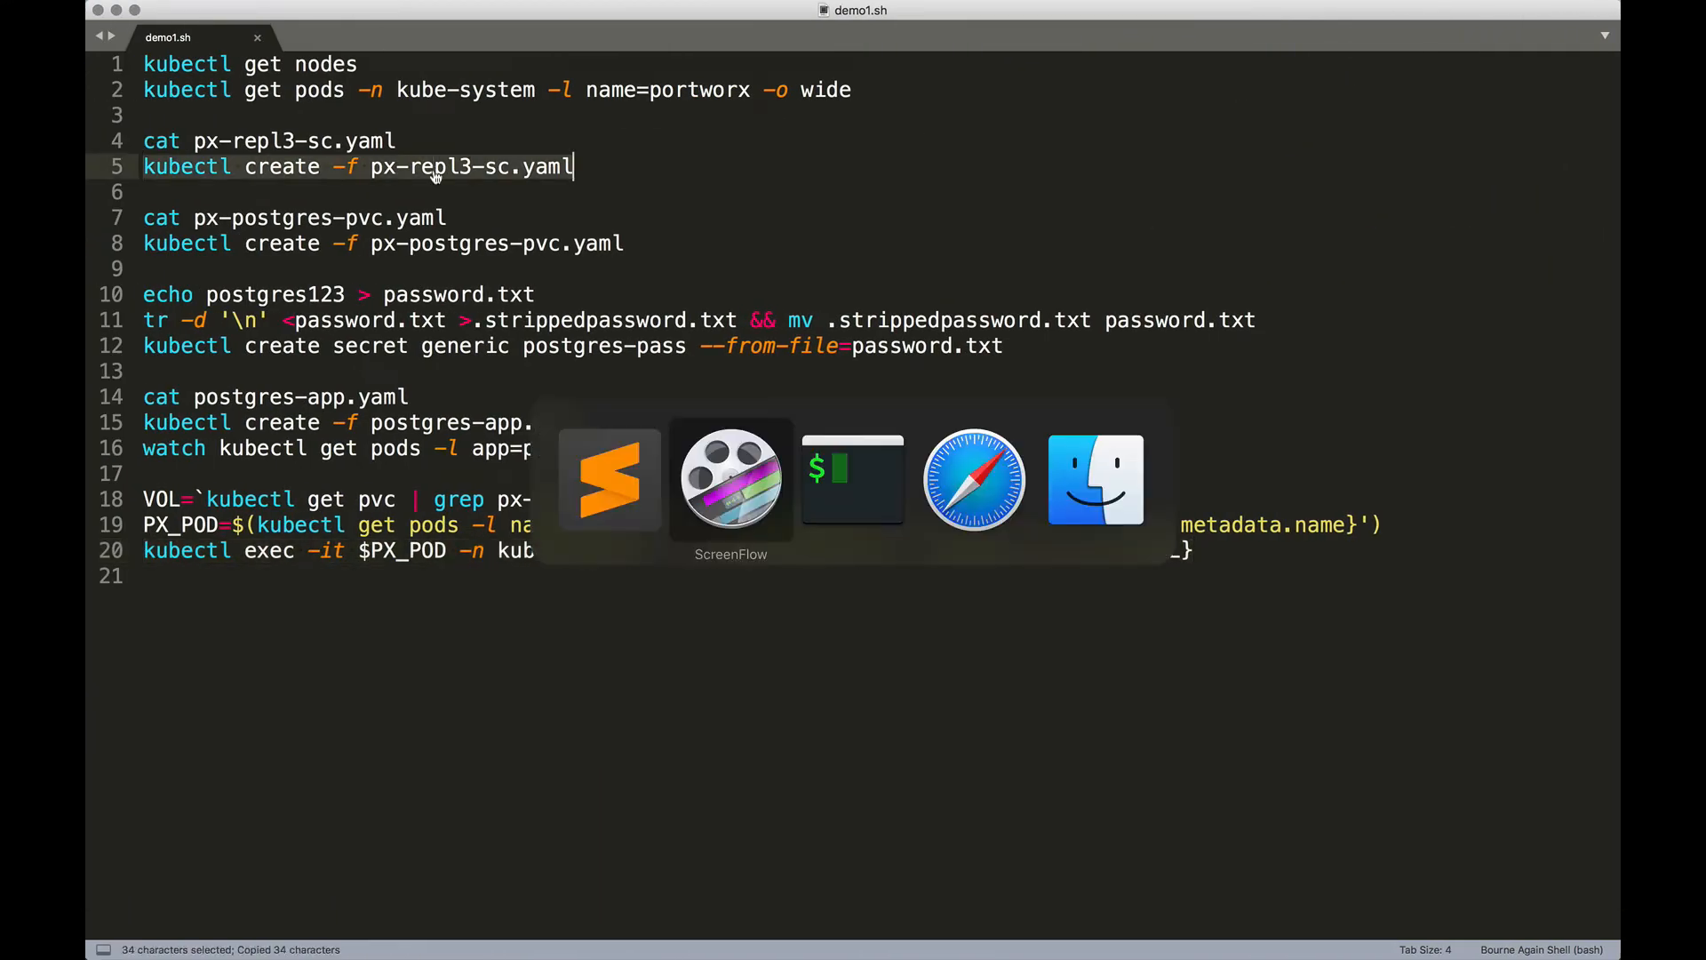
- Create the px-repl3-sc StorageClass with kubectl create -f and list storage classes with kubectl get sc
left_click(851, 478)
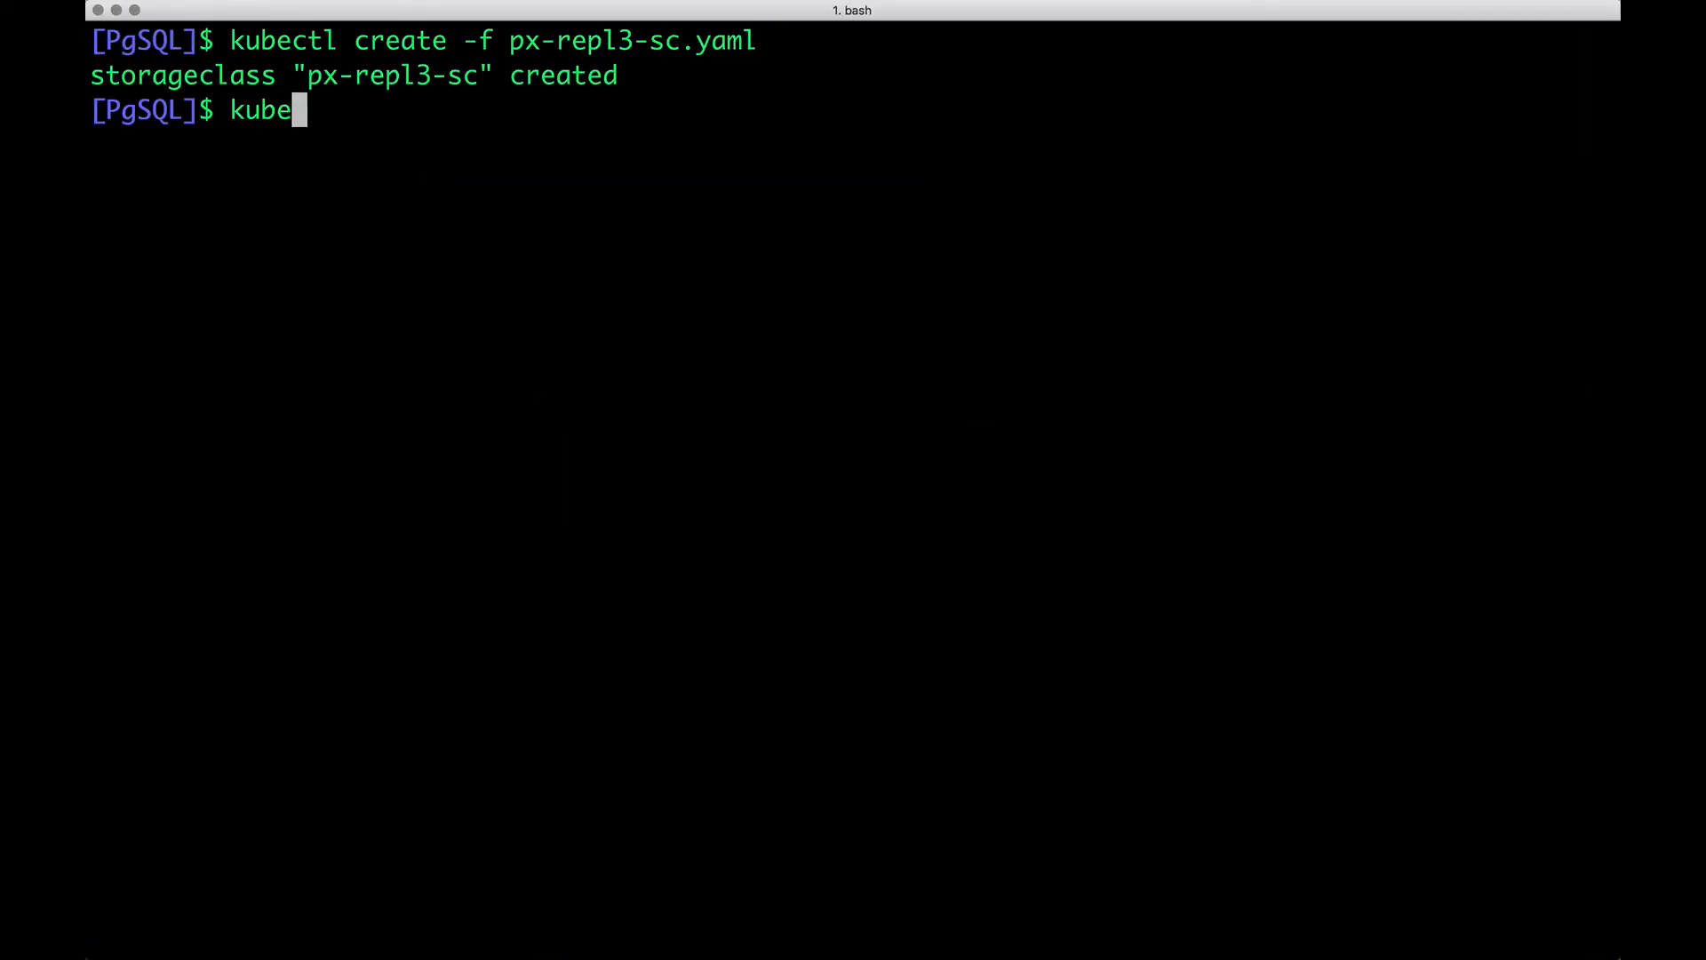
type("ctl ge")
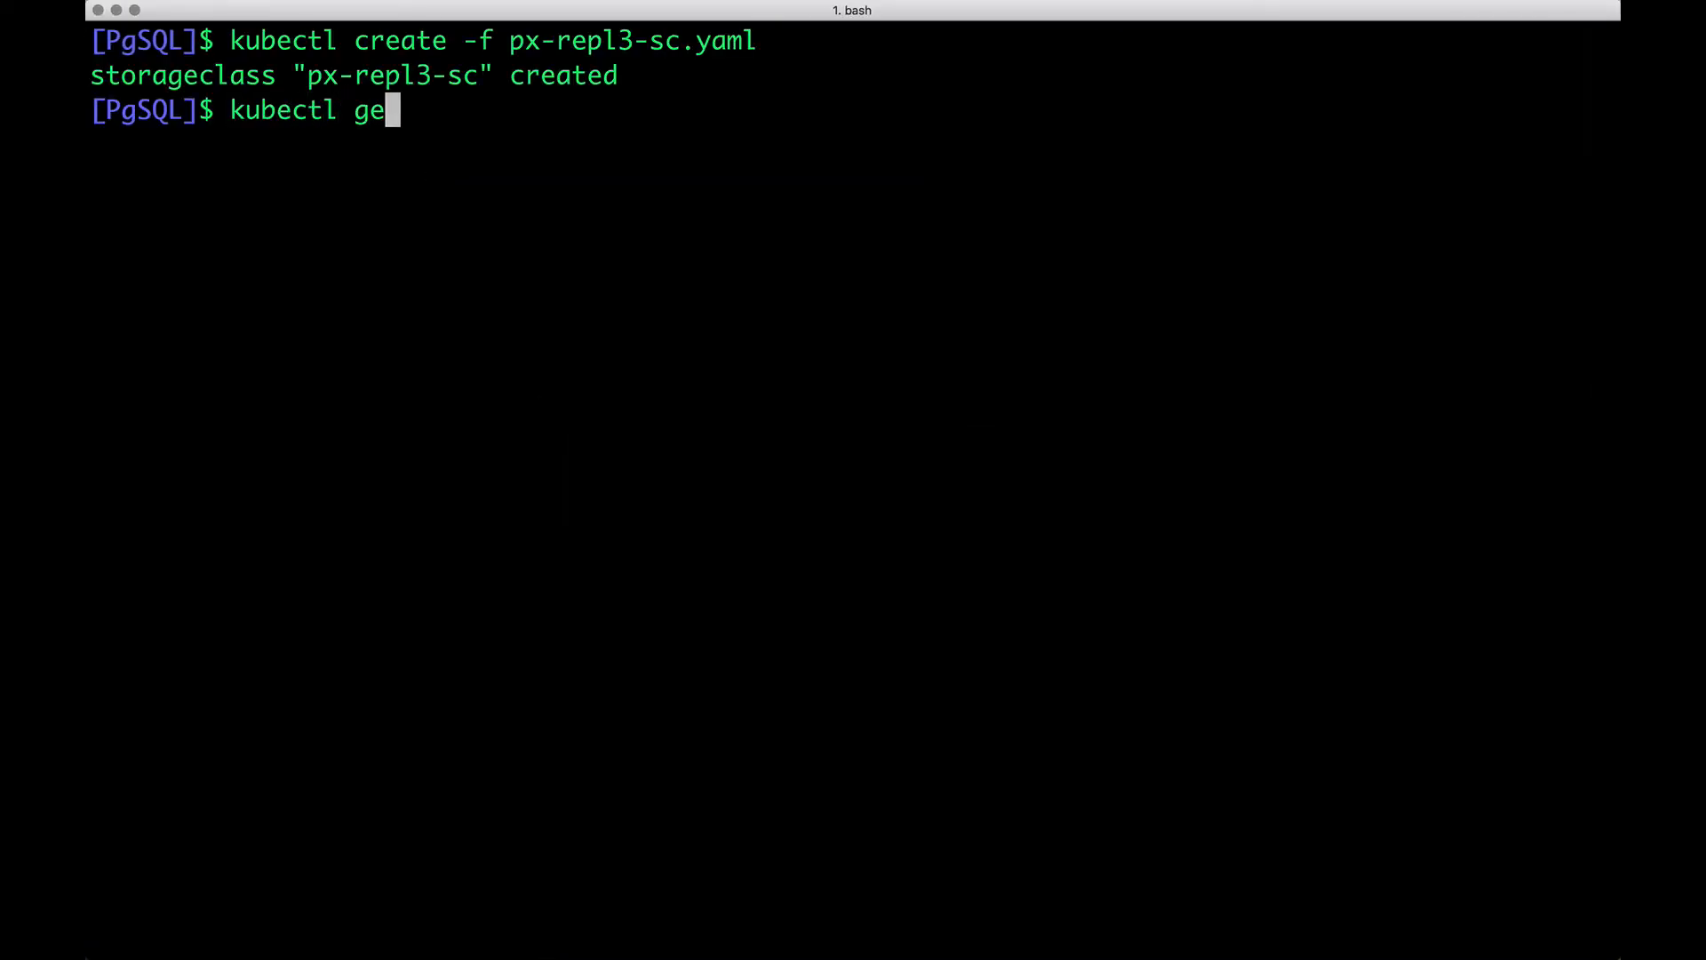
key("Return")
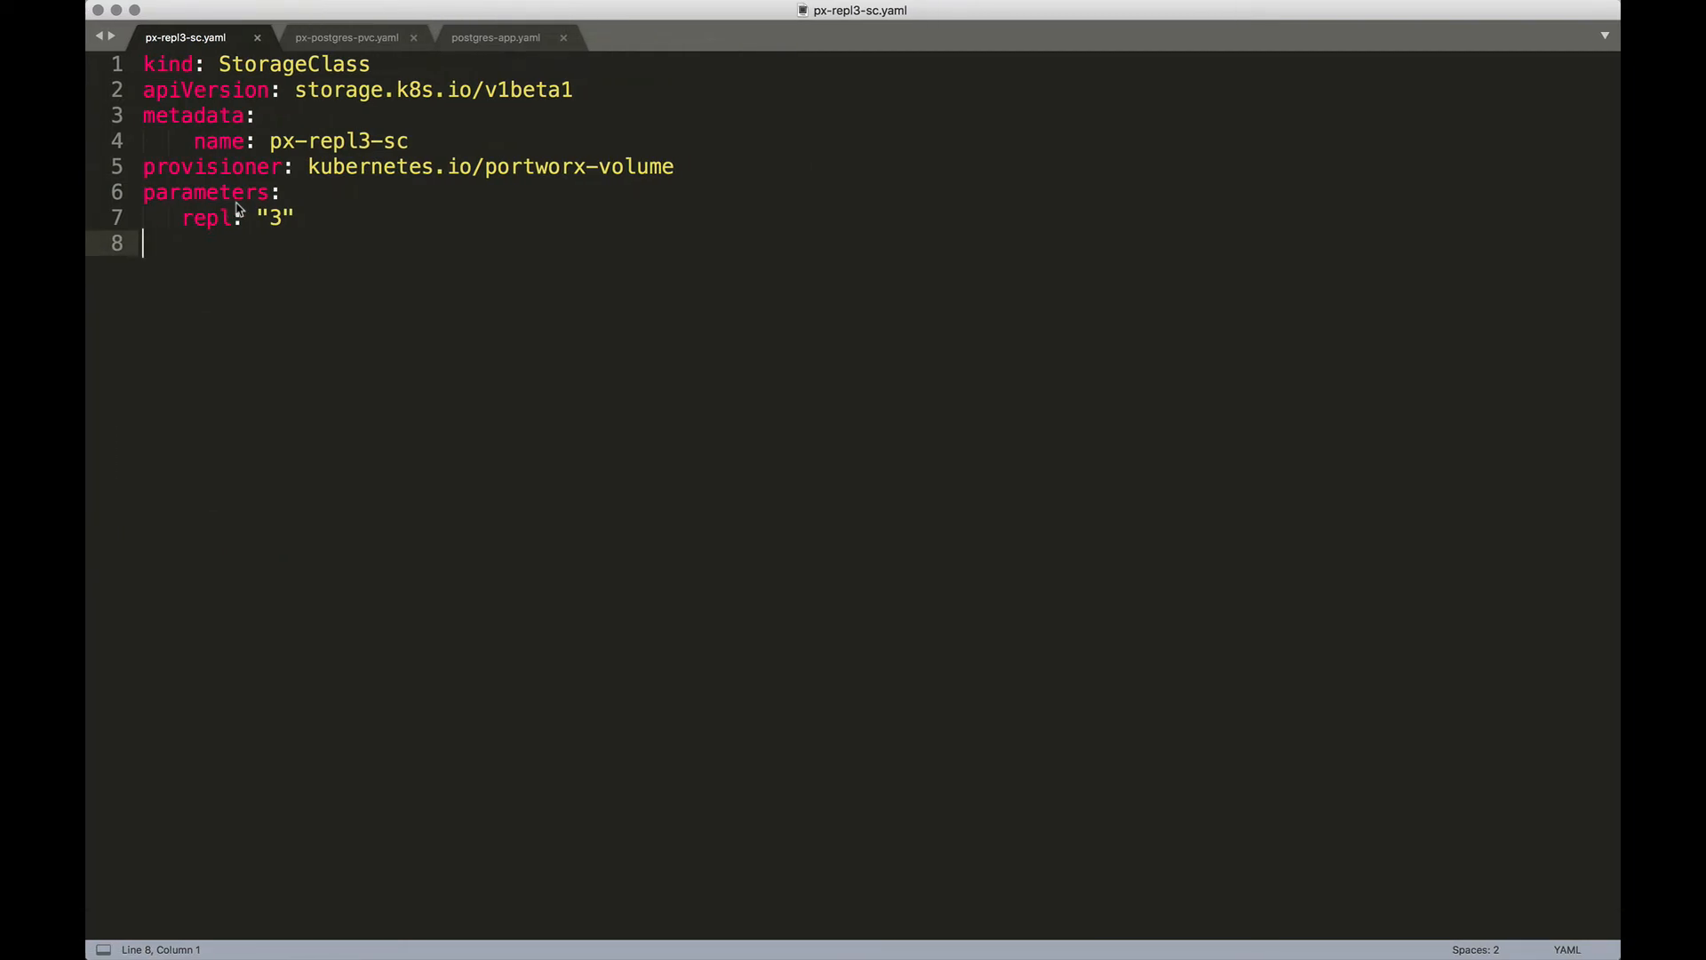
mouse_move(328, 43)
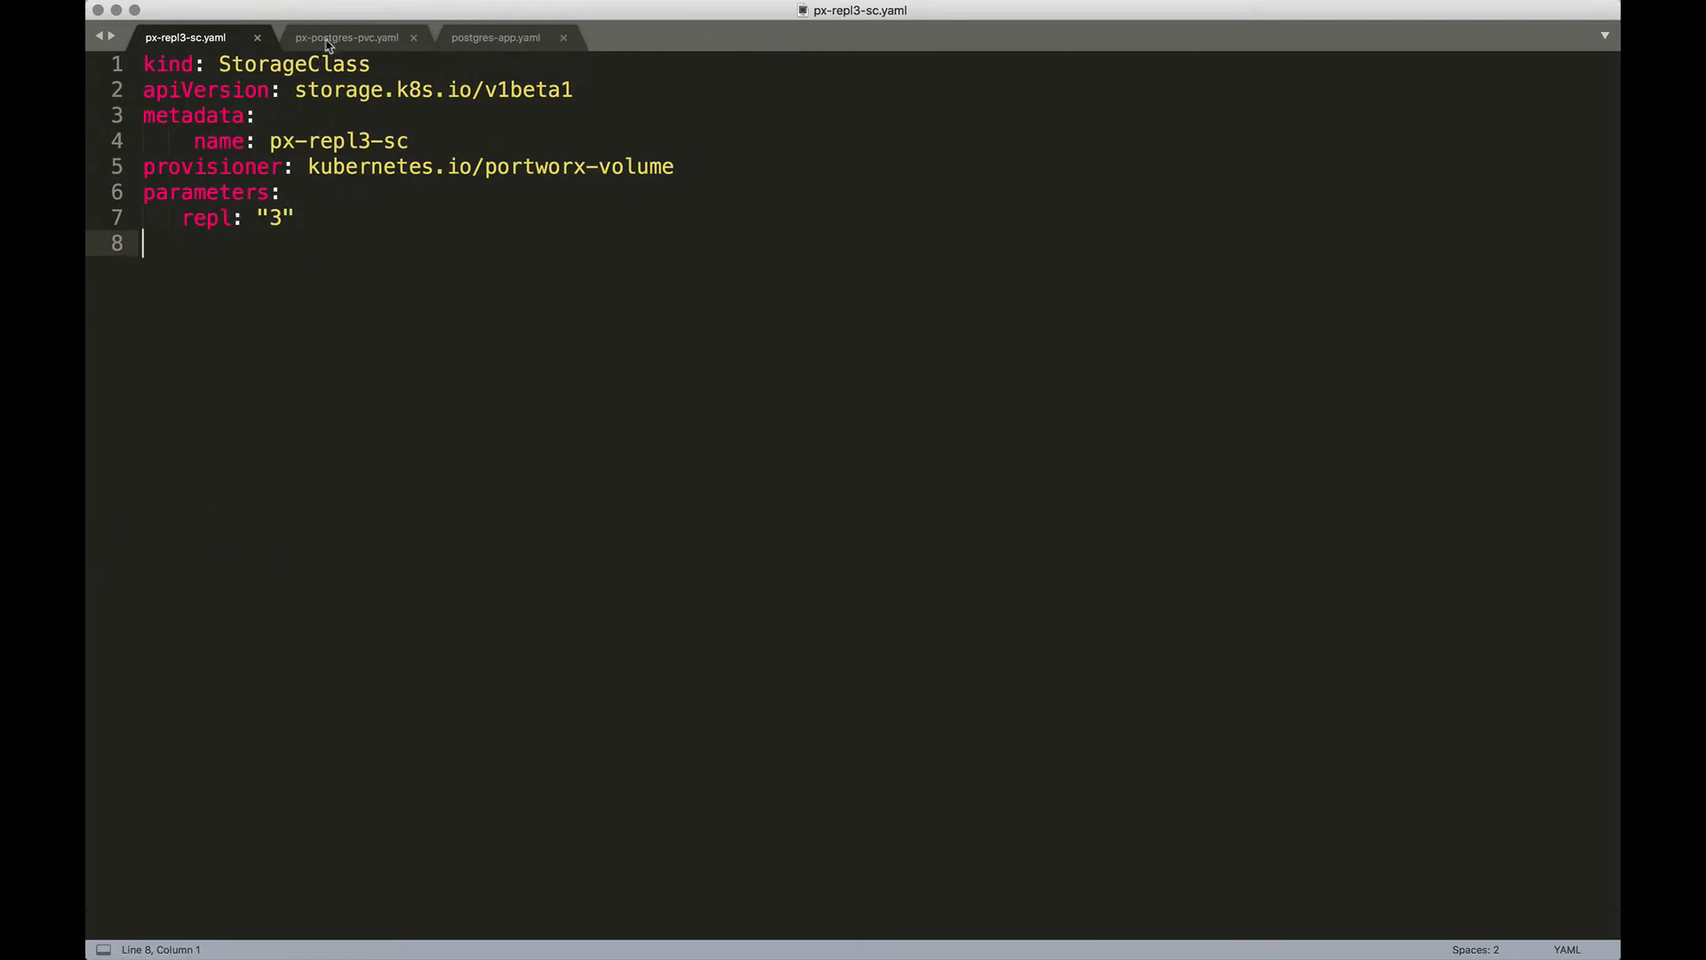
- Highlight the px-repl3-sc storage class and 1Gi request in px-postgres-pvc.yaml
left_click(347, 37)
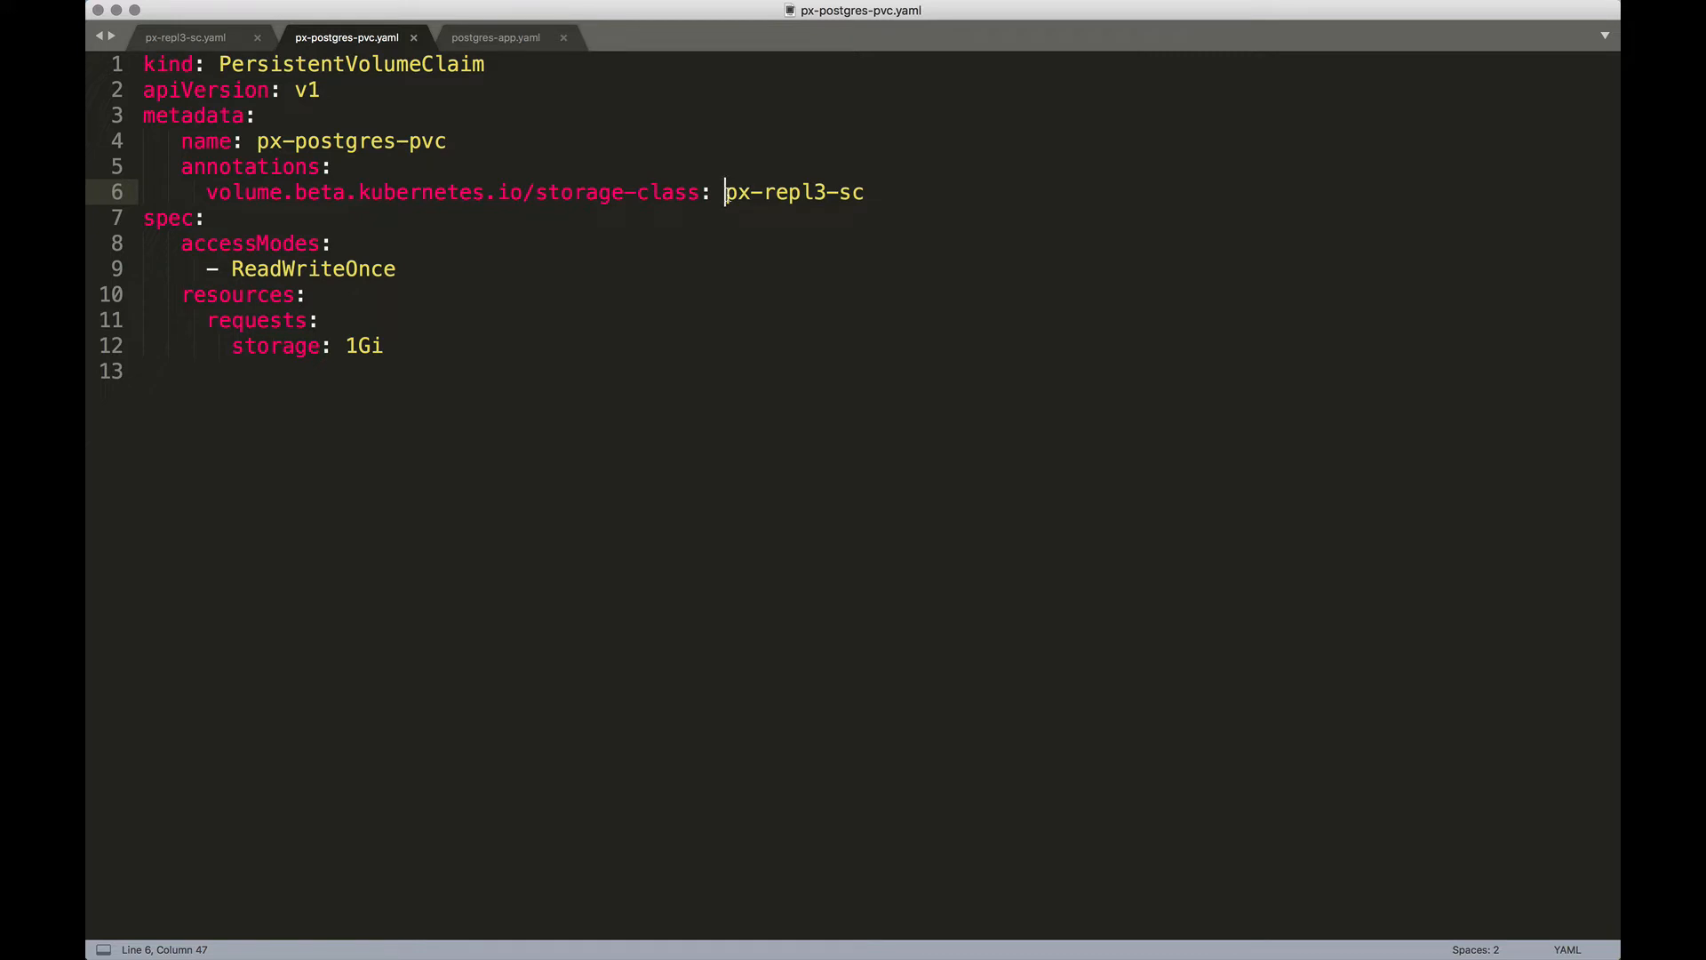
double_click(793, 191)
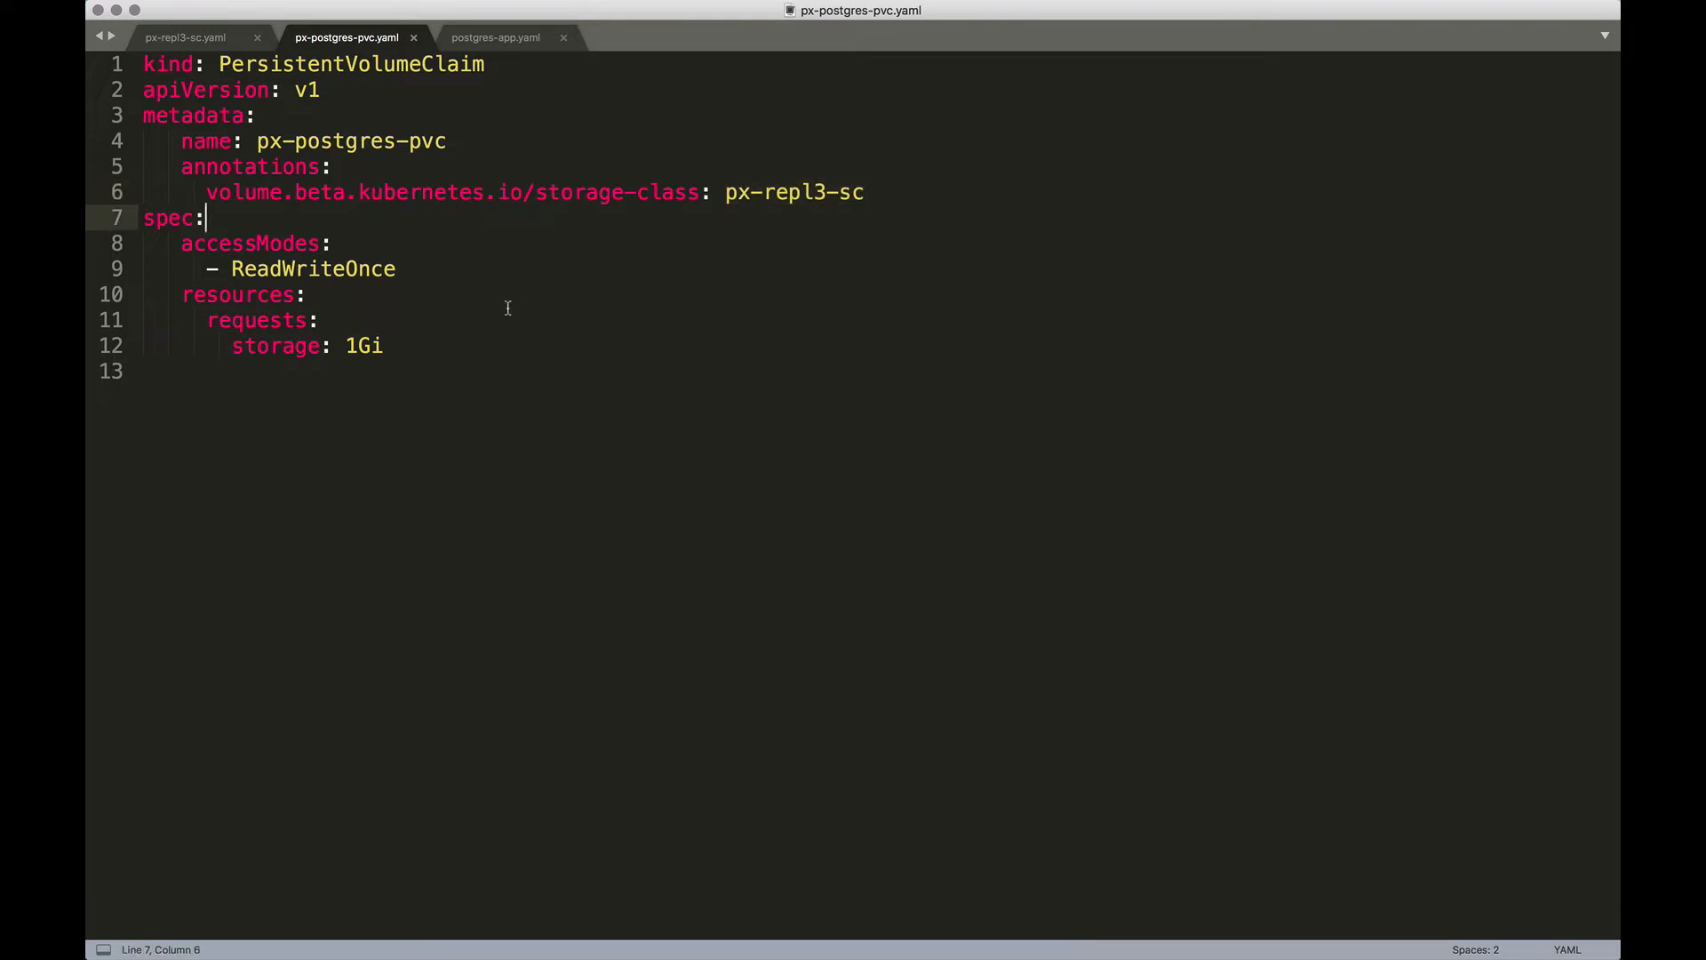
double_click(363, 346)
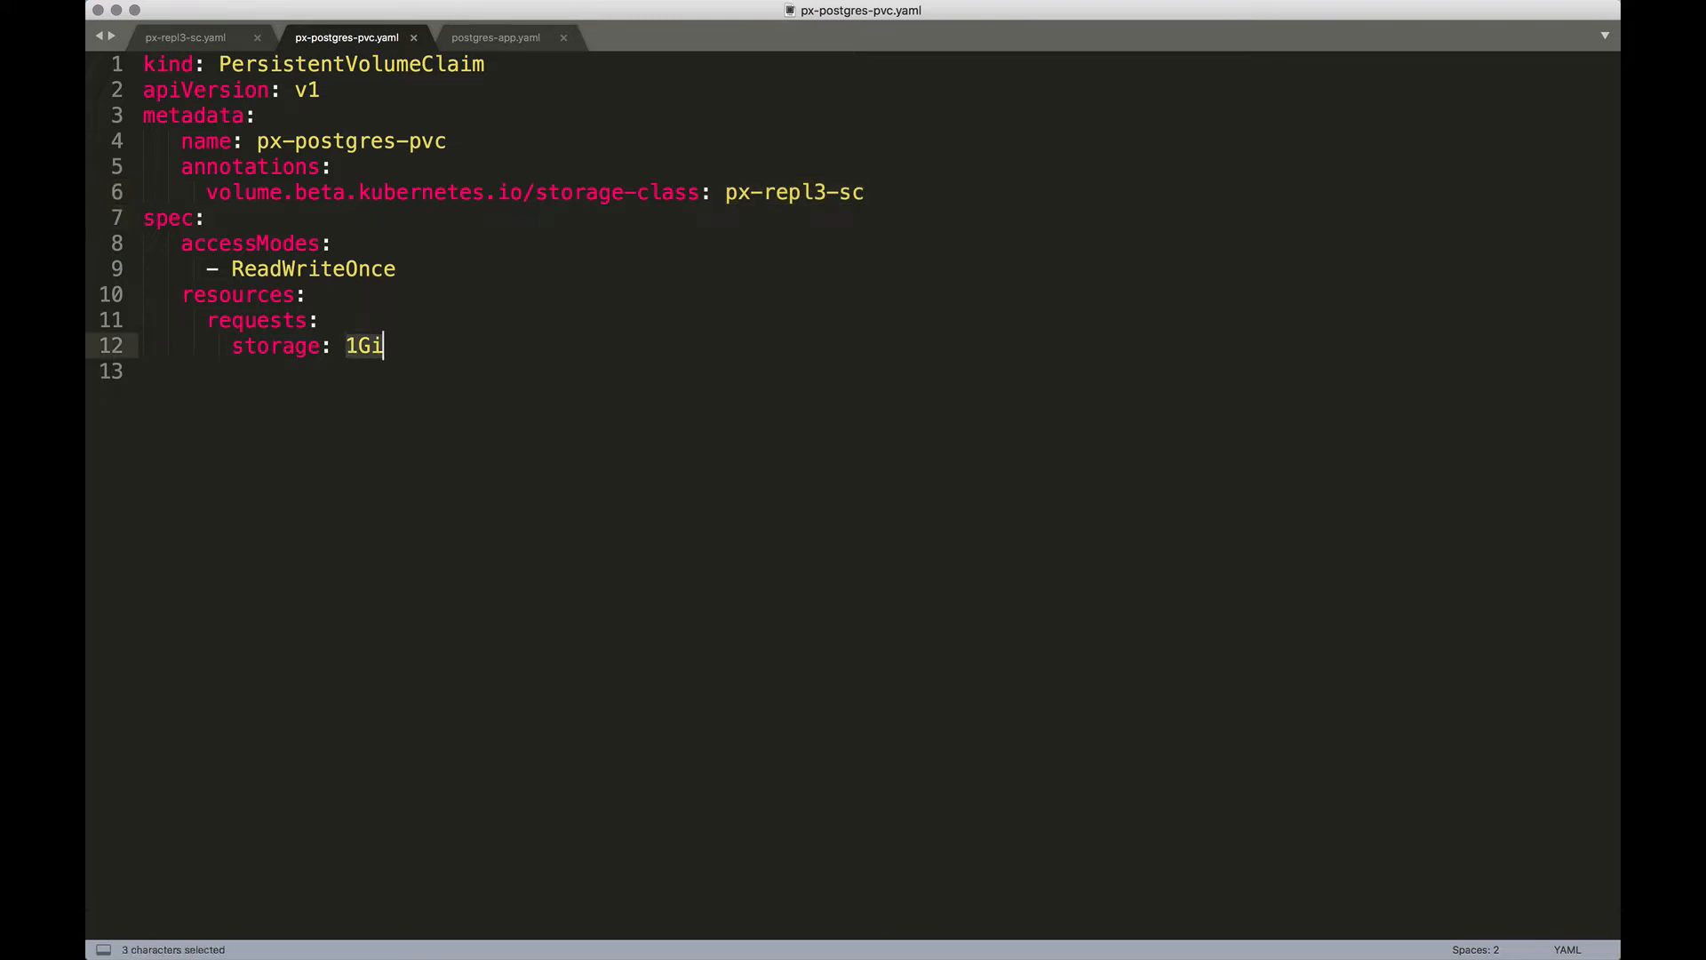
left_click(437, 371)
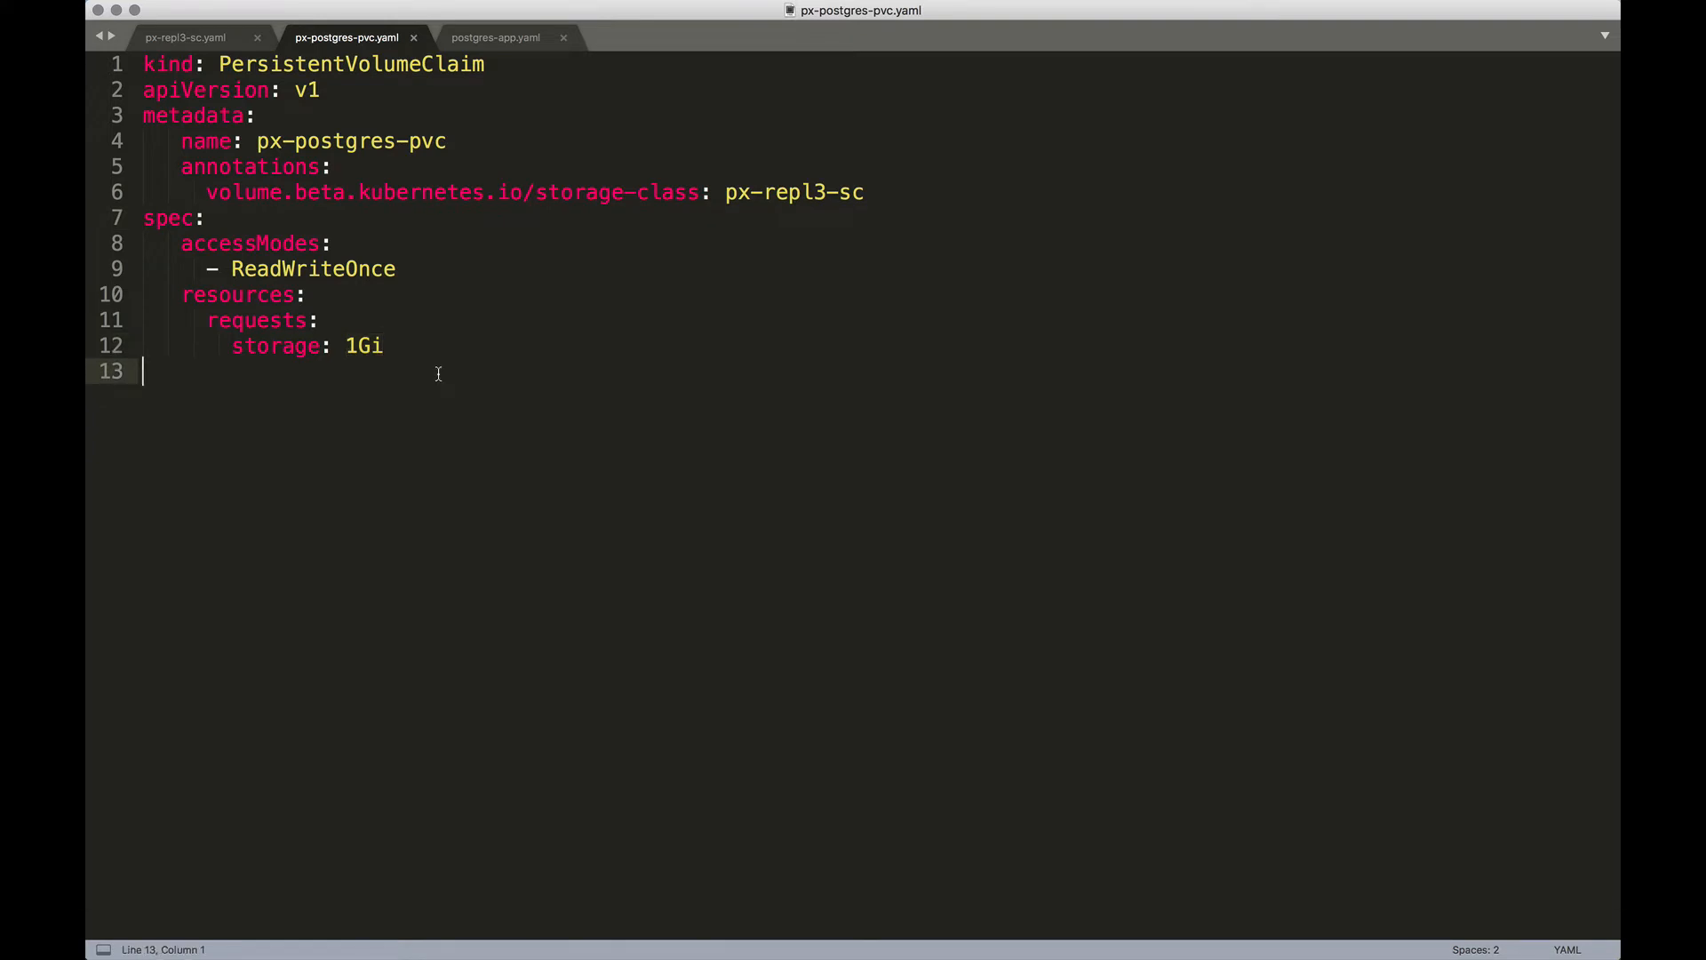
left_click(169, 37)
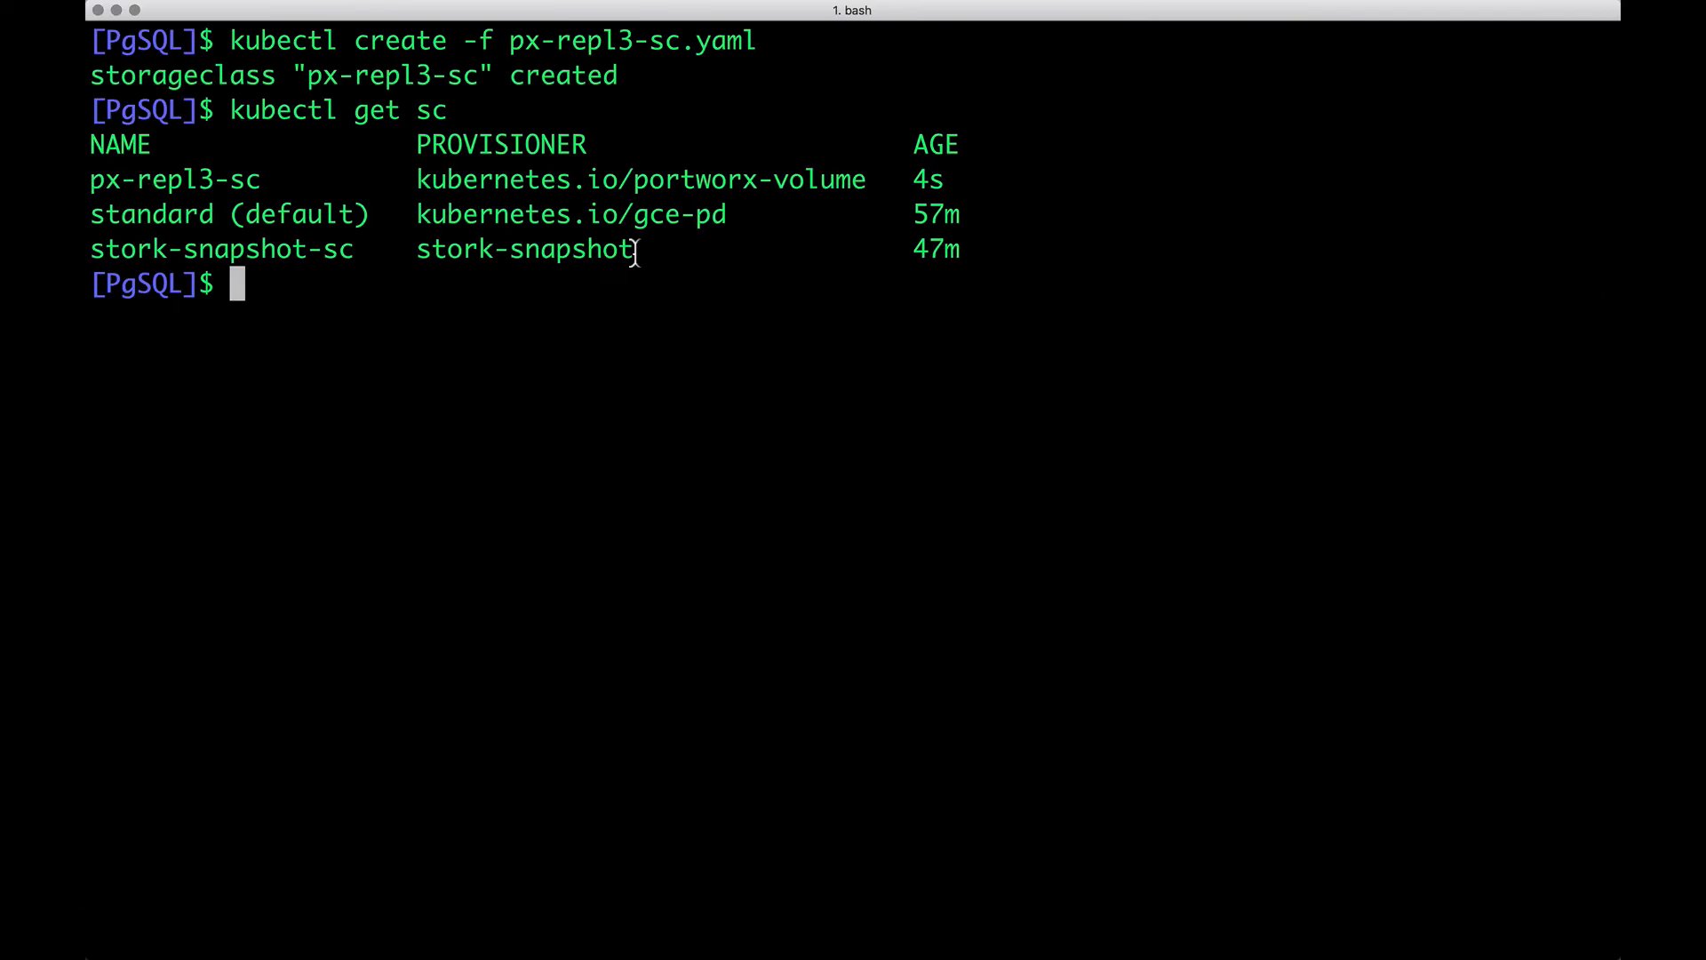
- Create the claim with kubectl create -f px-postgres-pvc.yaml and list it with kubectl get pvc
type("kubectl create -f px-postgres-pvc.yaml")
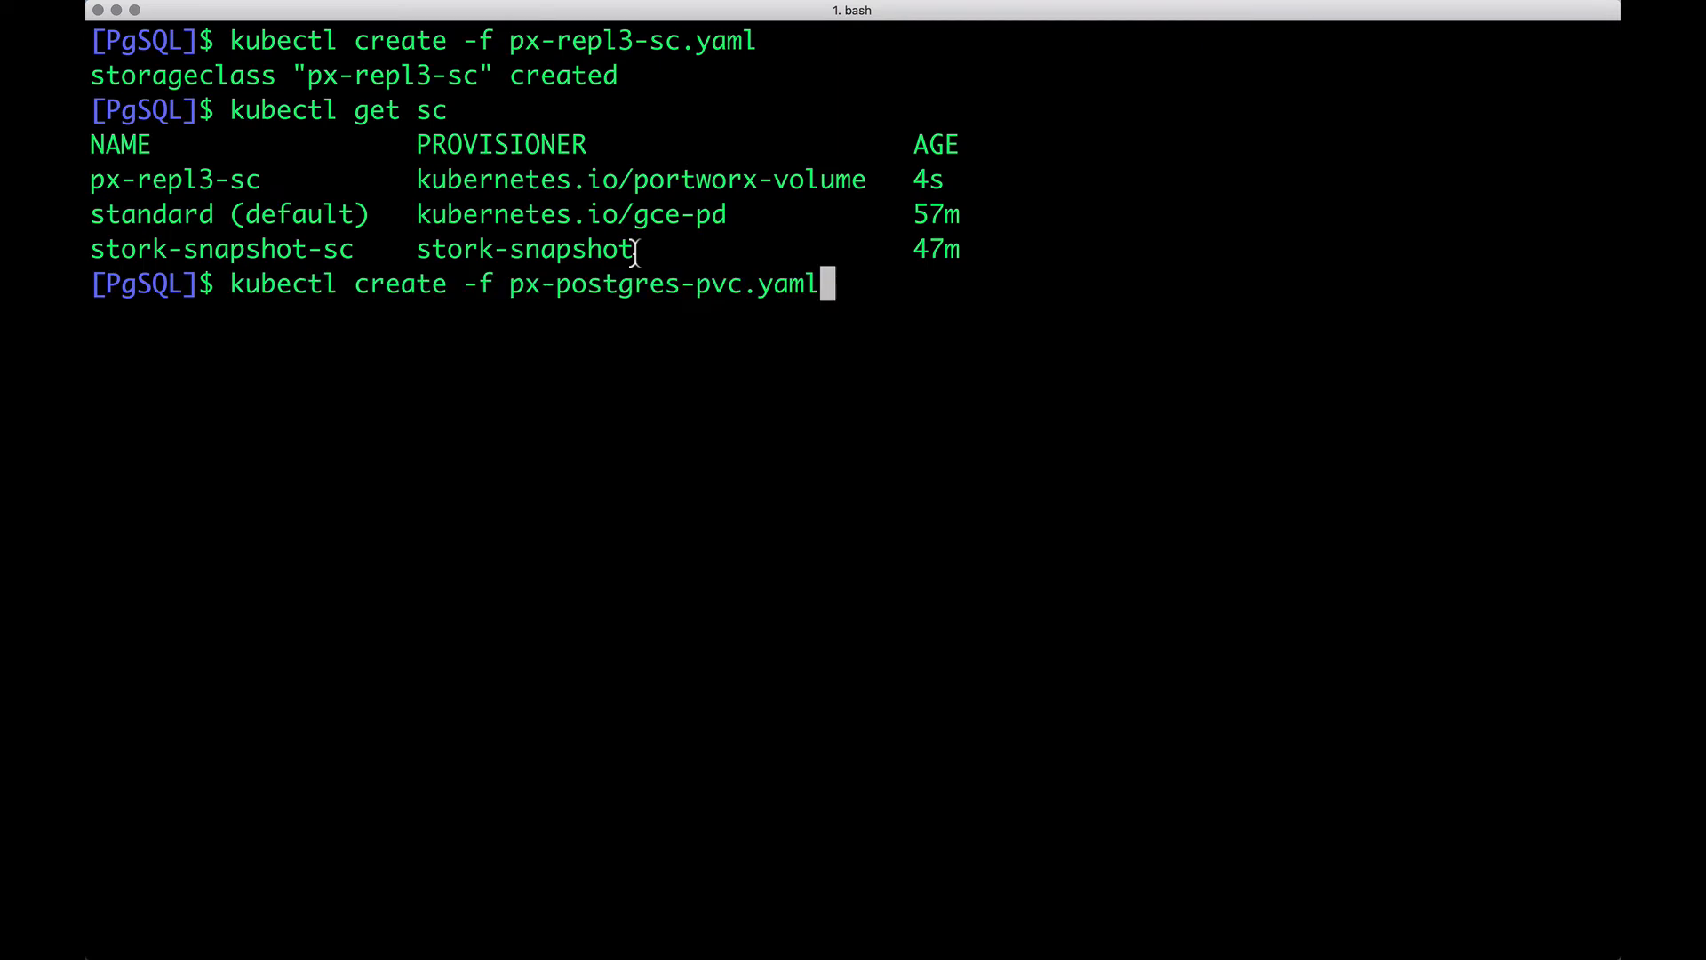
key("Return")
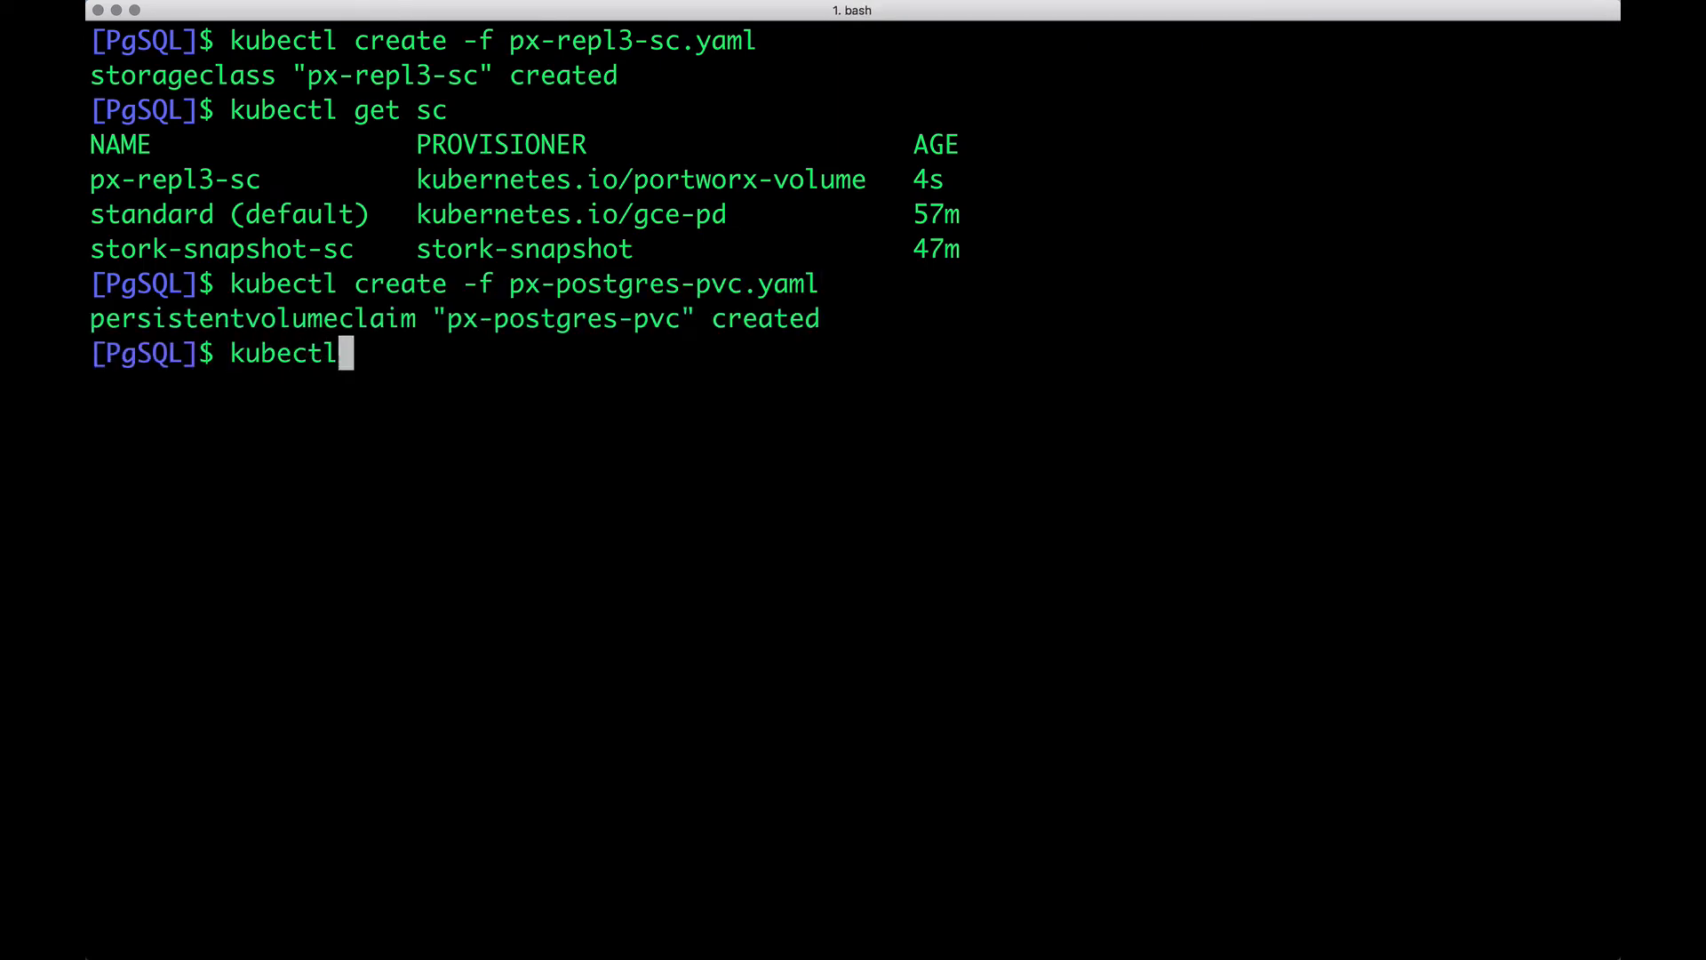
type("get pvc")
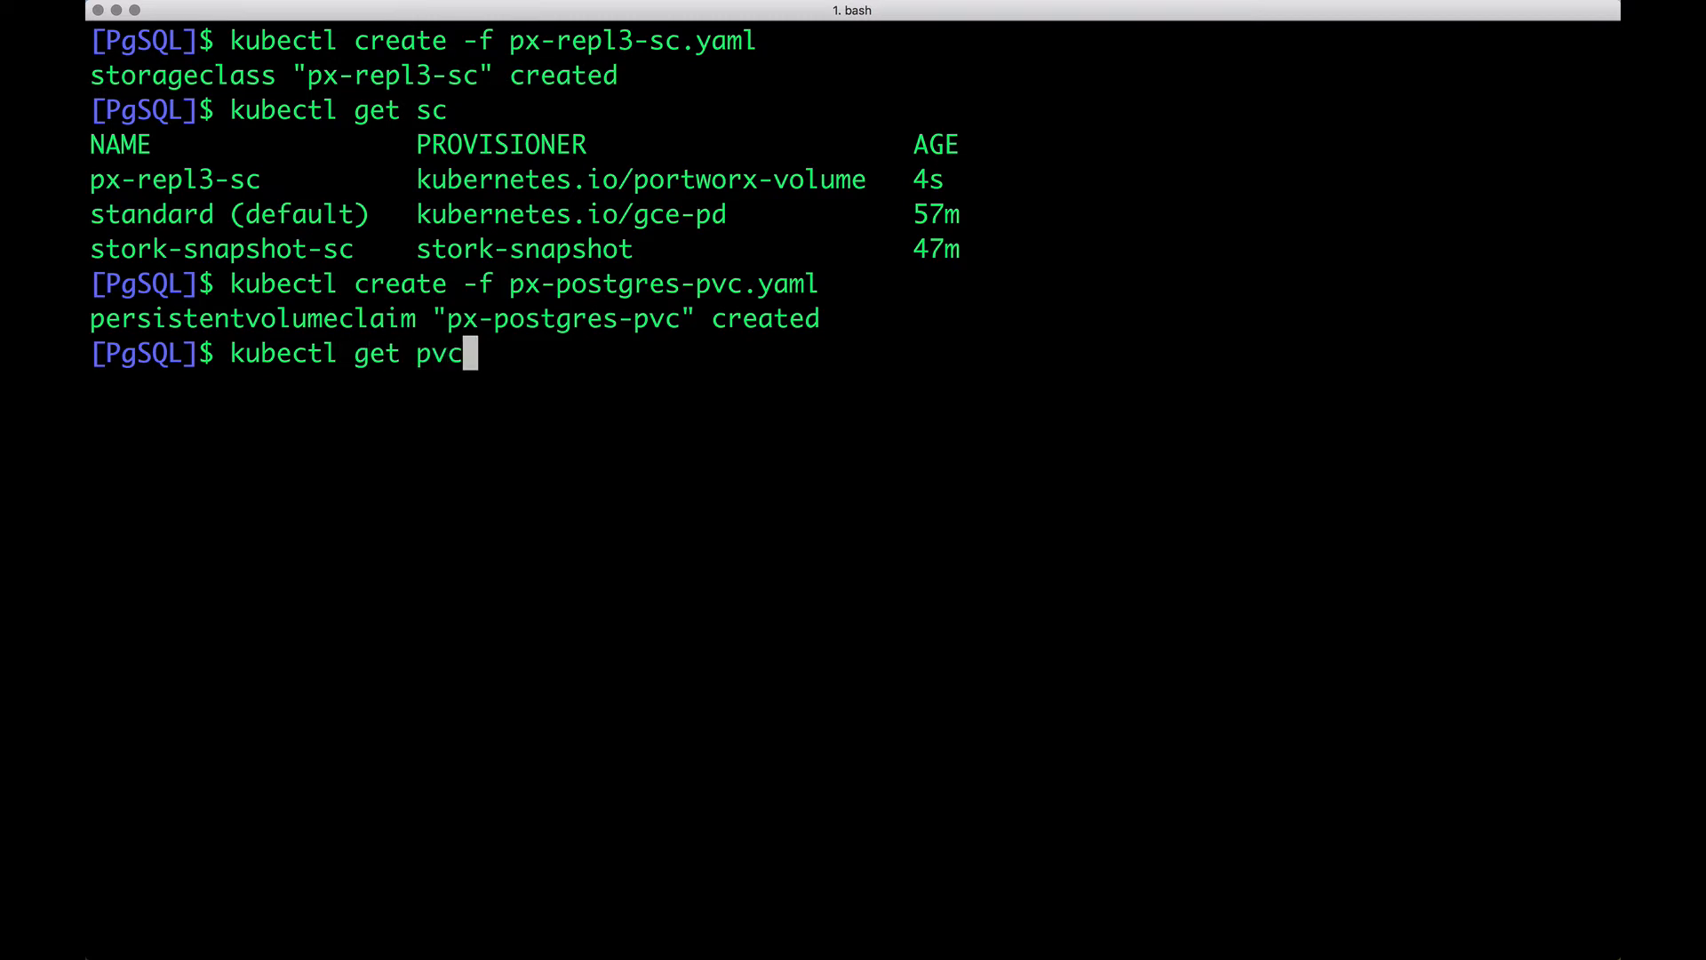
key("Return")
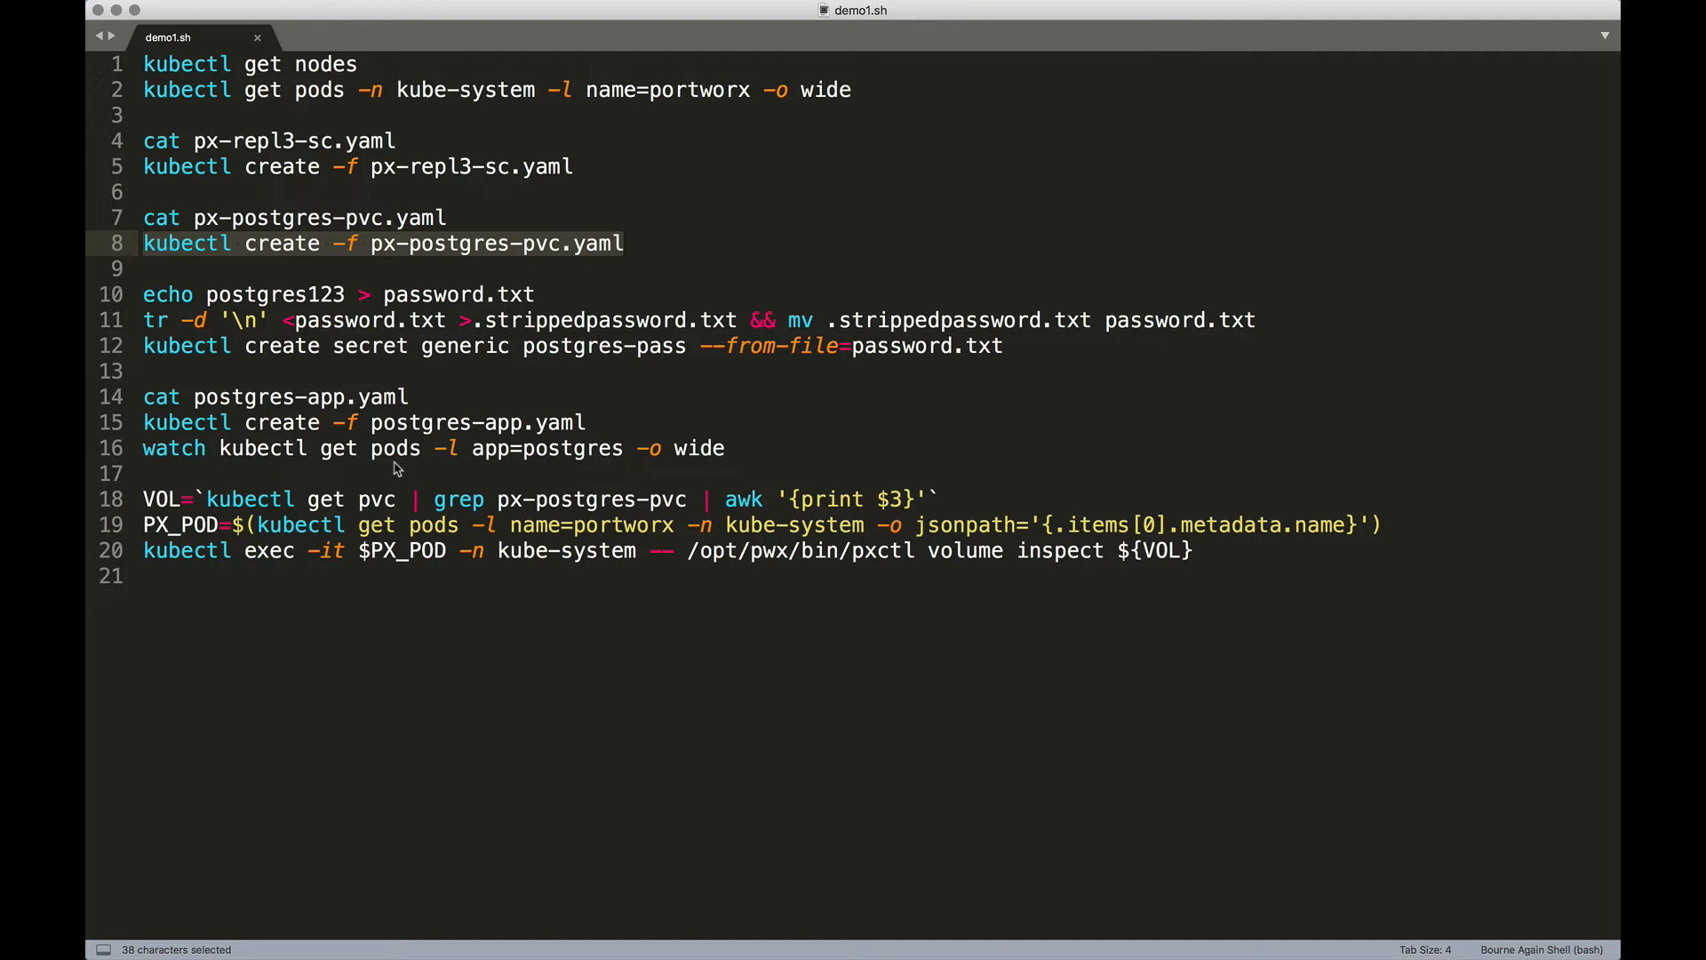
left_click(533, 293)
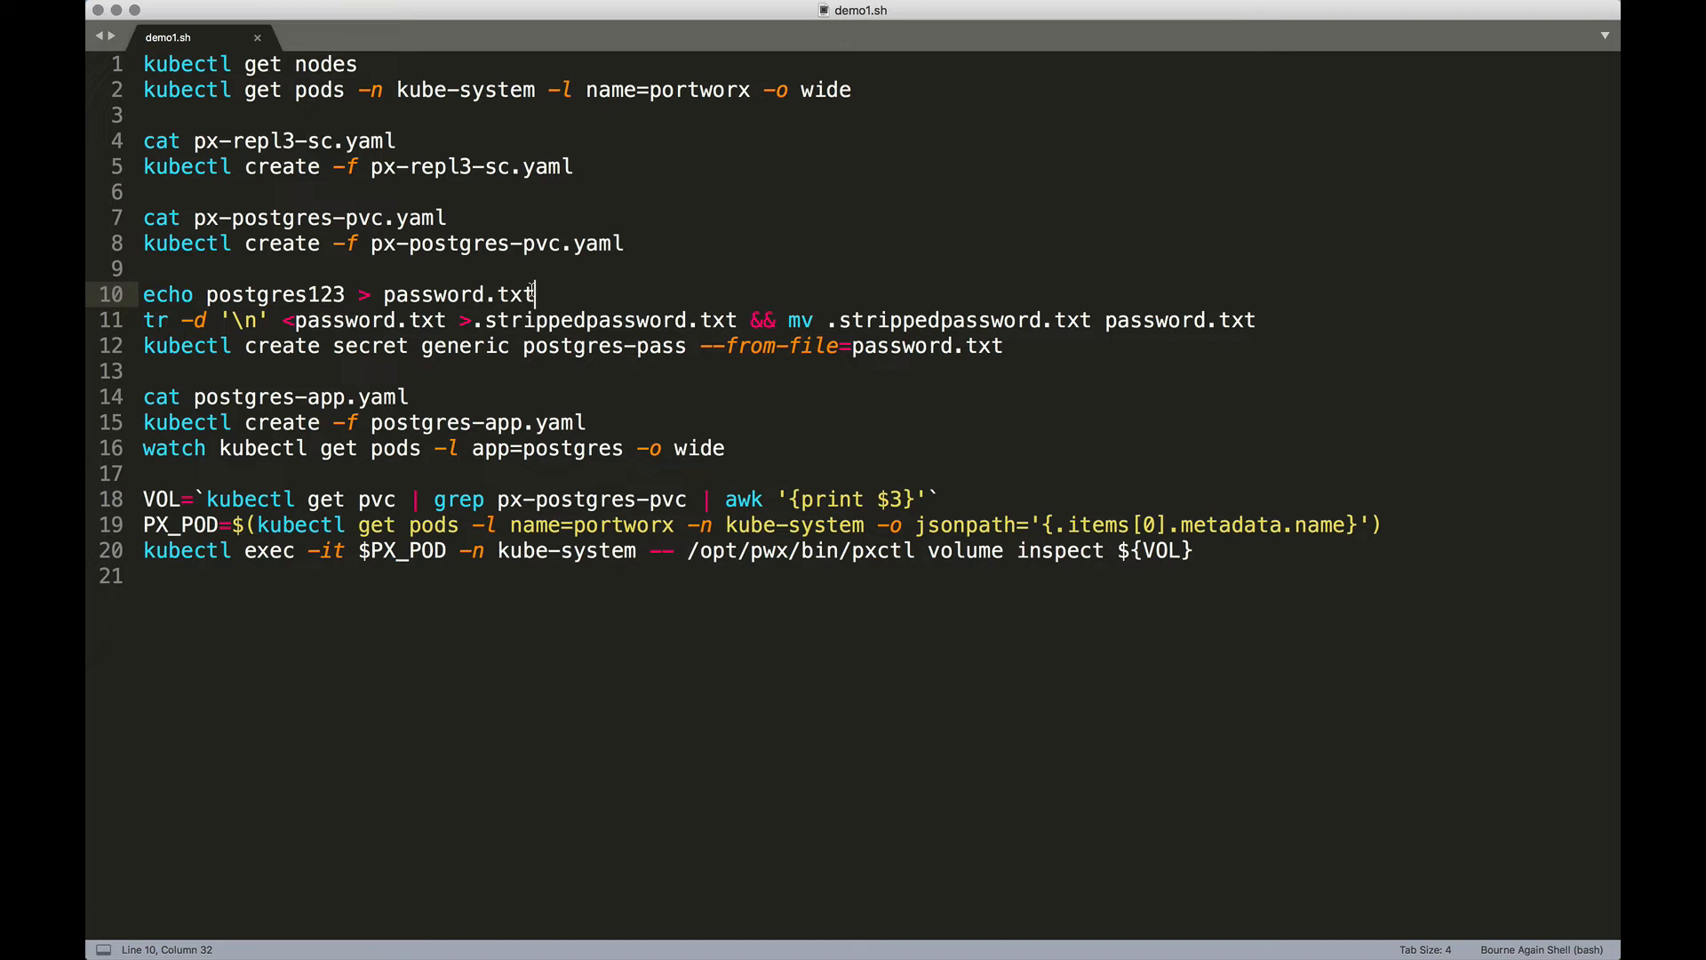
left_click_drag(533, 294, 142, 293)
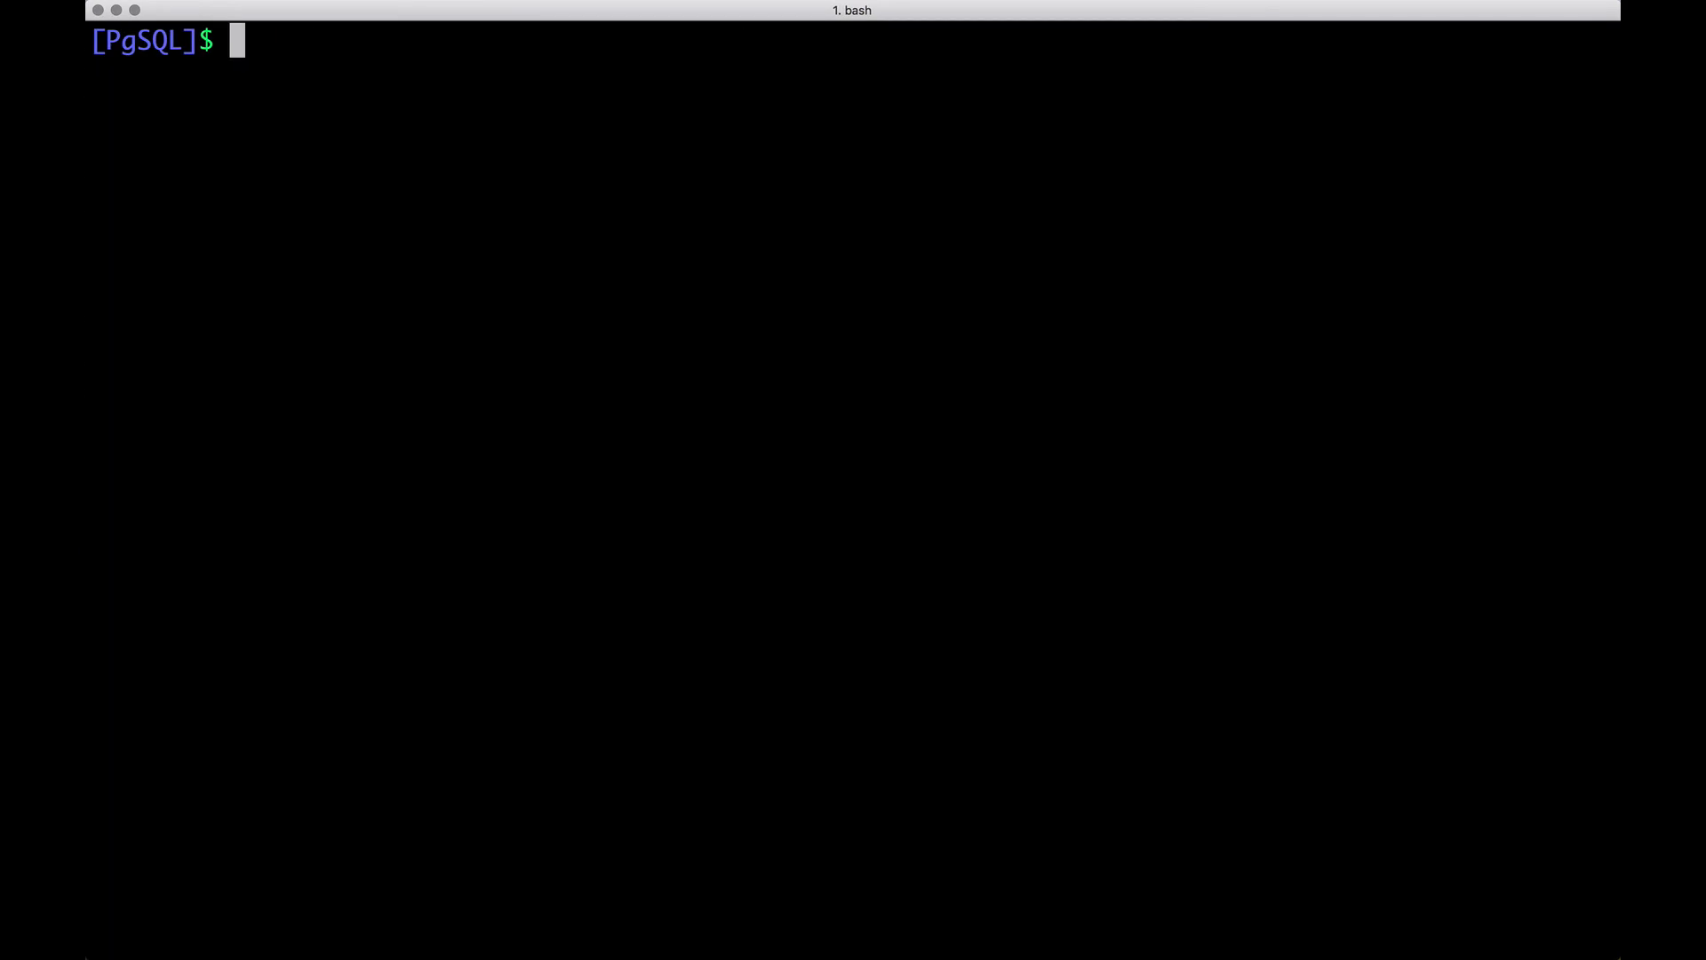
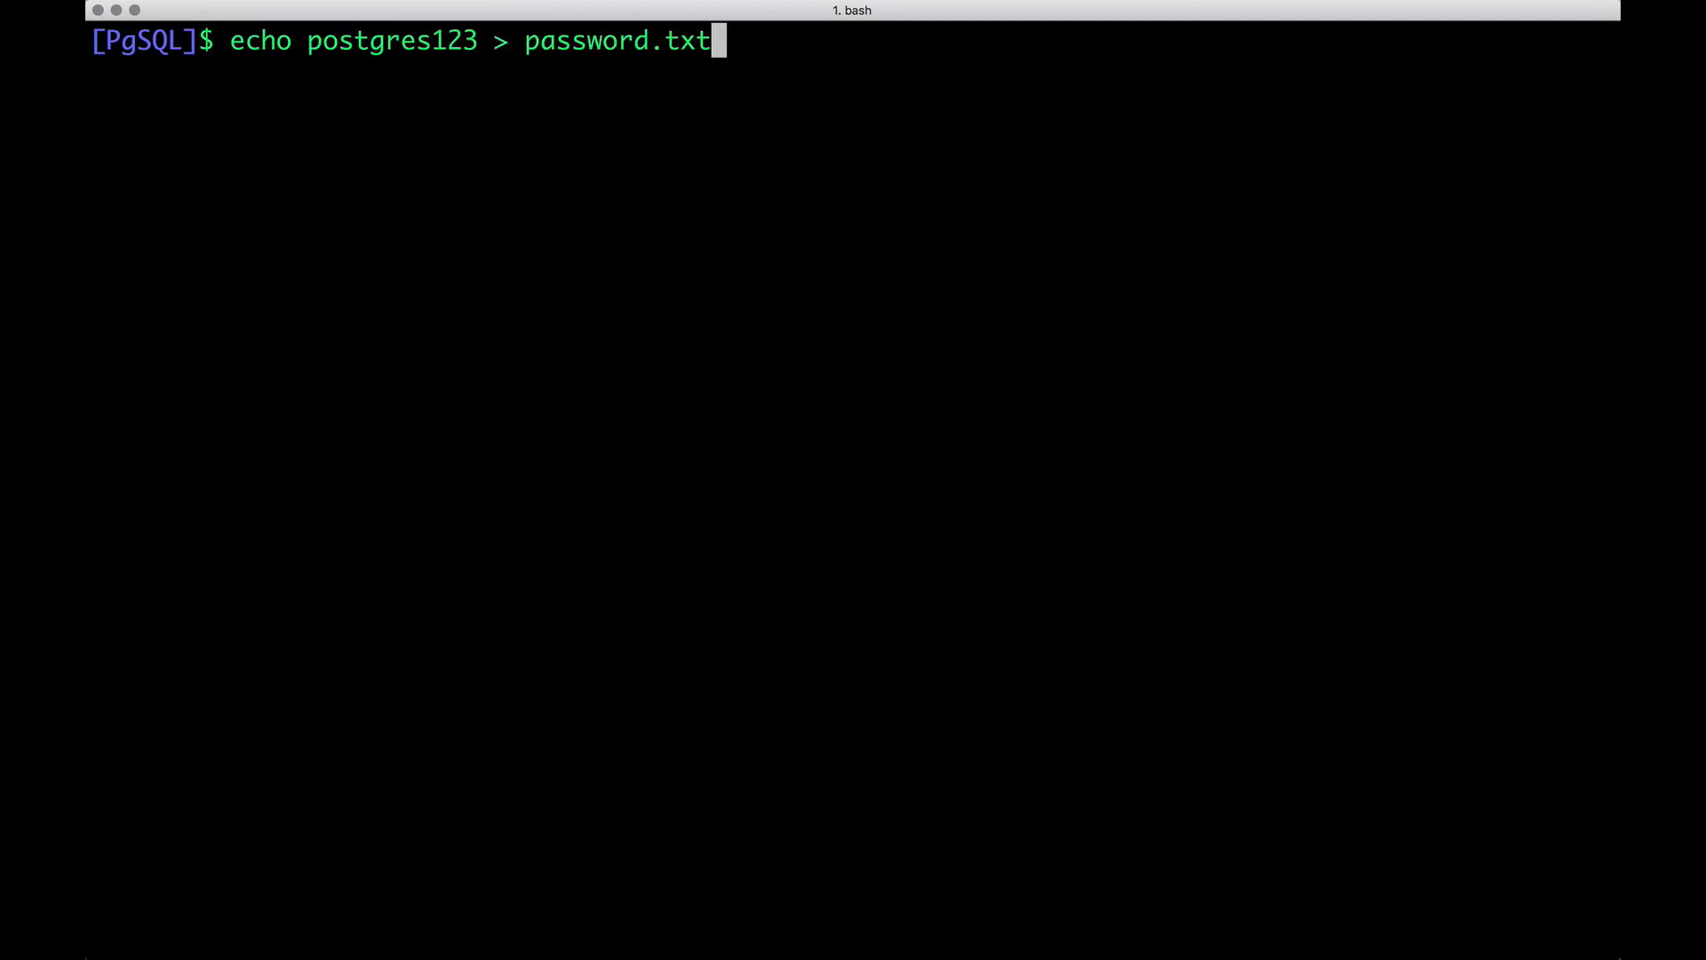
key("Return")
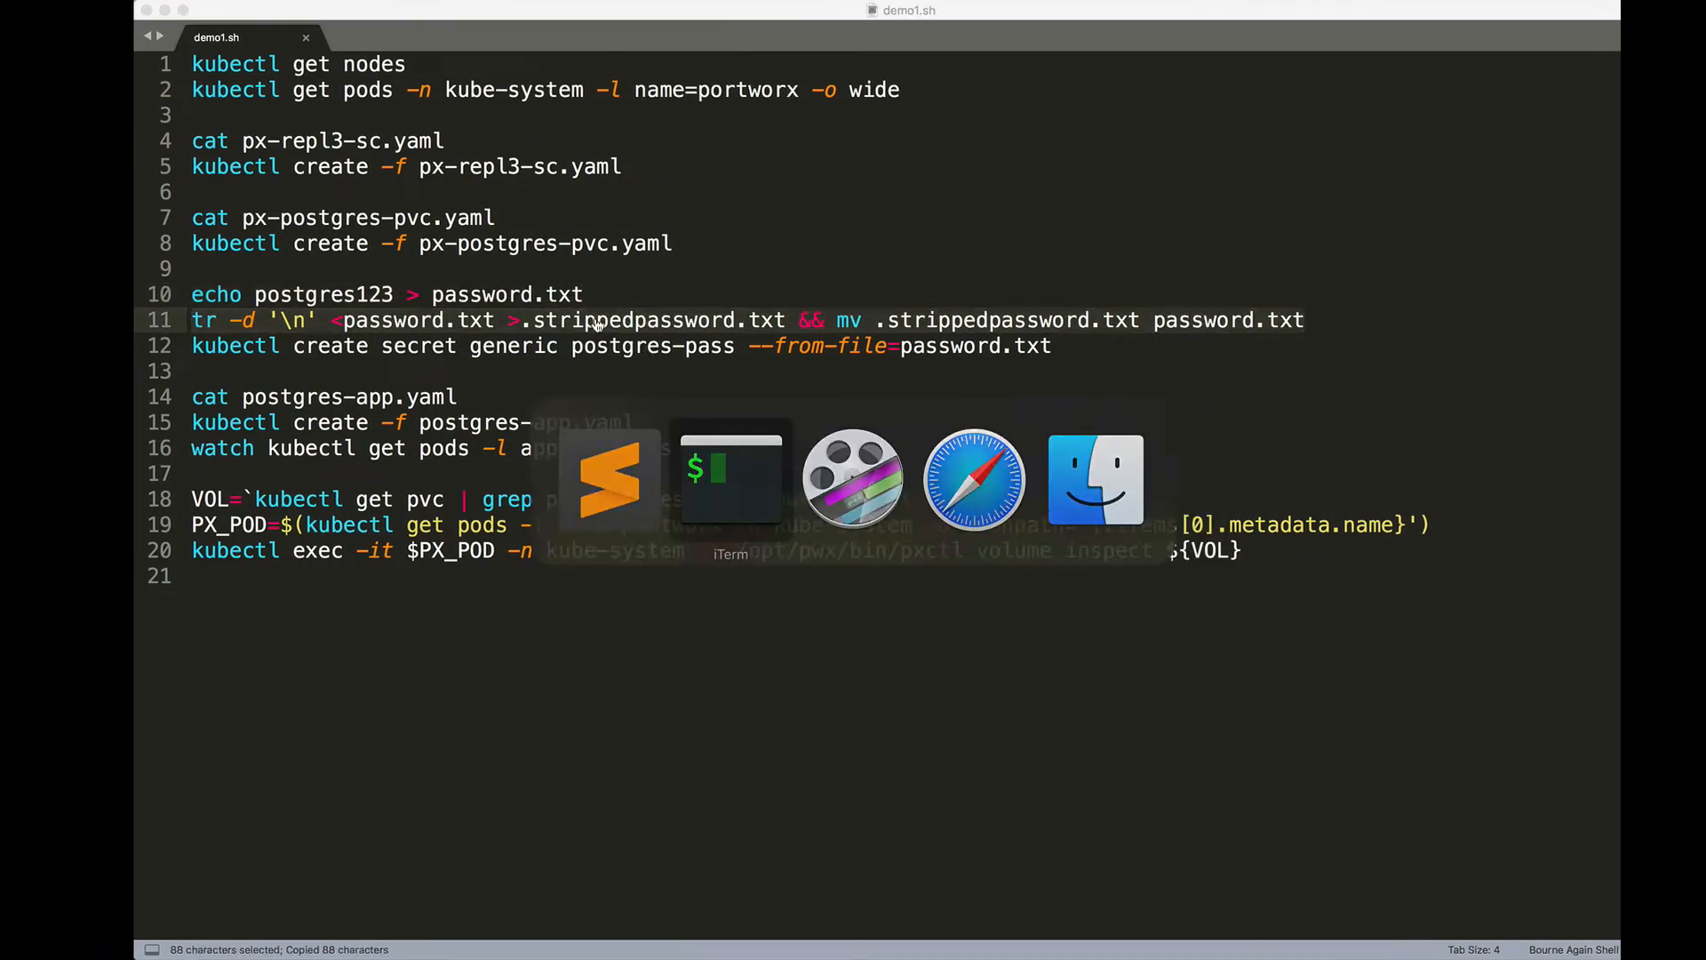
- Create the postgres-pass secret from password.txt and list secrets with kubectl get secret
left_click(728, 473)
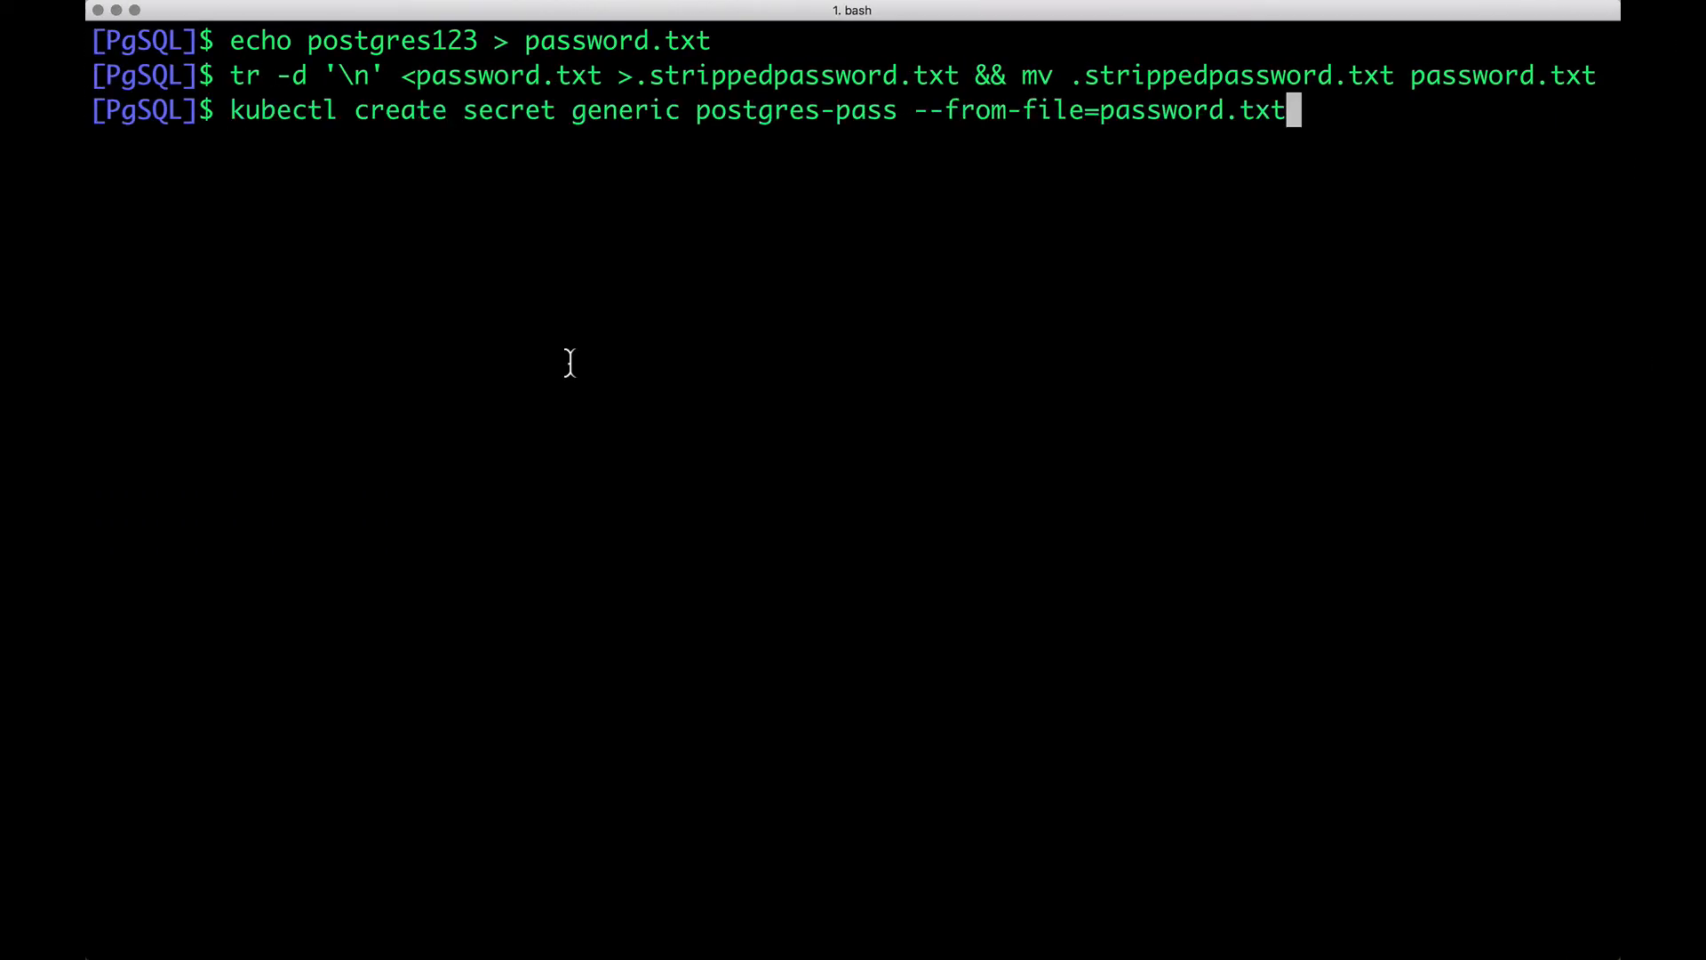
key("Return")
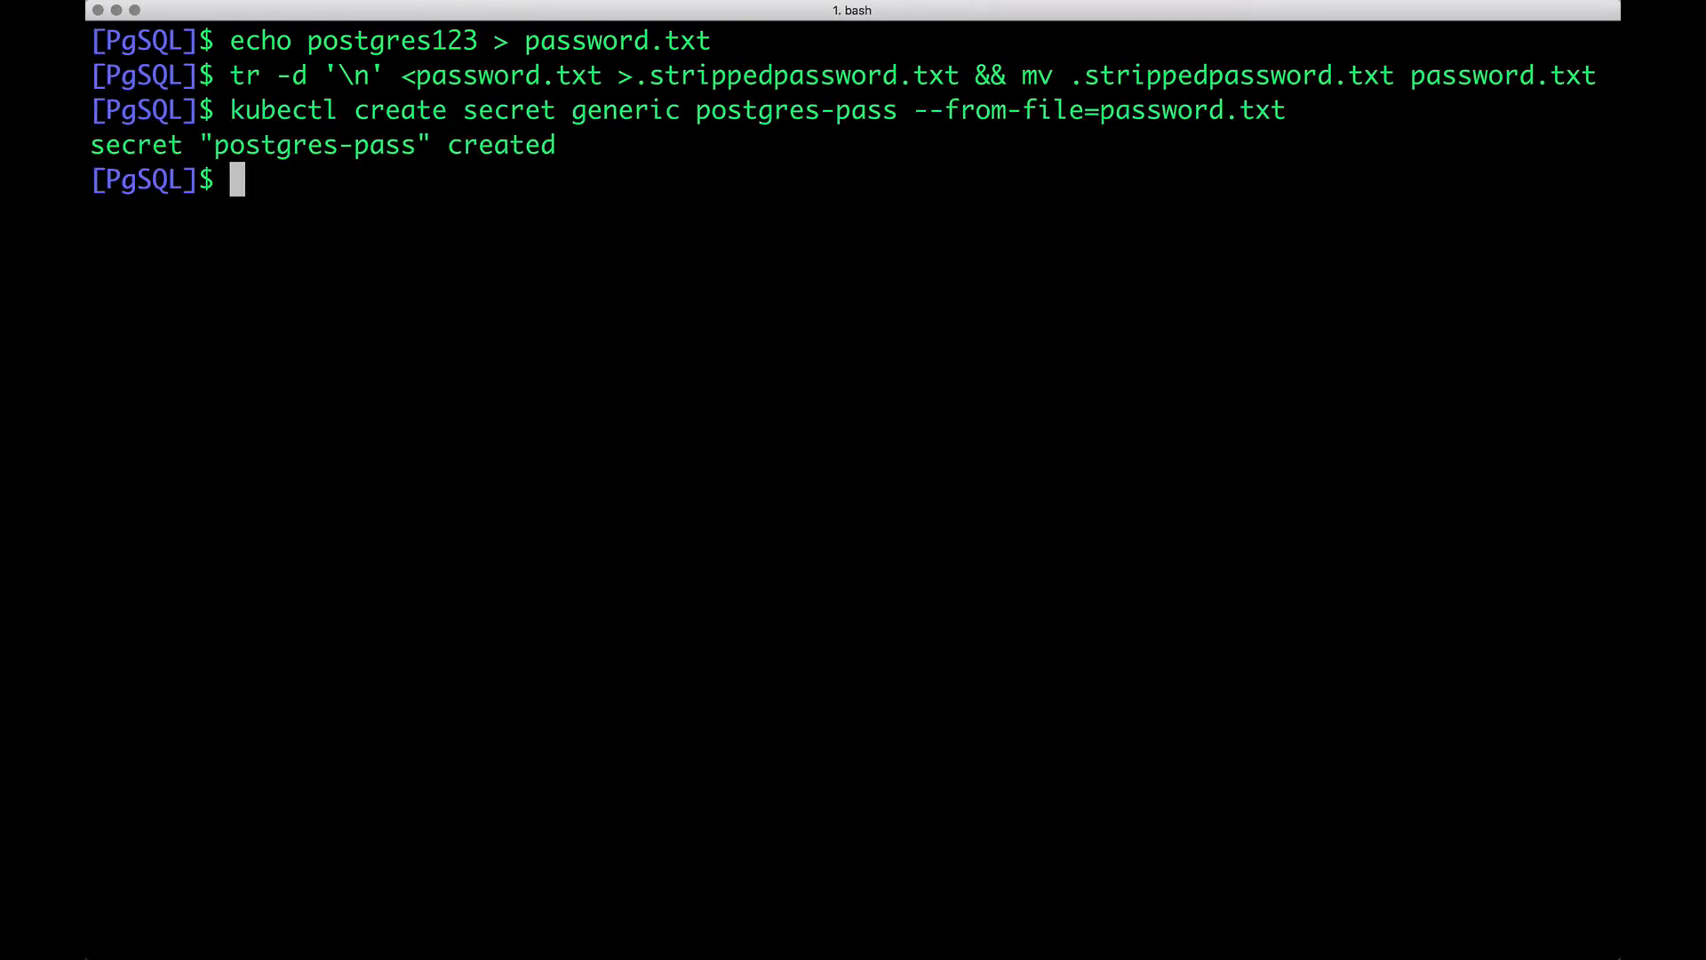
type("kubectl")
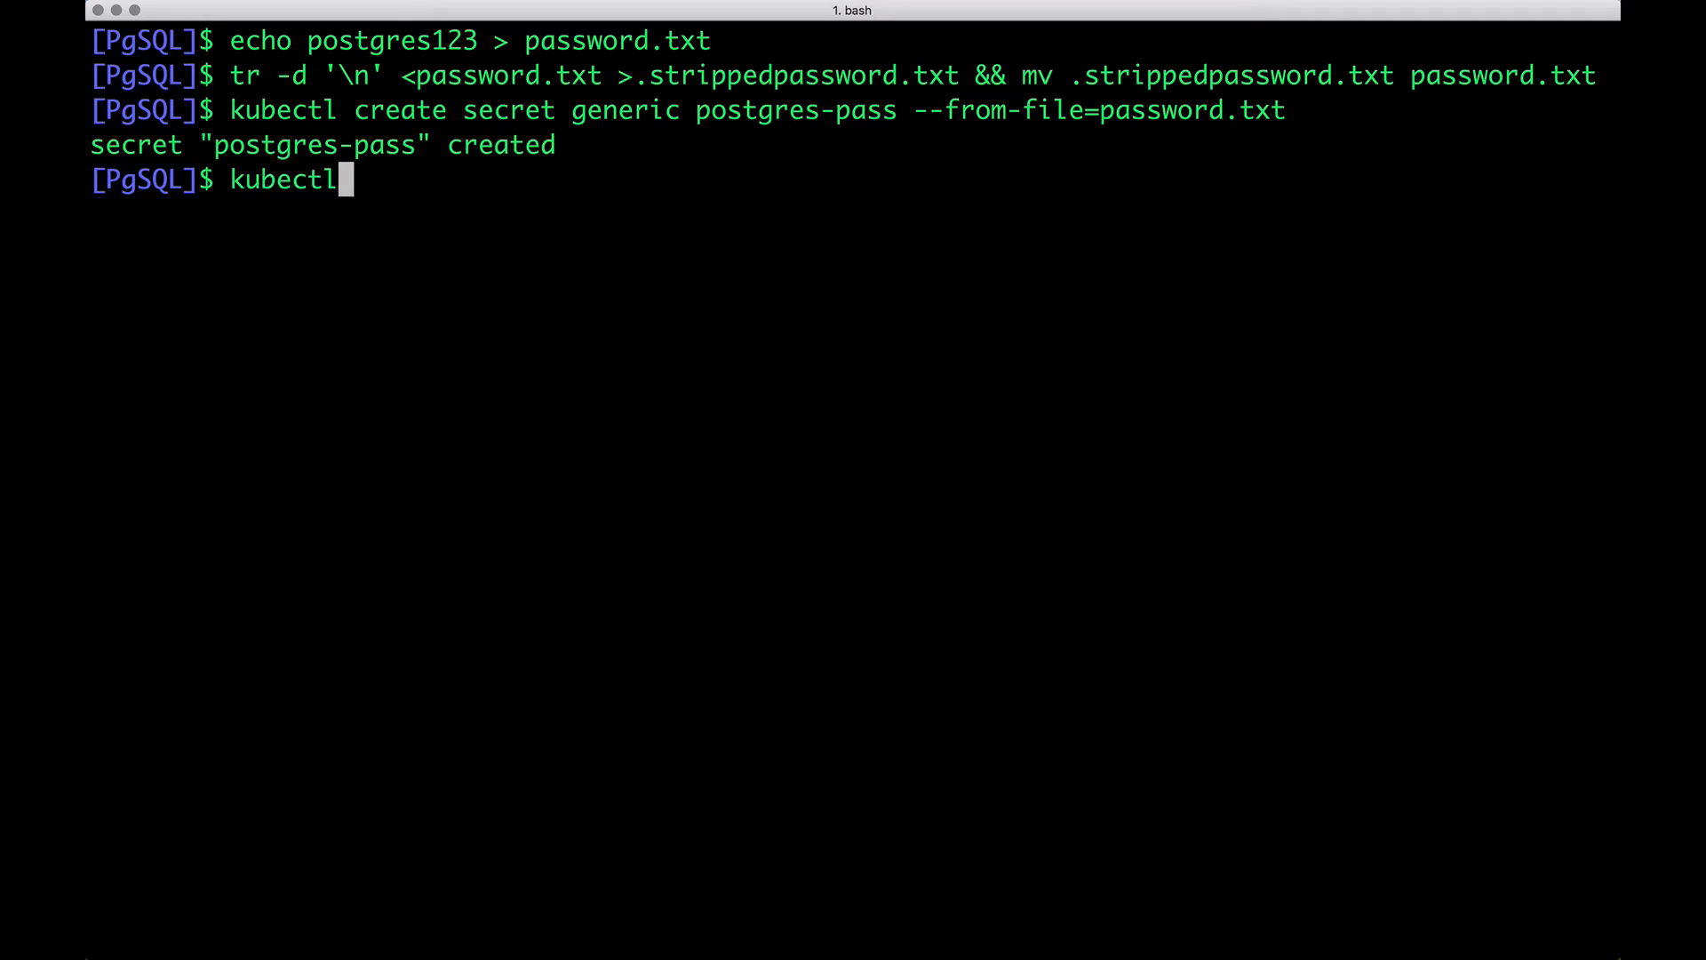
type("get sece")
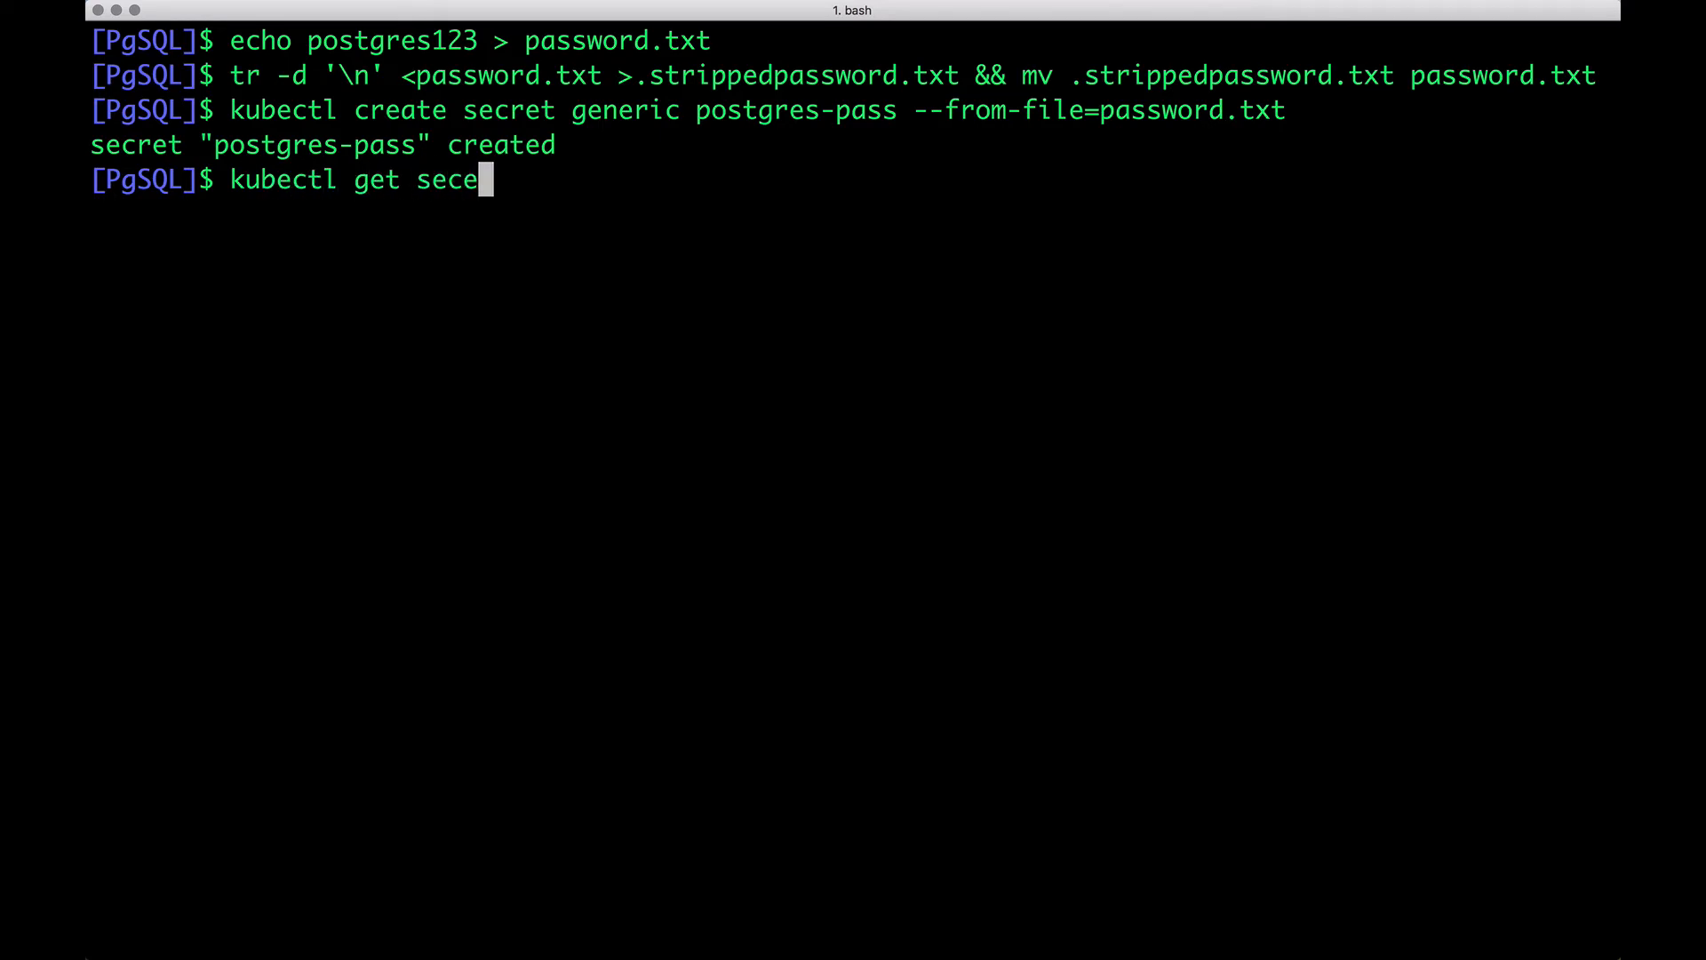
key("Return")
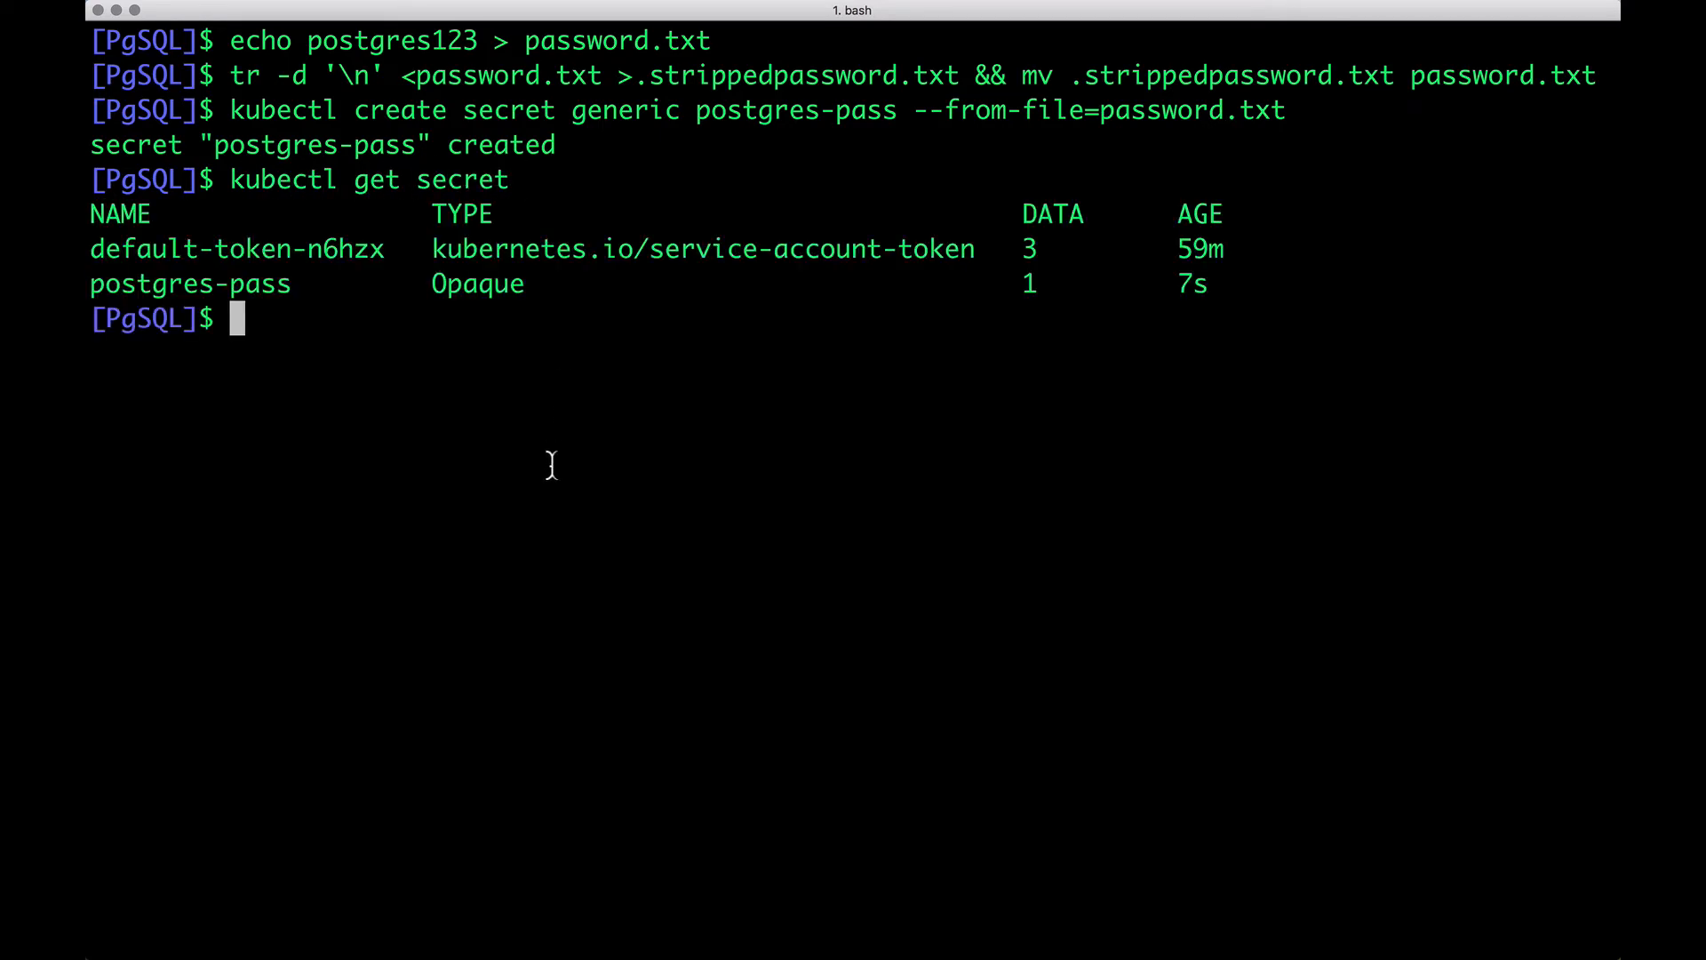
mouse_move(292, 293)
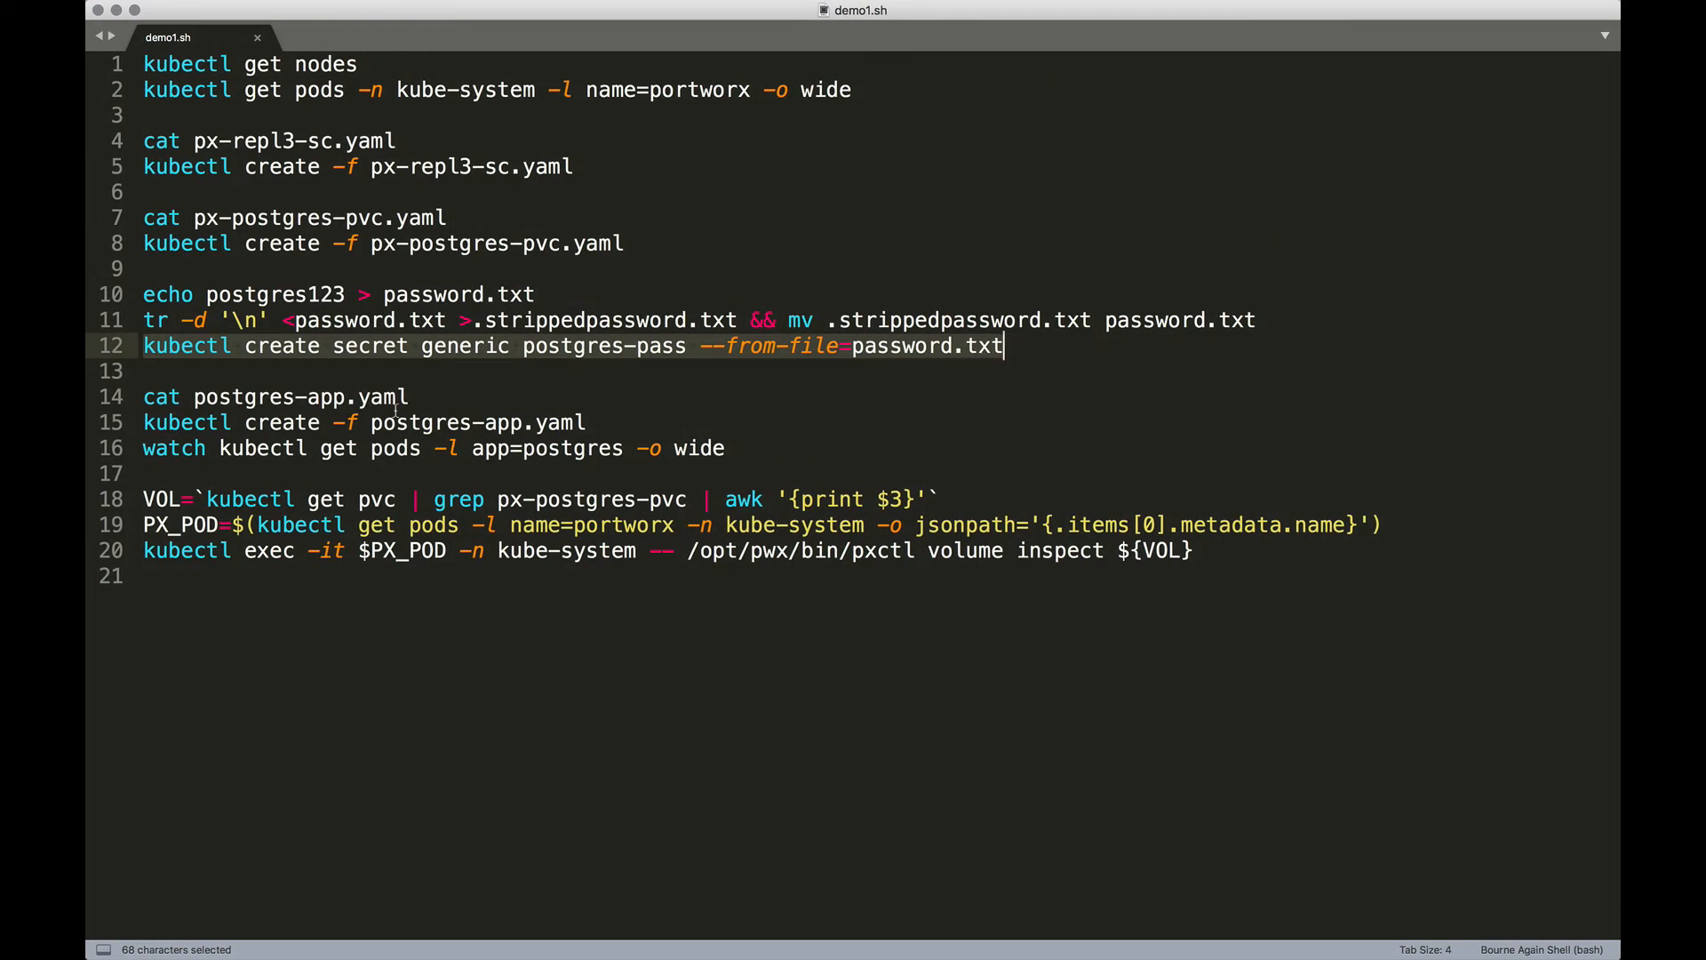
- Review the postgres-app.yaml Deployment, scrolling through its secret and volume sections
left_click(346, 37)
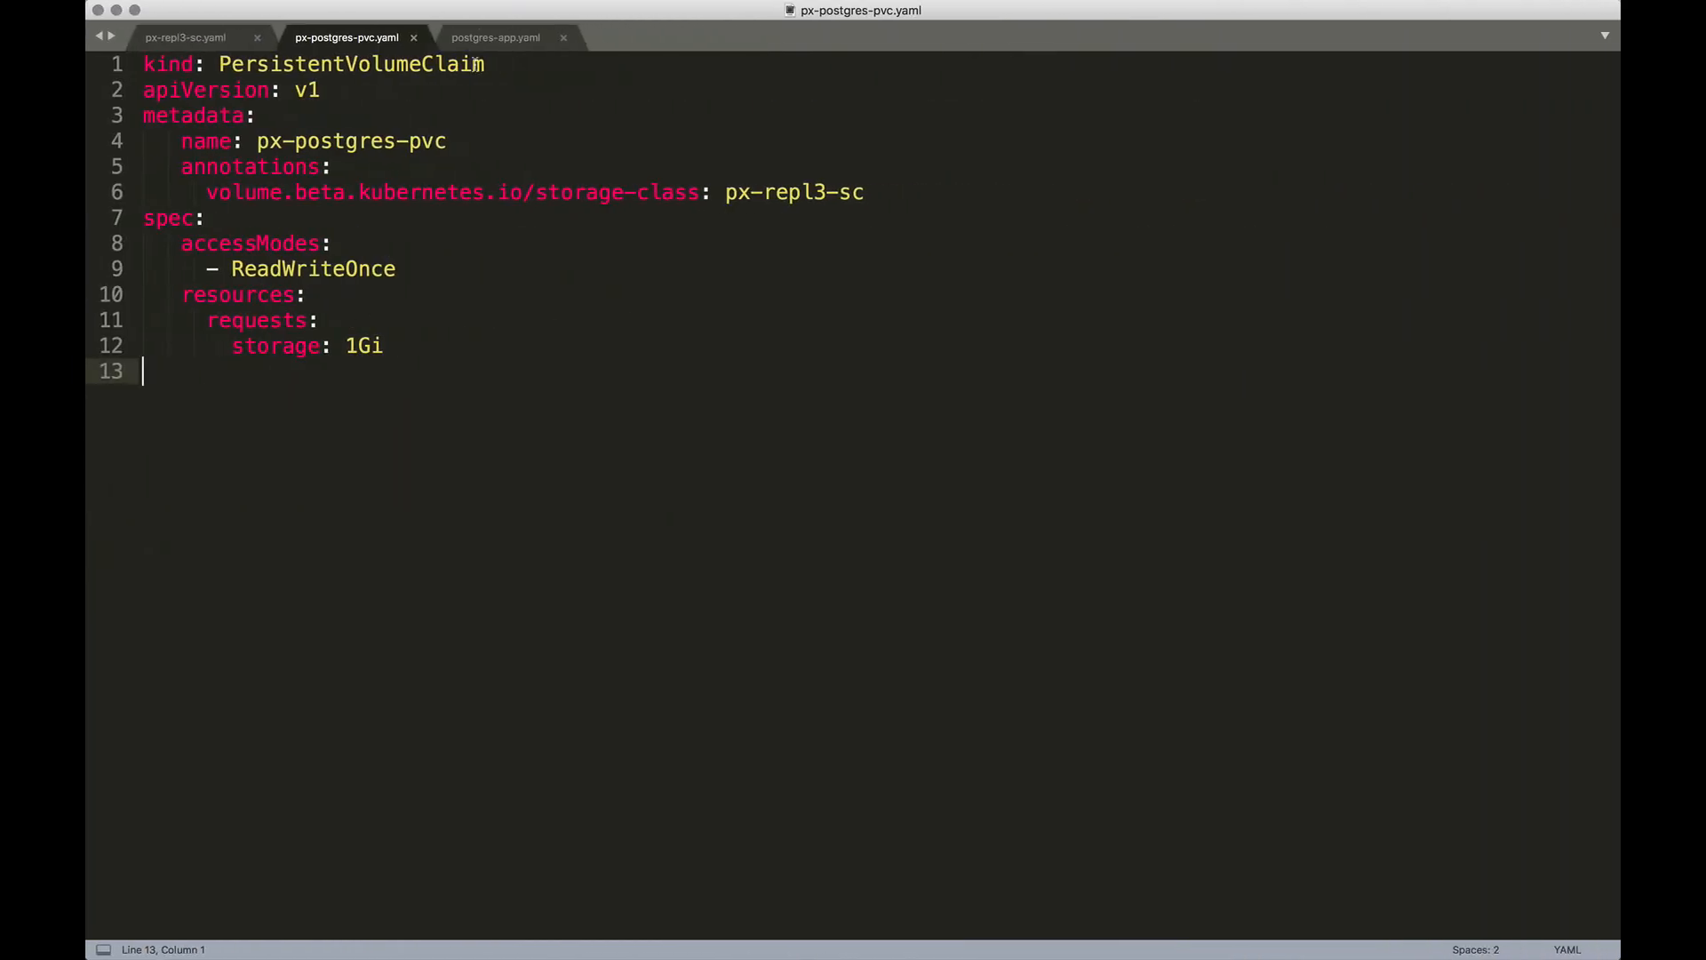
left_click(496, 38)
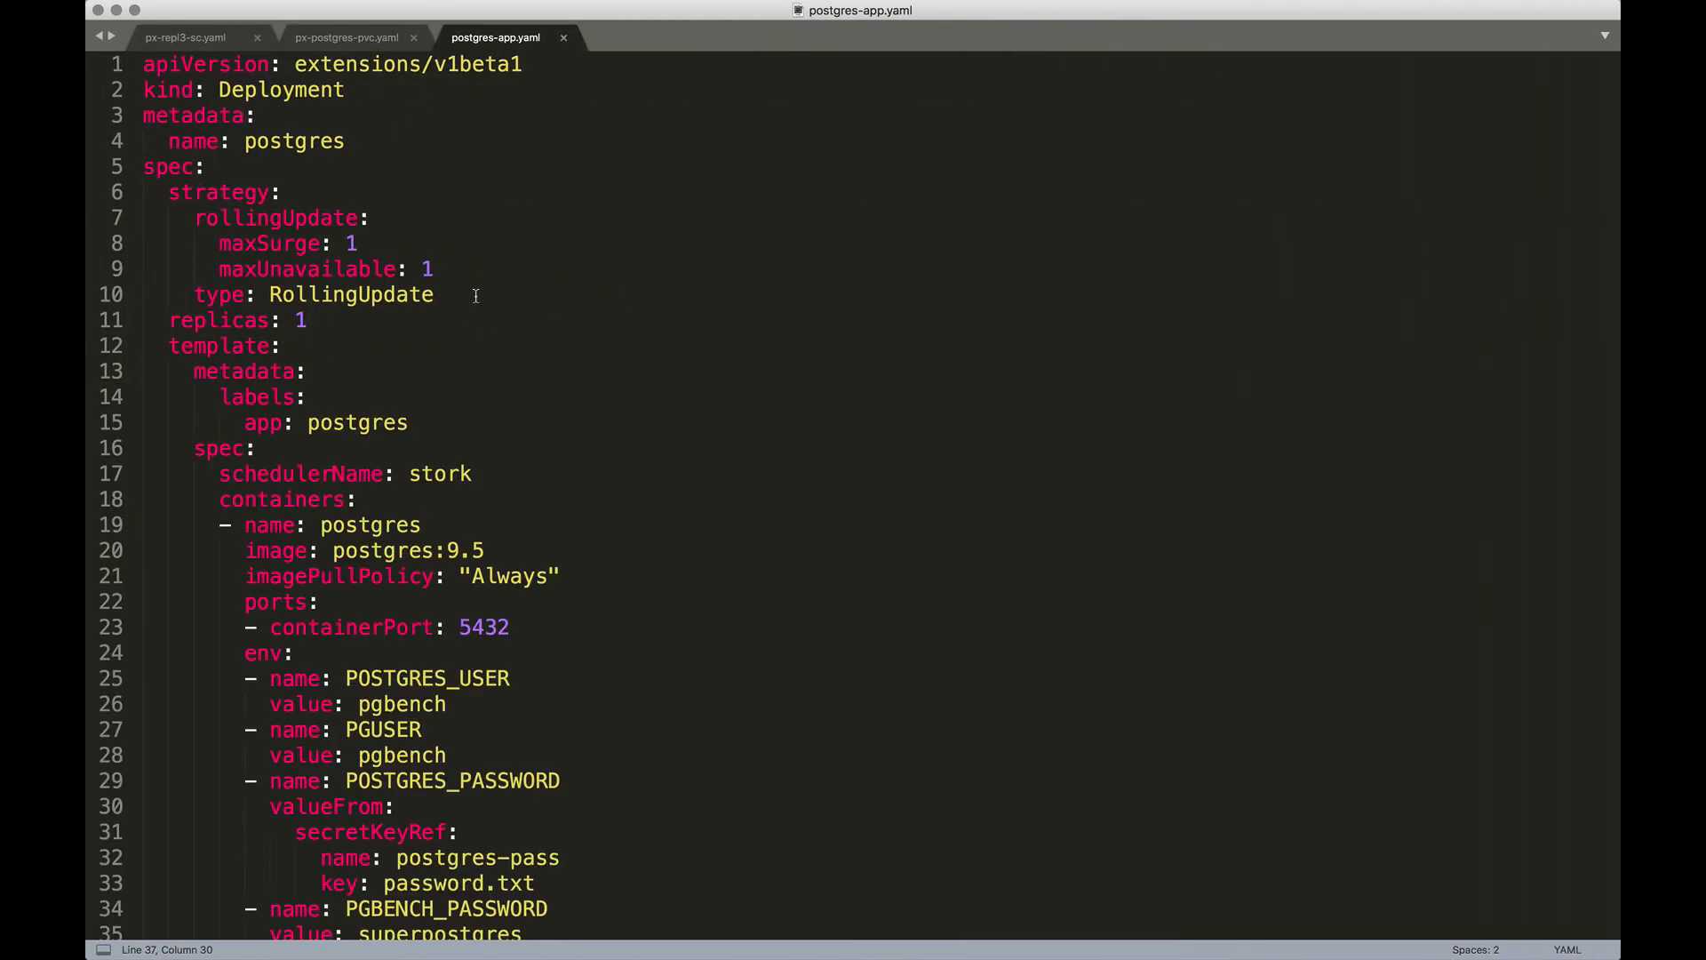
left_click(297, 88)
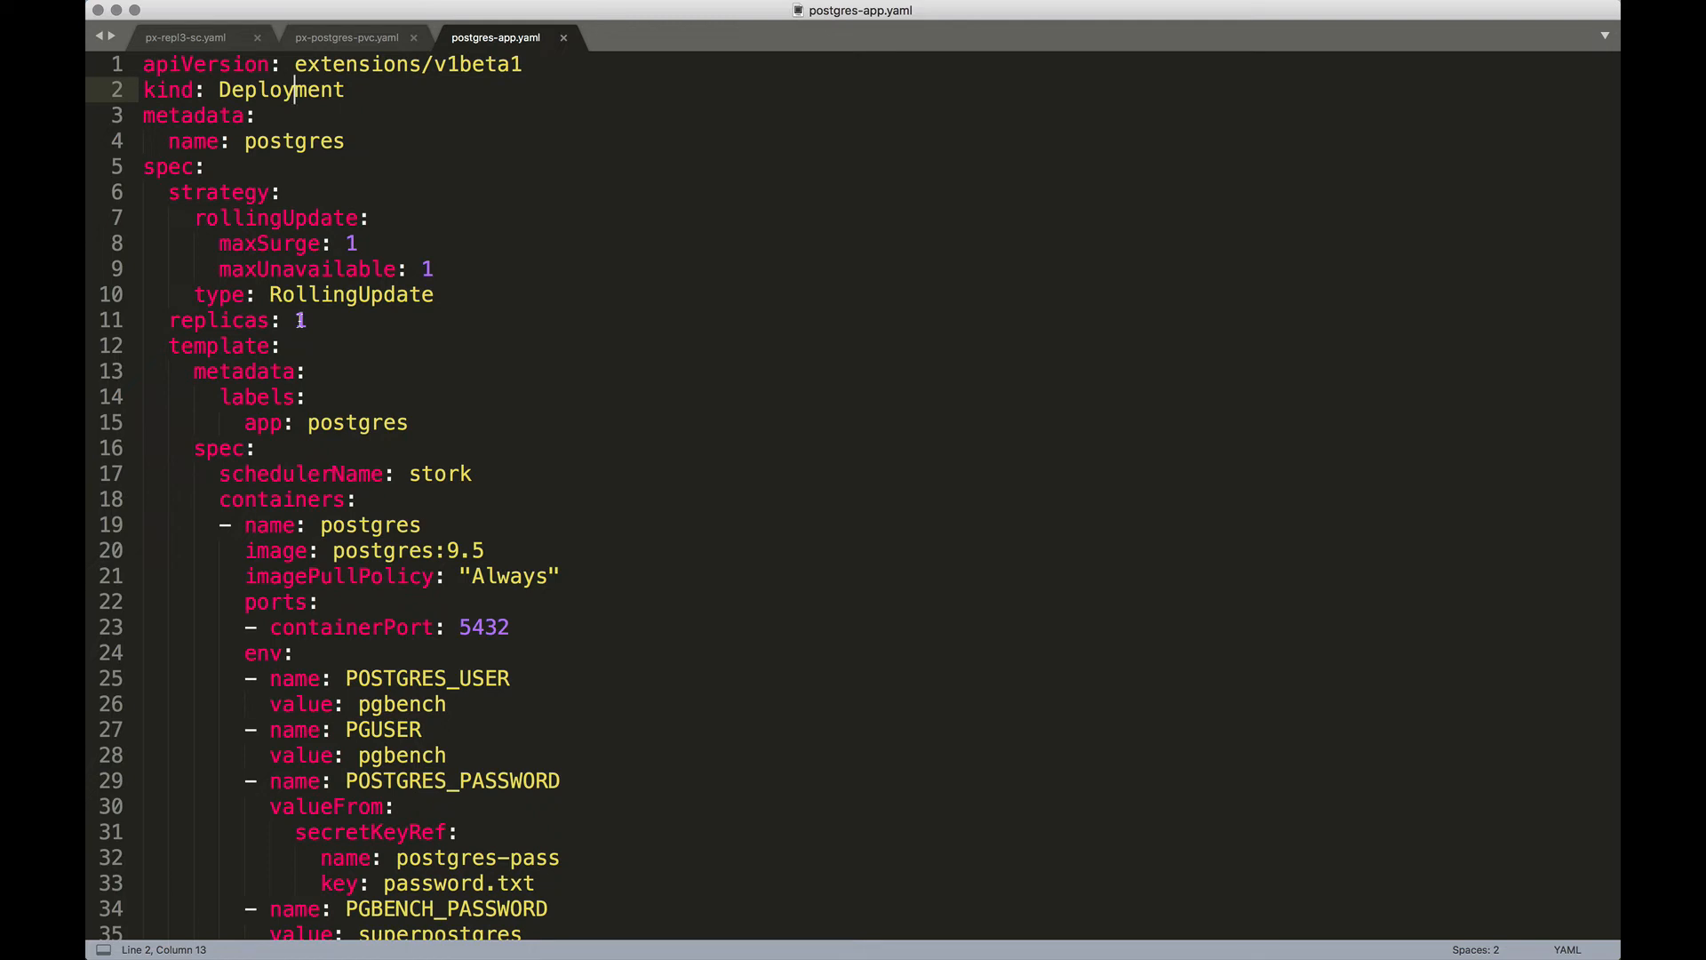
mouse_move(358, 362)
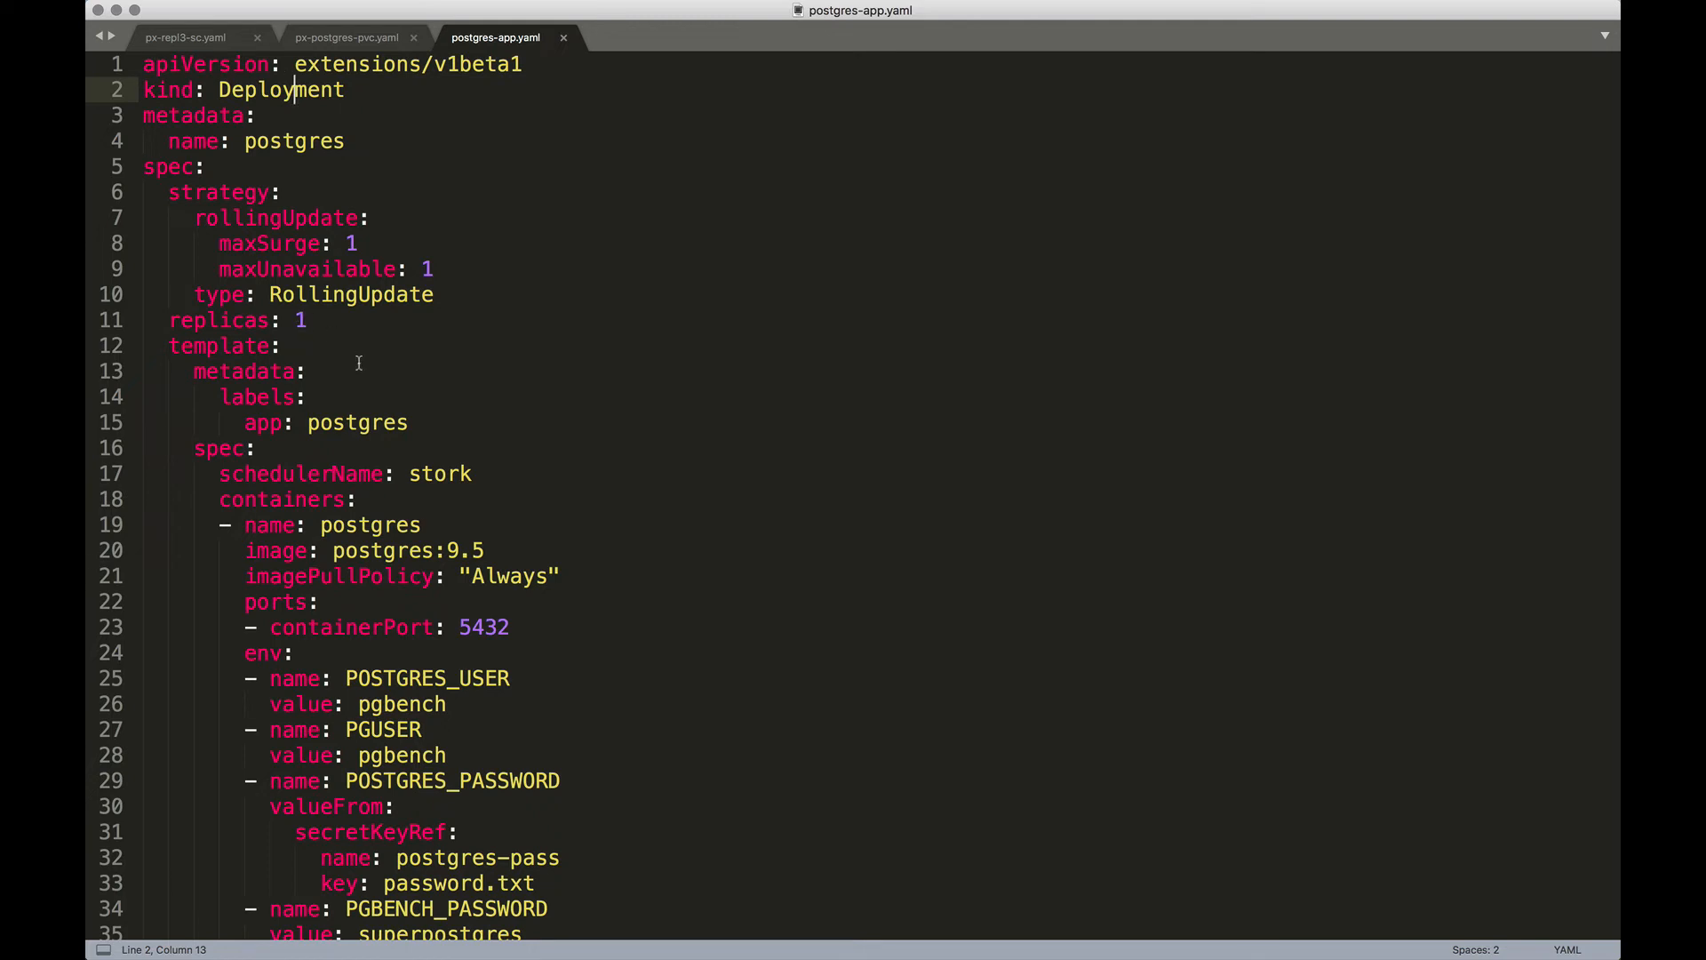
scroll("down", 3)
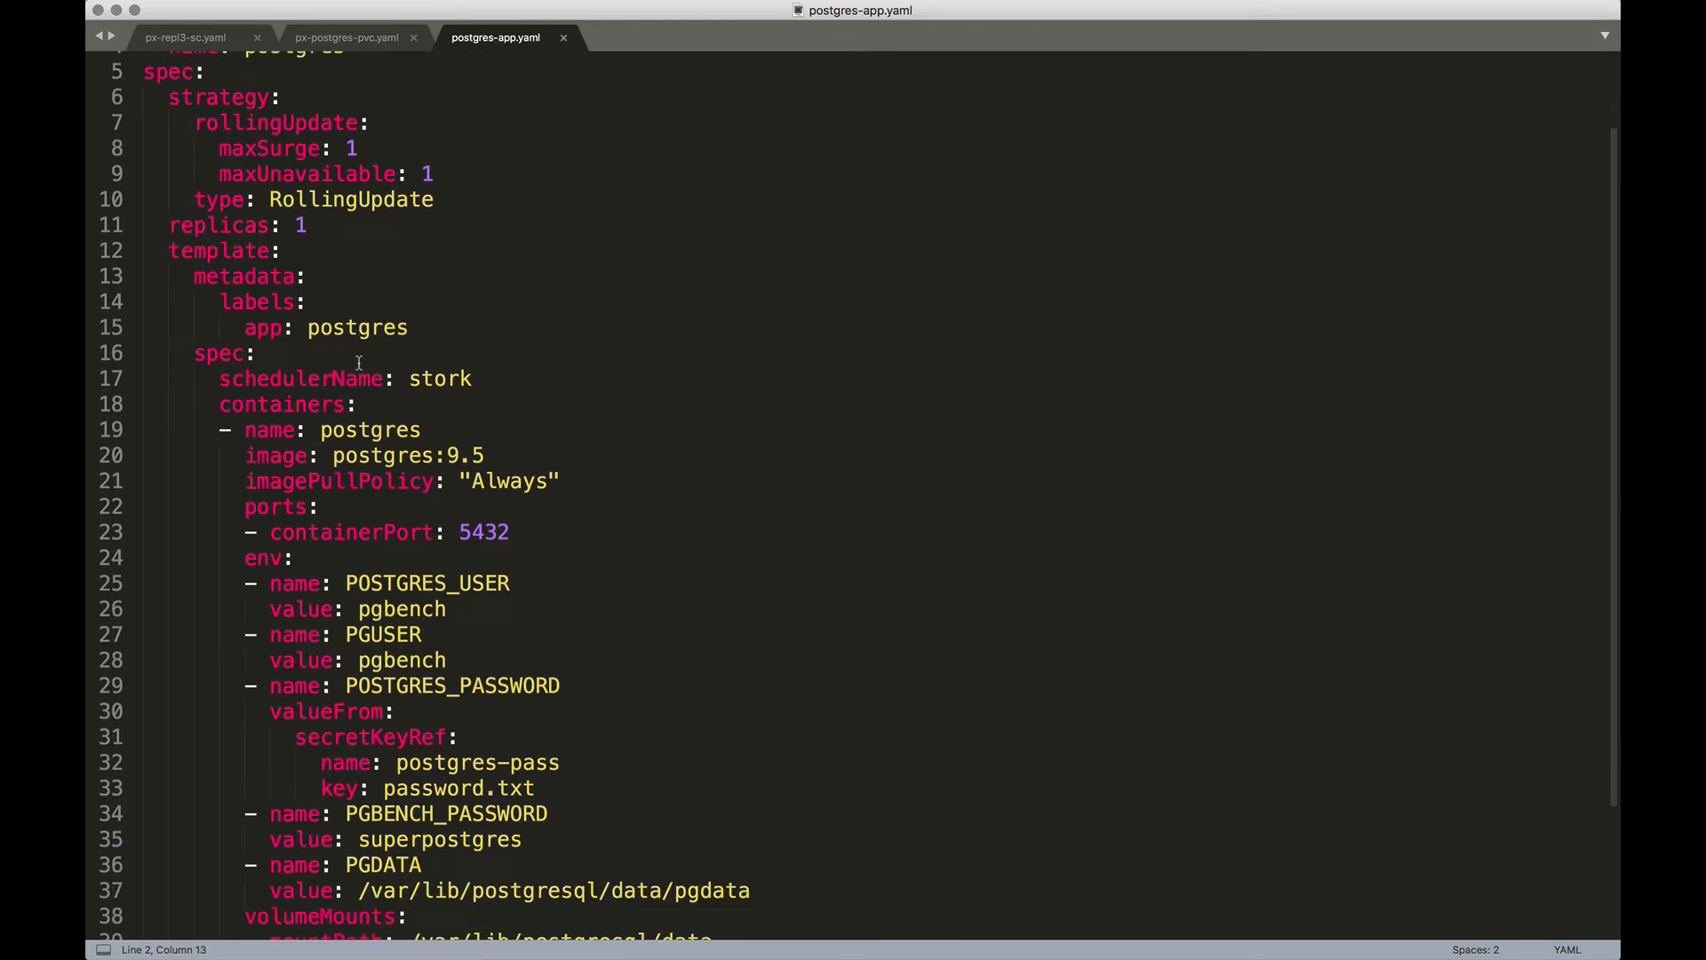
scroll("down", 3)
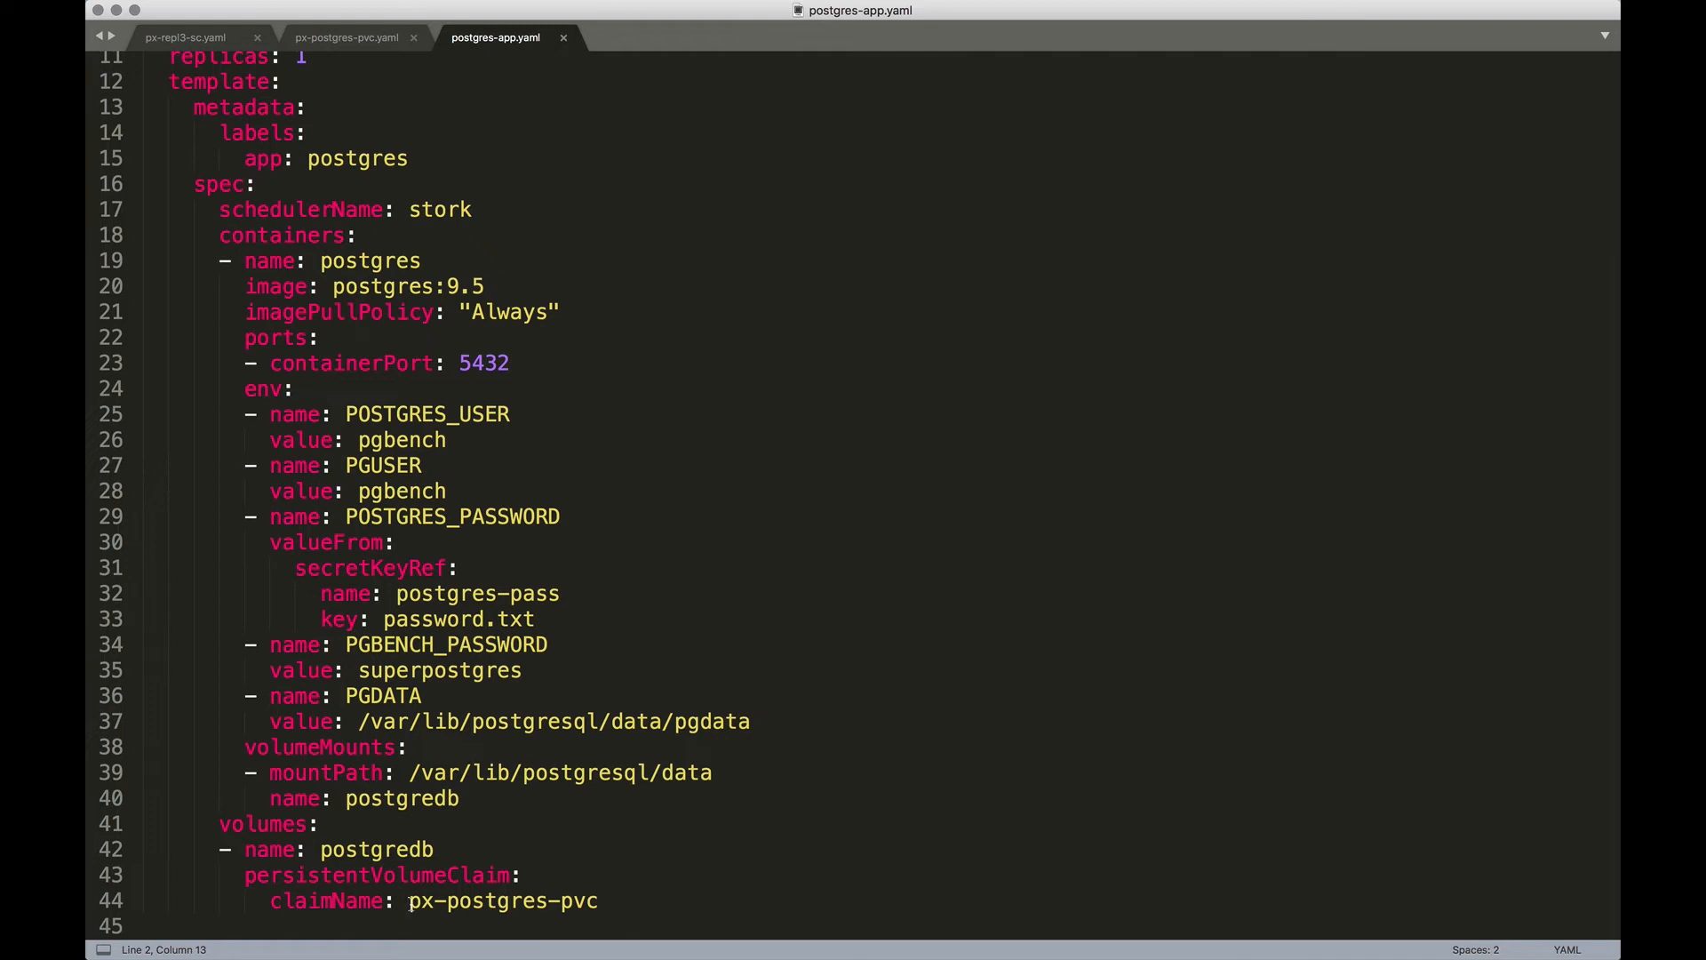
- Revisit the px-postgres-pvc.yaml and px-repl3-sc.yaml manifests, returning to postgres-app.yaml
left_click(347, 37)
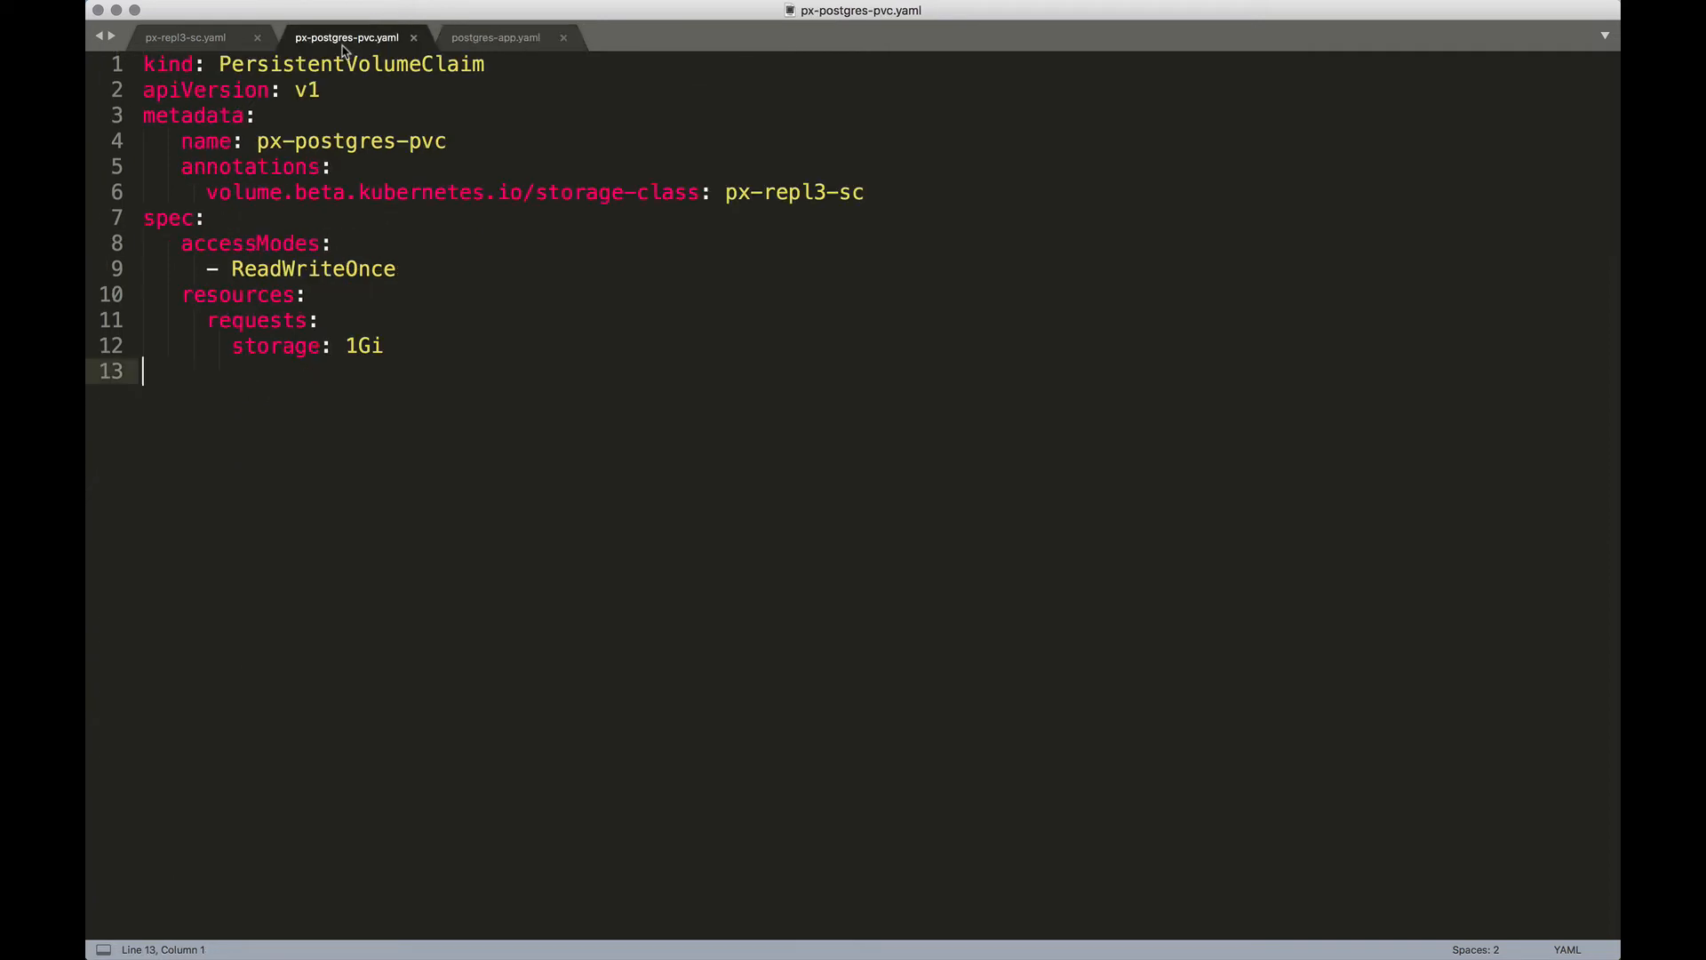
mouse_move(494, 156)
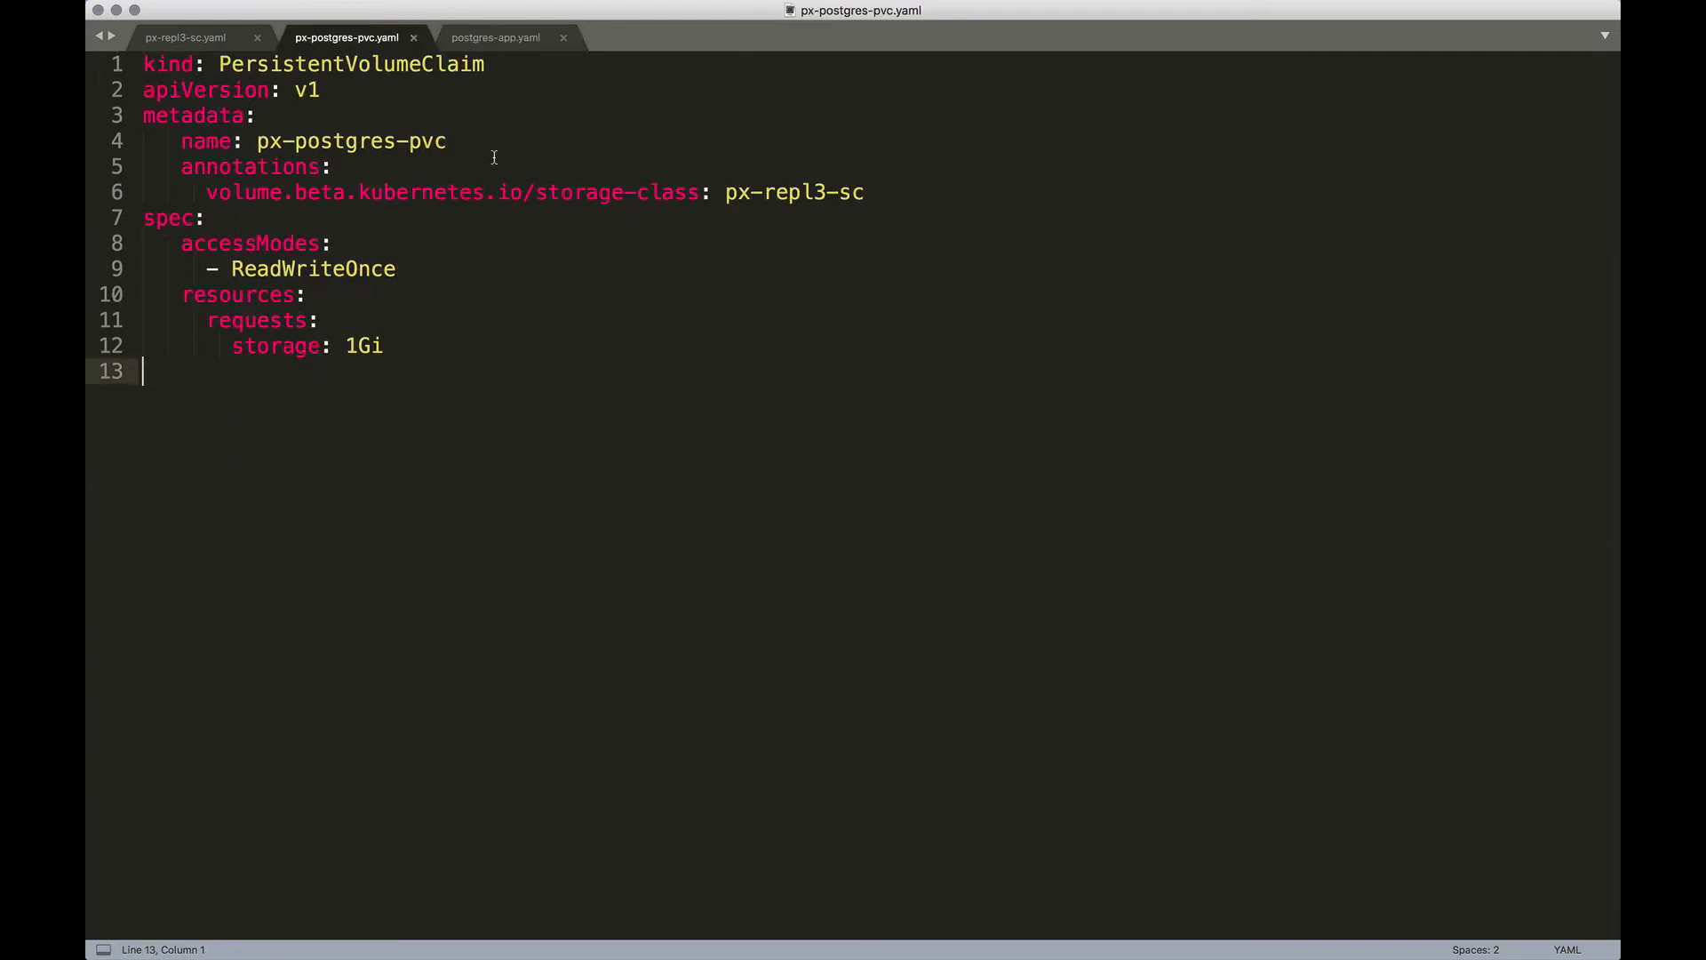
left_click(184, 38)
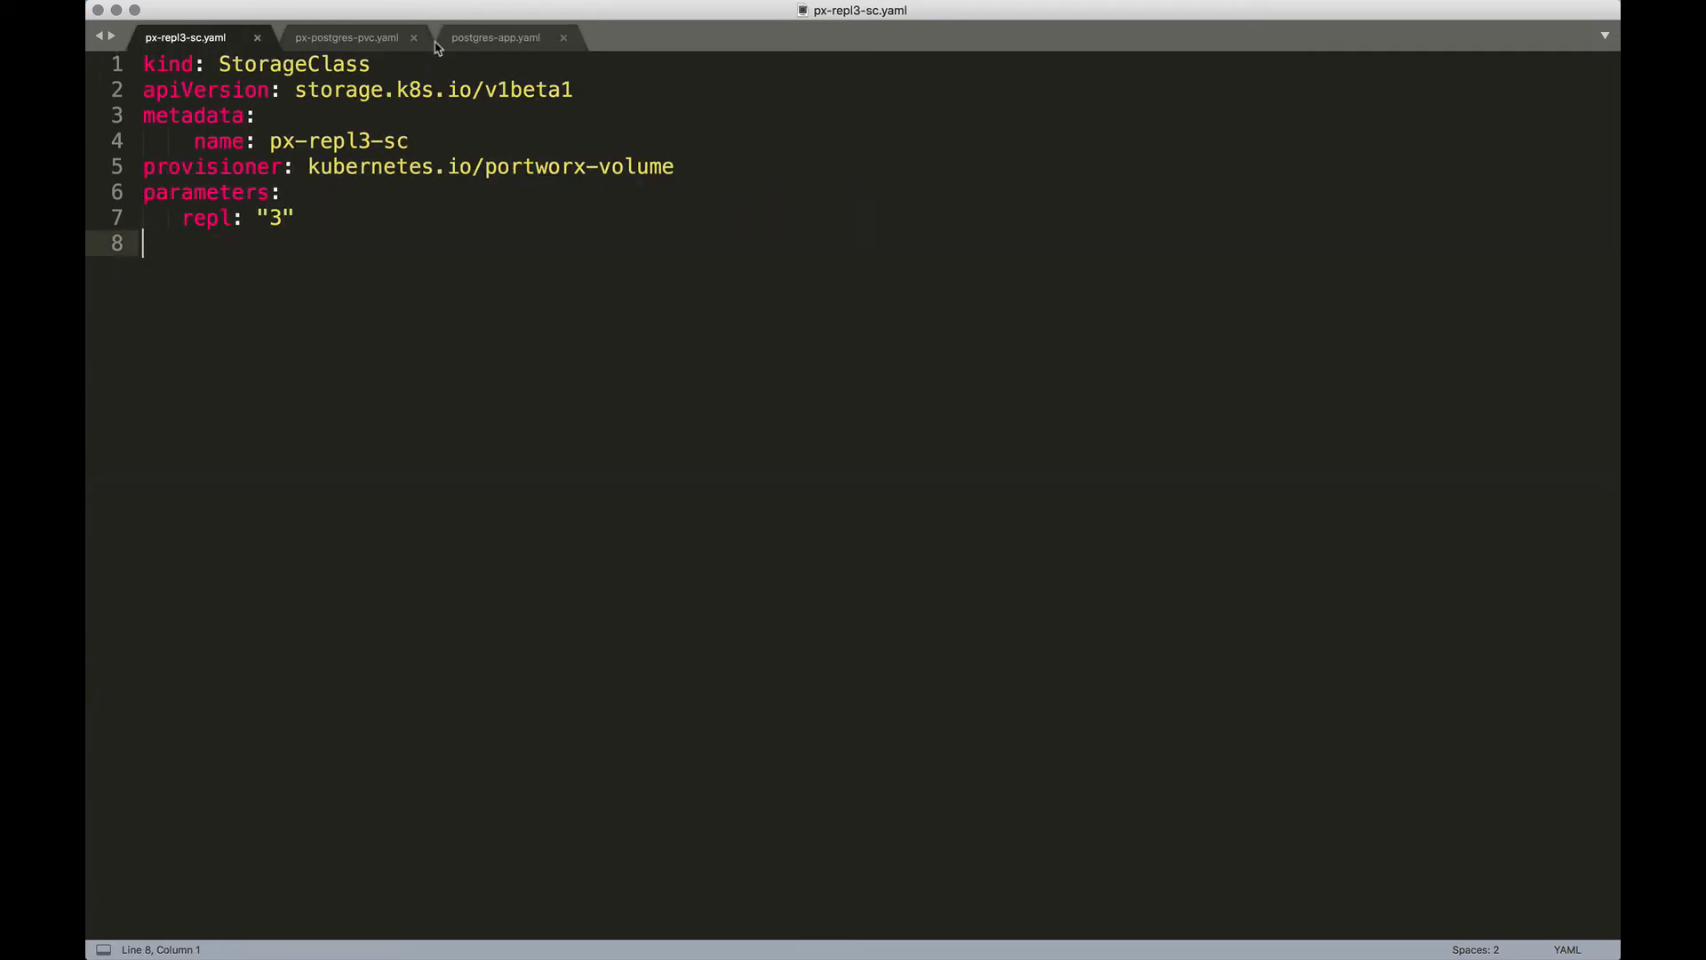
left_click(496, 38)
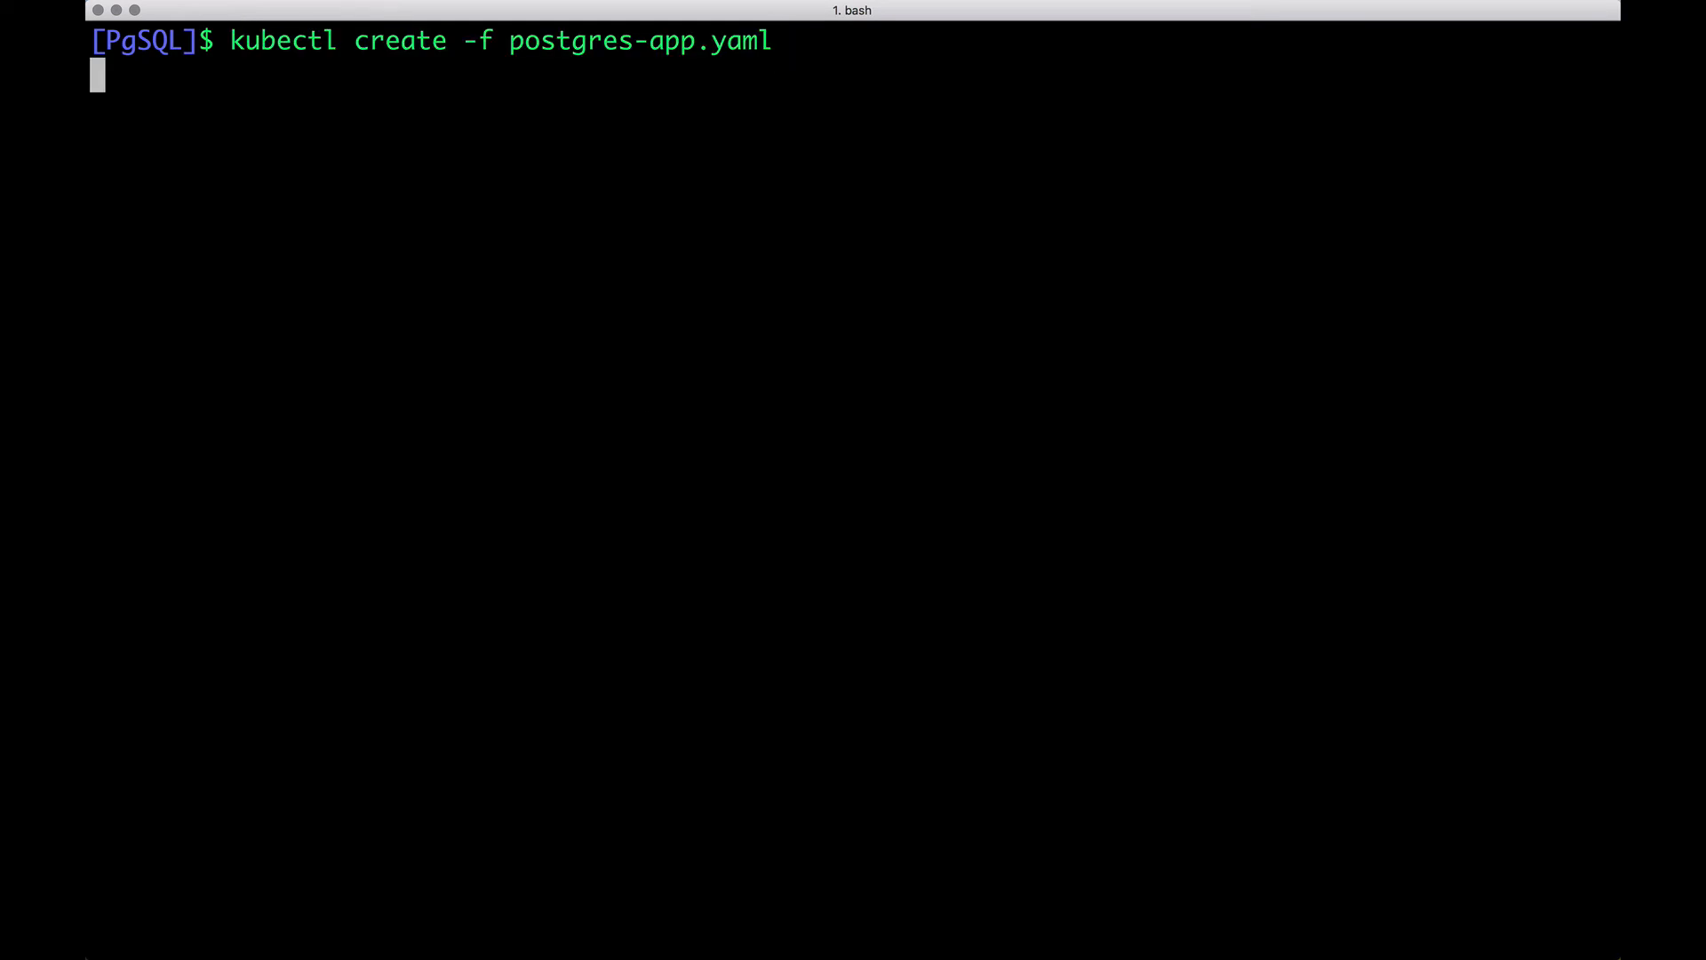
mouse_move(629, 416)
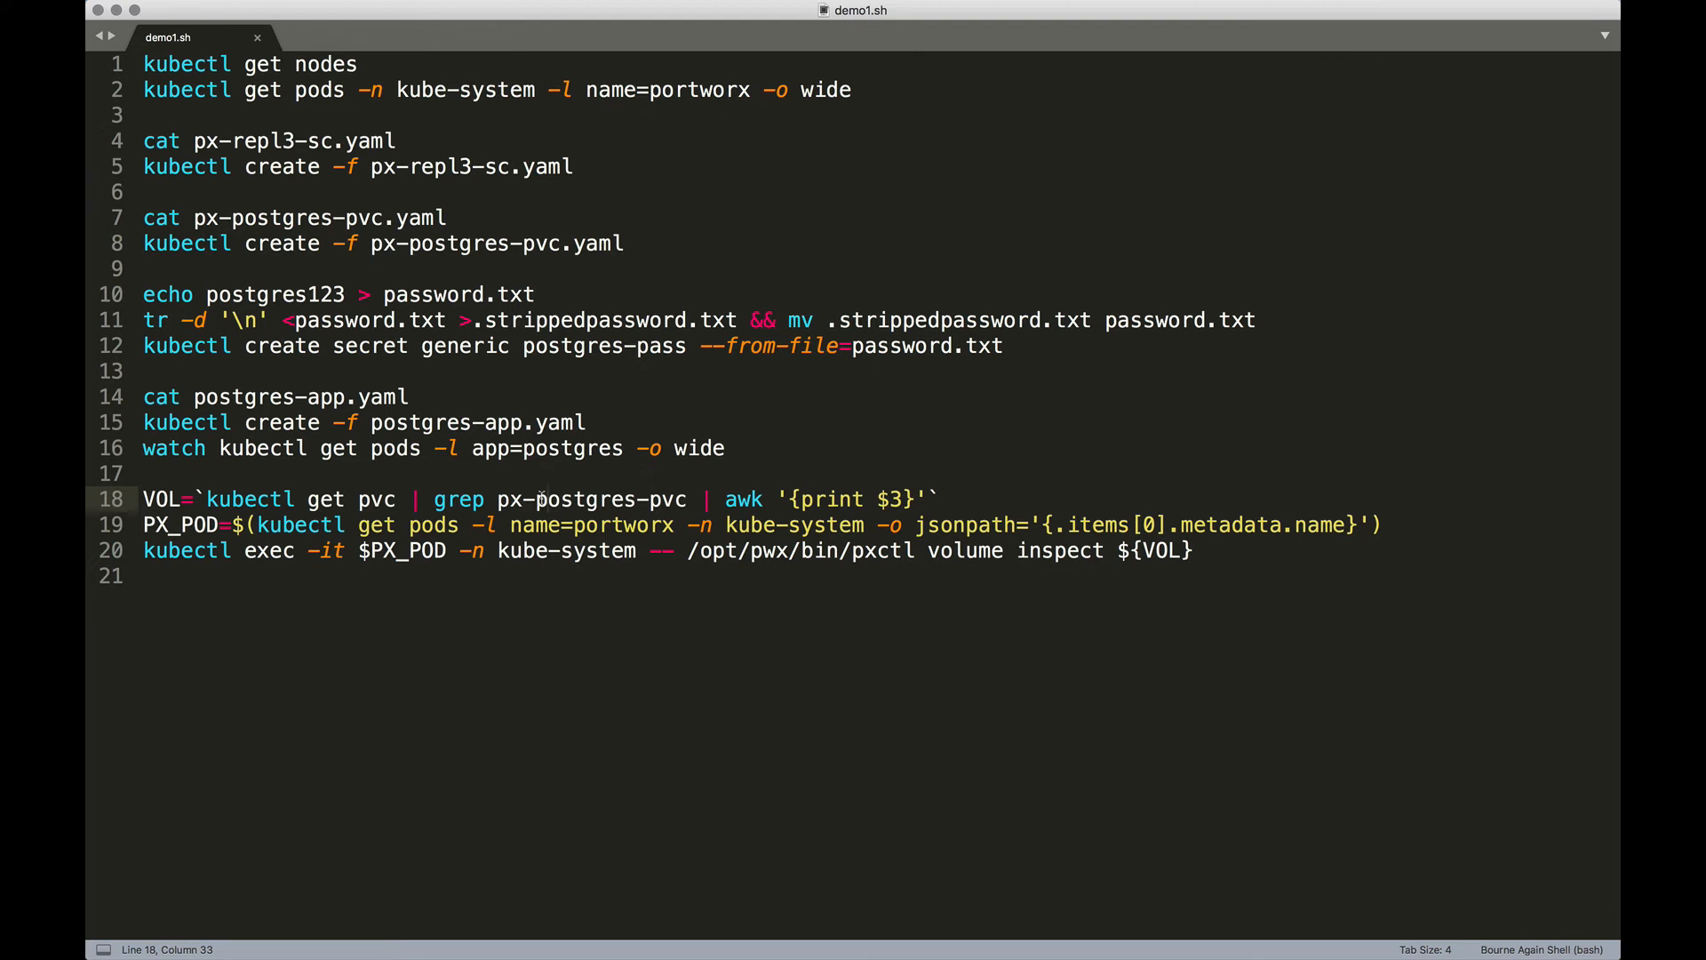
key("Home")
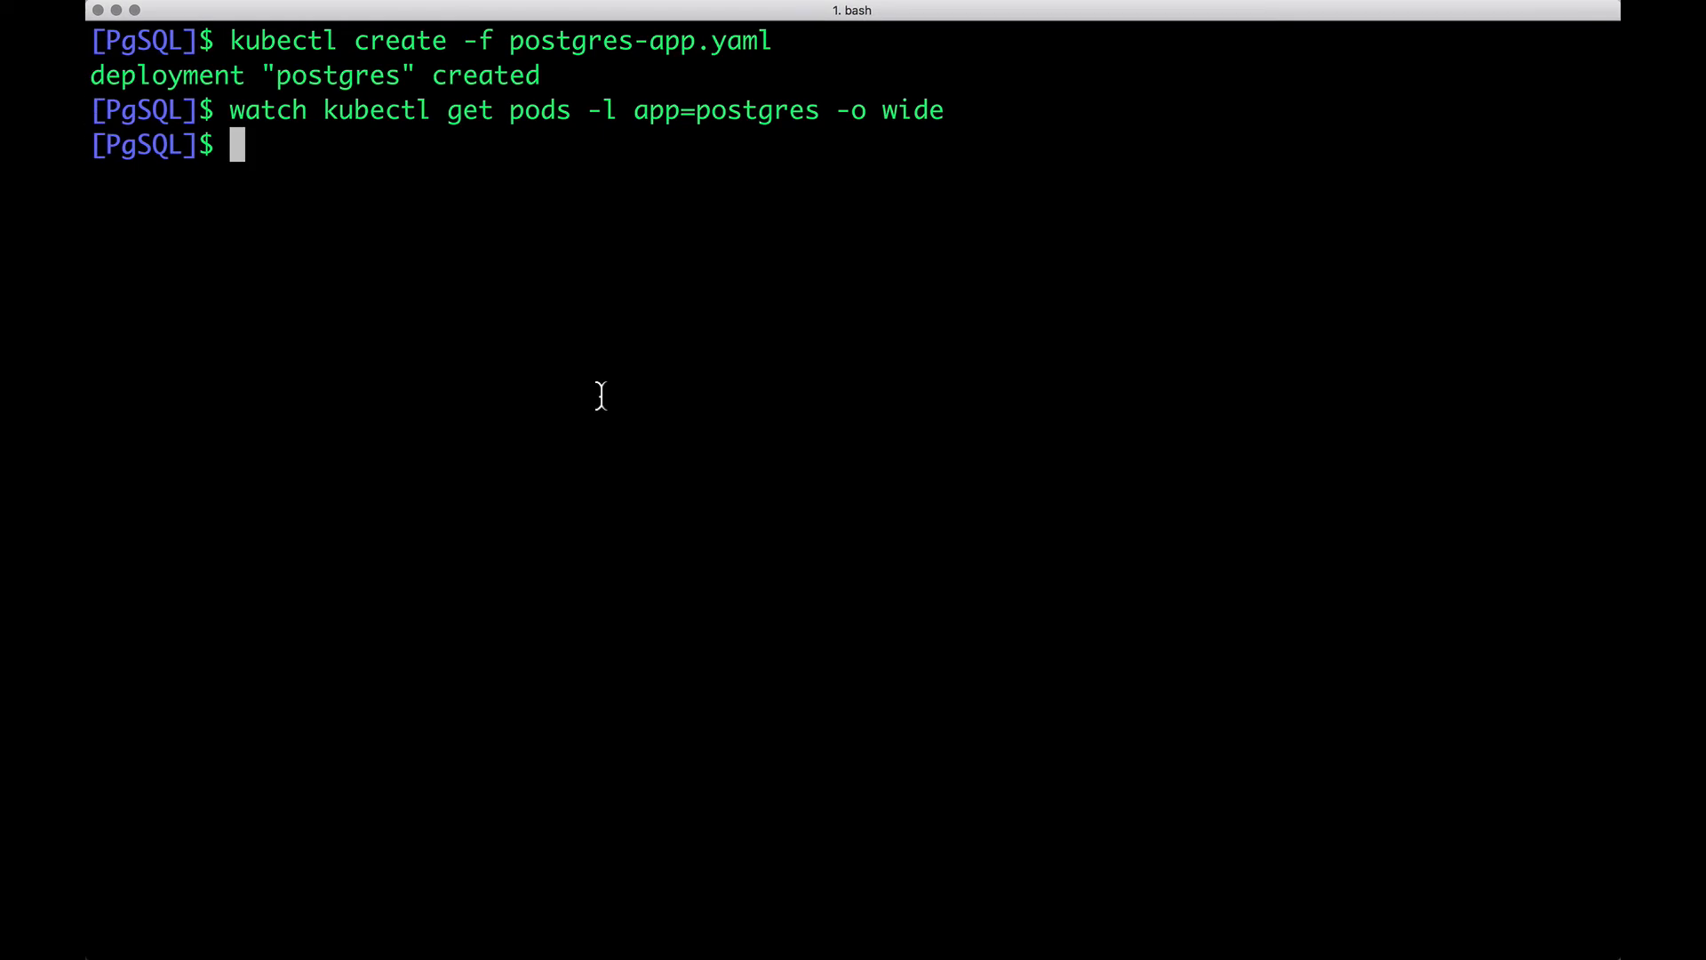
type("VOL=`kubectl get pvc | grep px-postgres-pvc | awk '{print $3}'`")
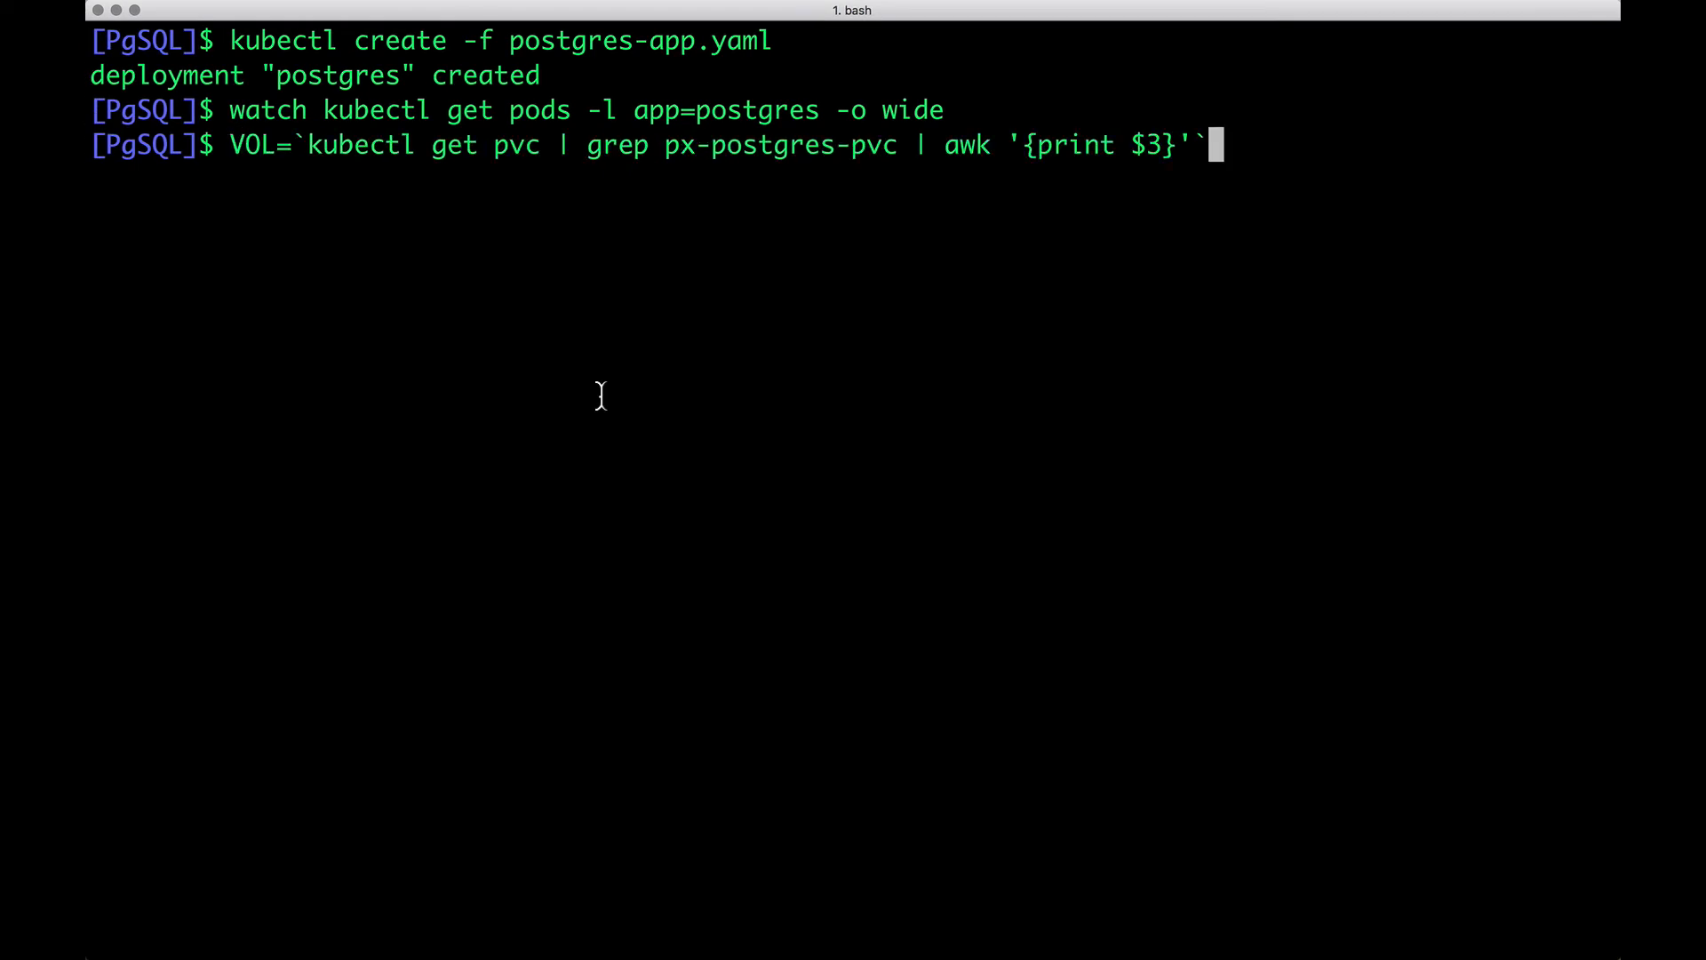
key("Return")
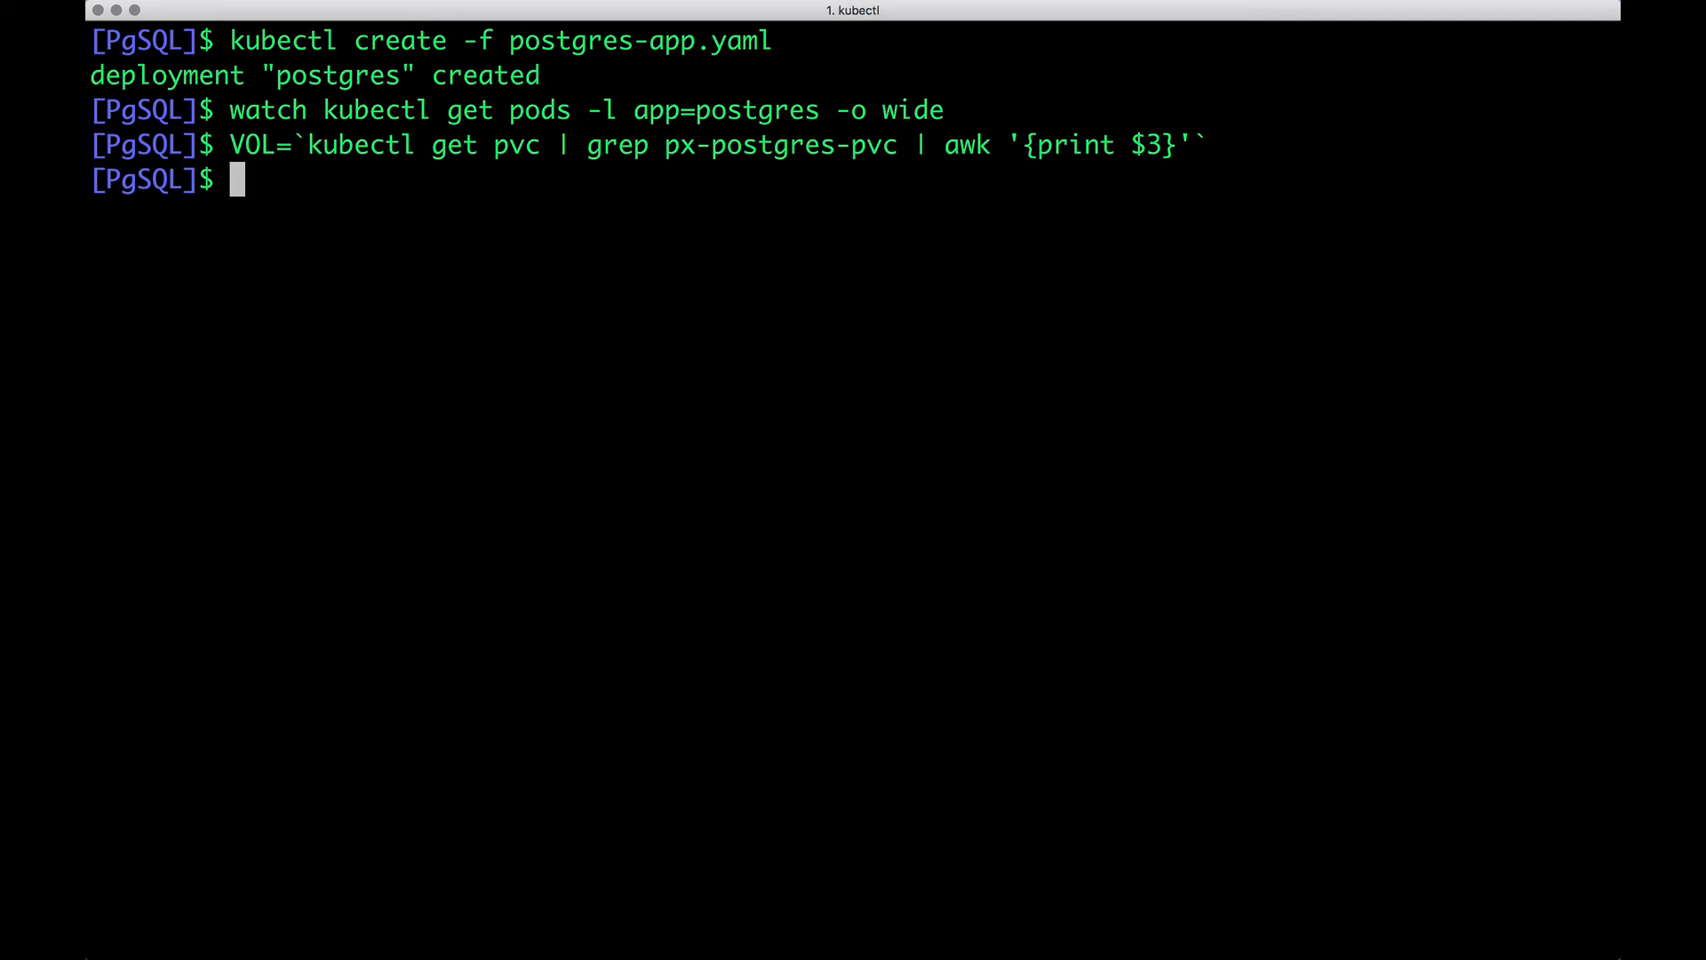
type("echo $VOL")
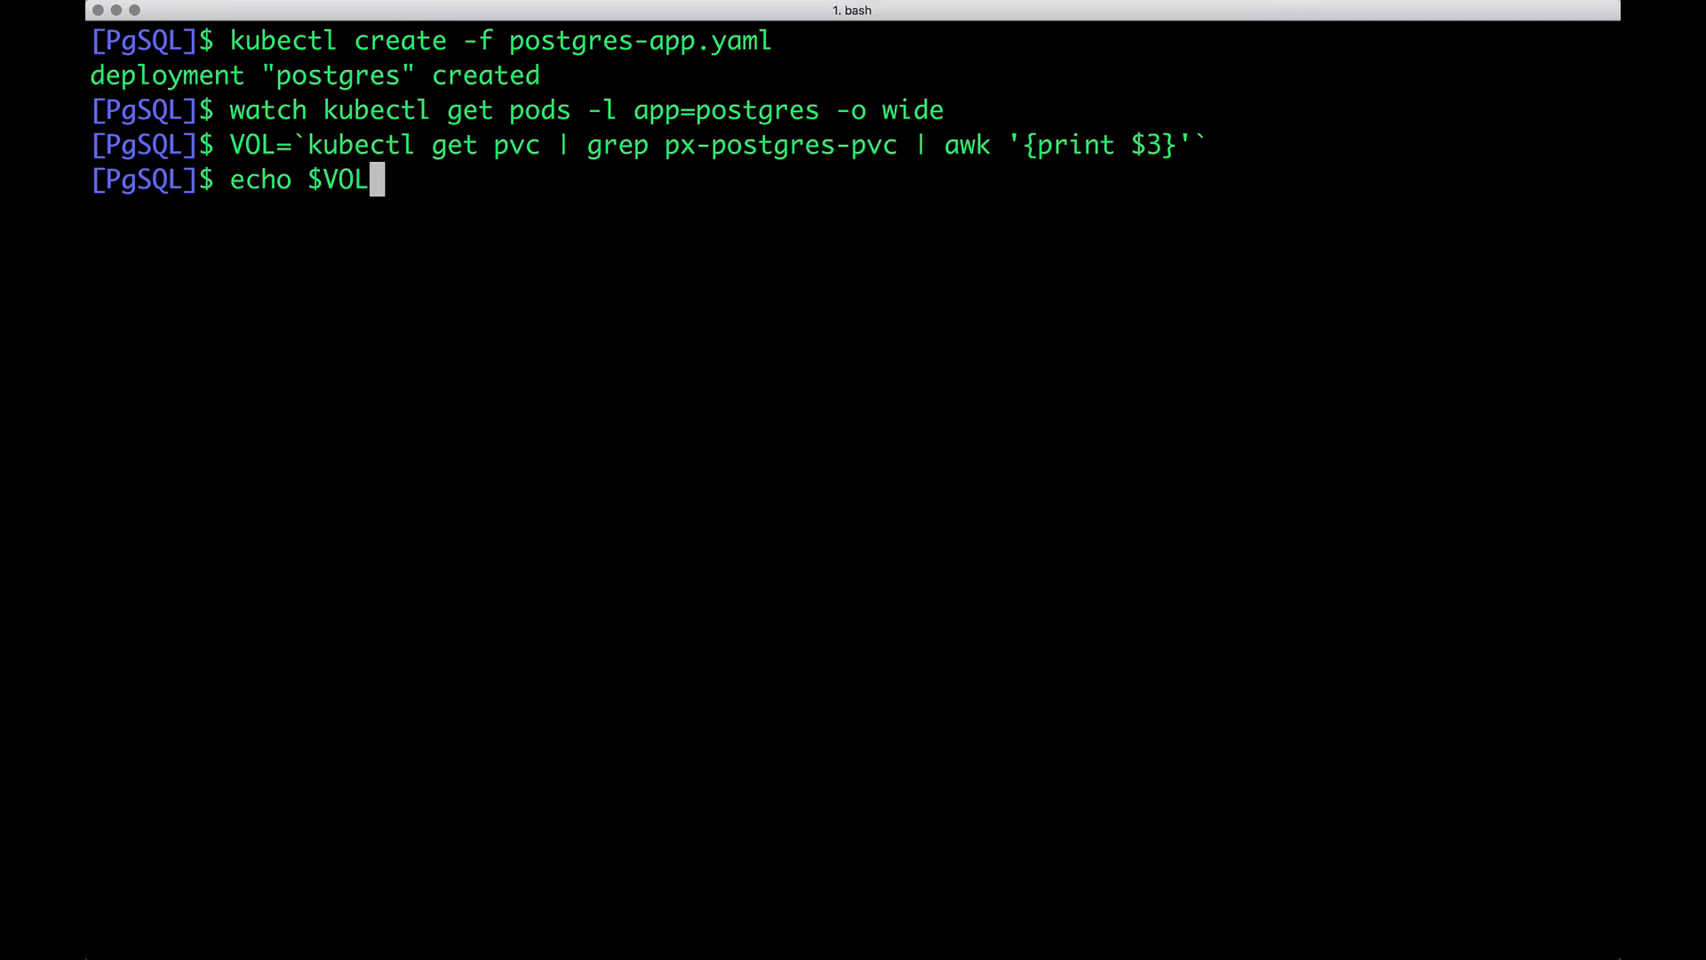
key("Return")
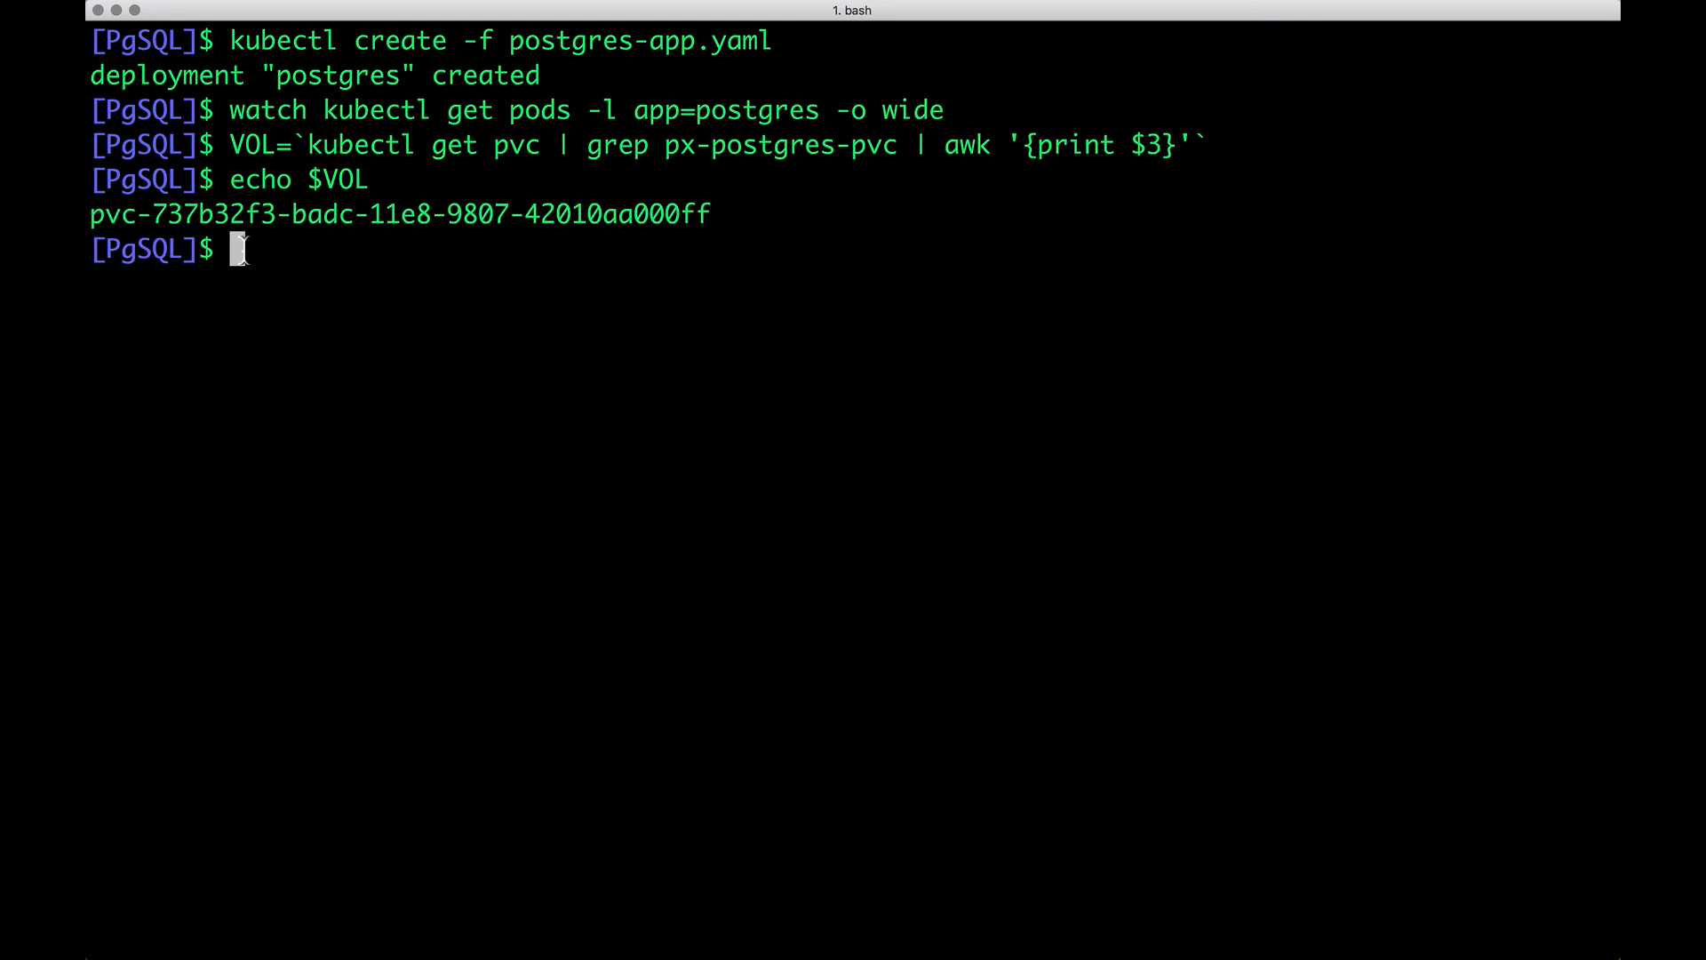
mouse_move(284, 288)
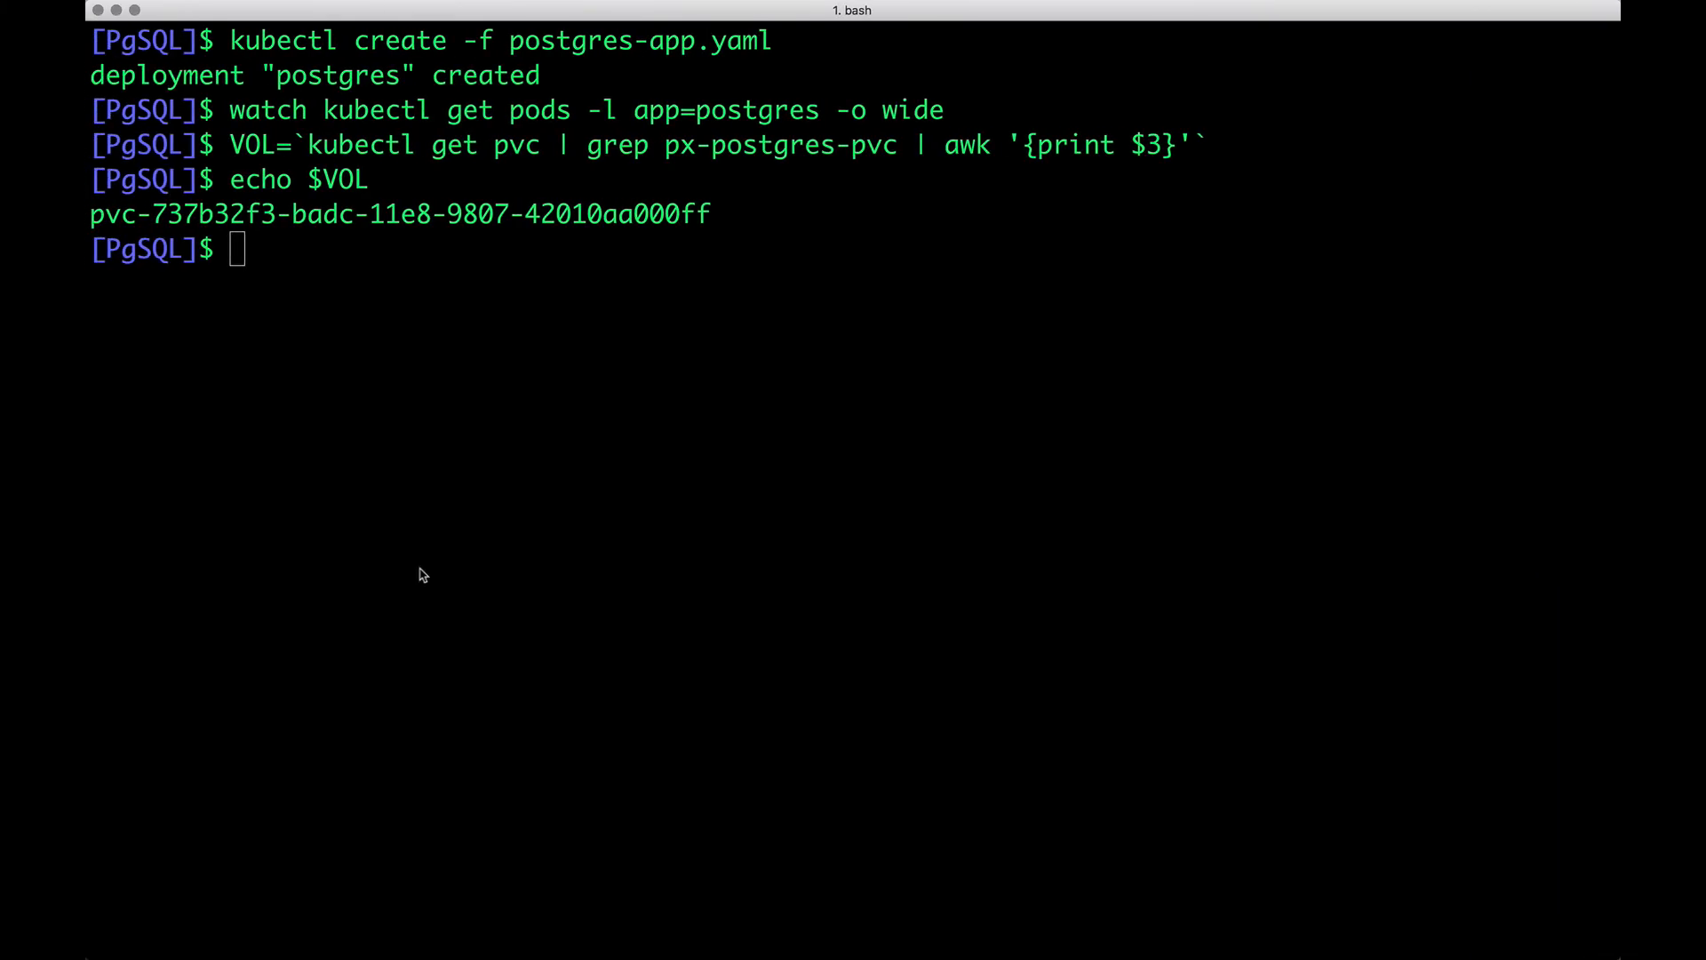
- Set PX_POD from kubectl get pods -l name=portworx -n kube-system jsonpath and echo portworx-7vjp2
type("PX_POD=$(kubectl get pods -l name=portworx -n kube-system -o jsonpath='{.items[0].metadata.name}')")
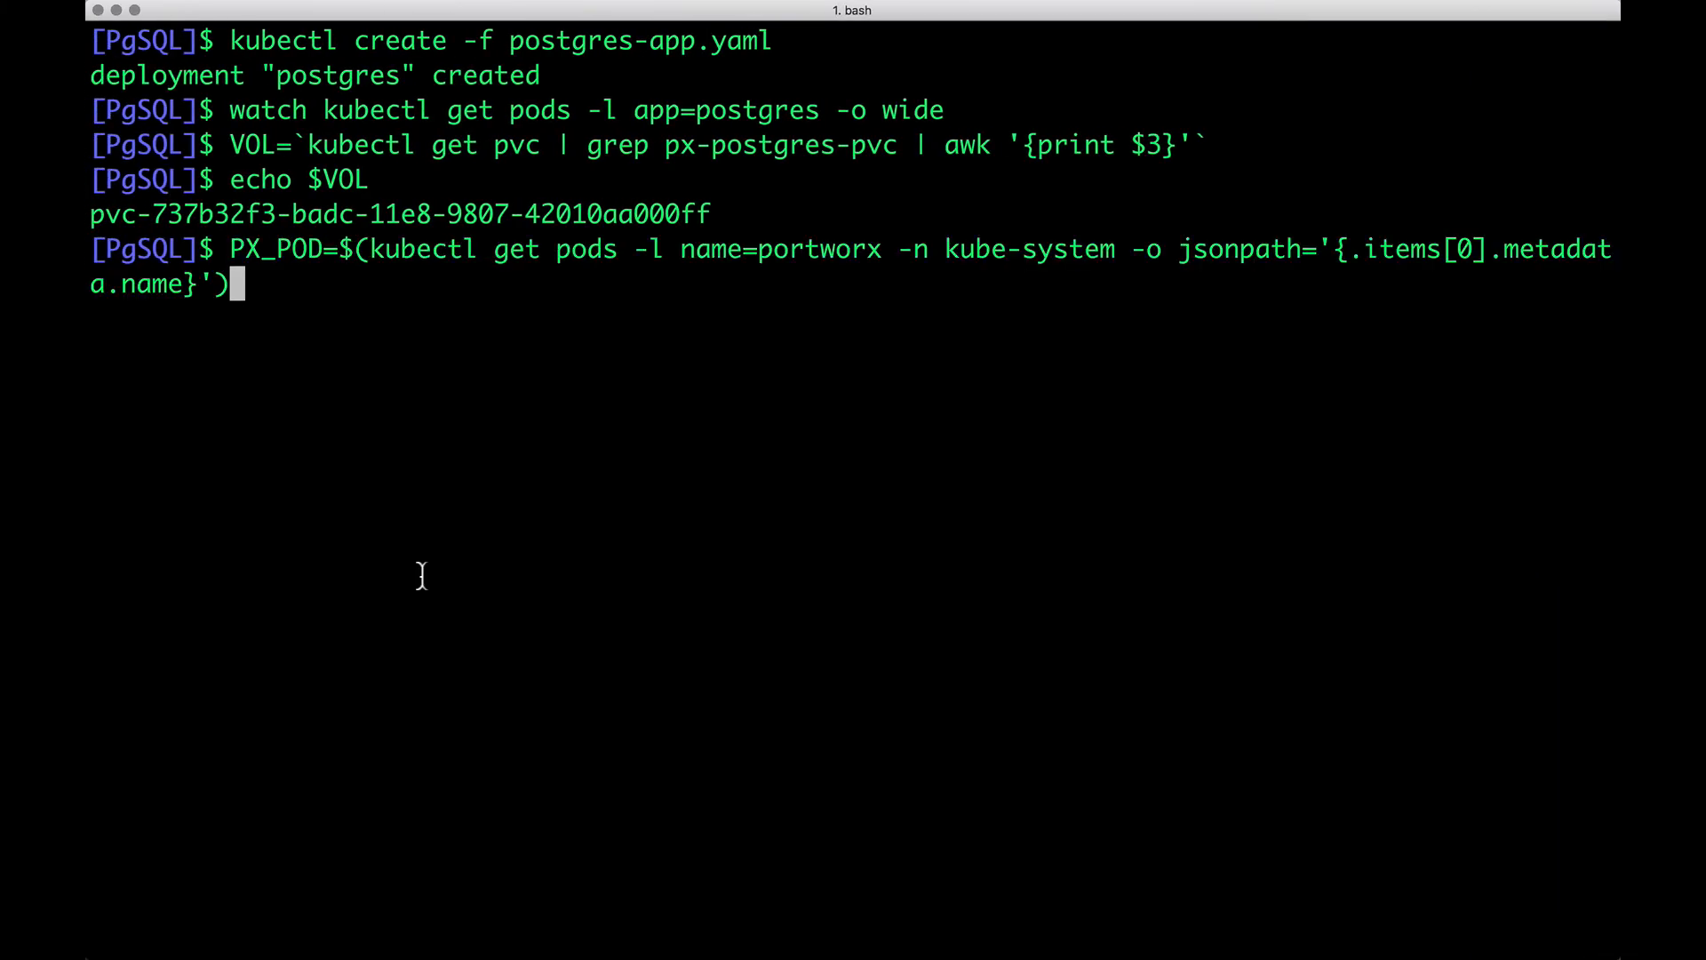
mouse_move(867, 270)
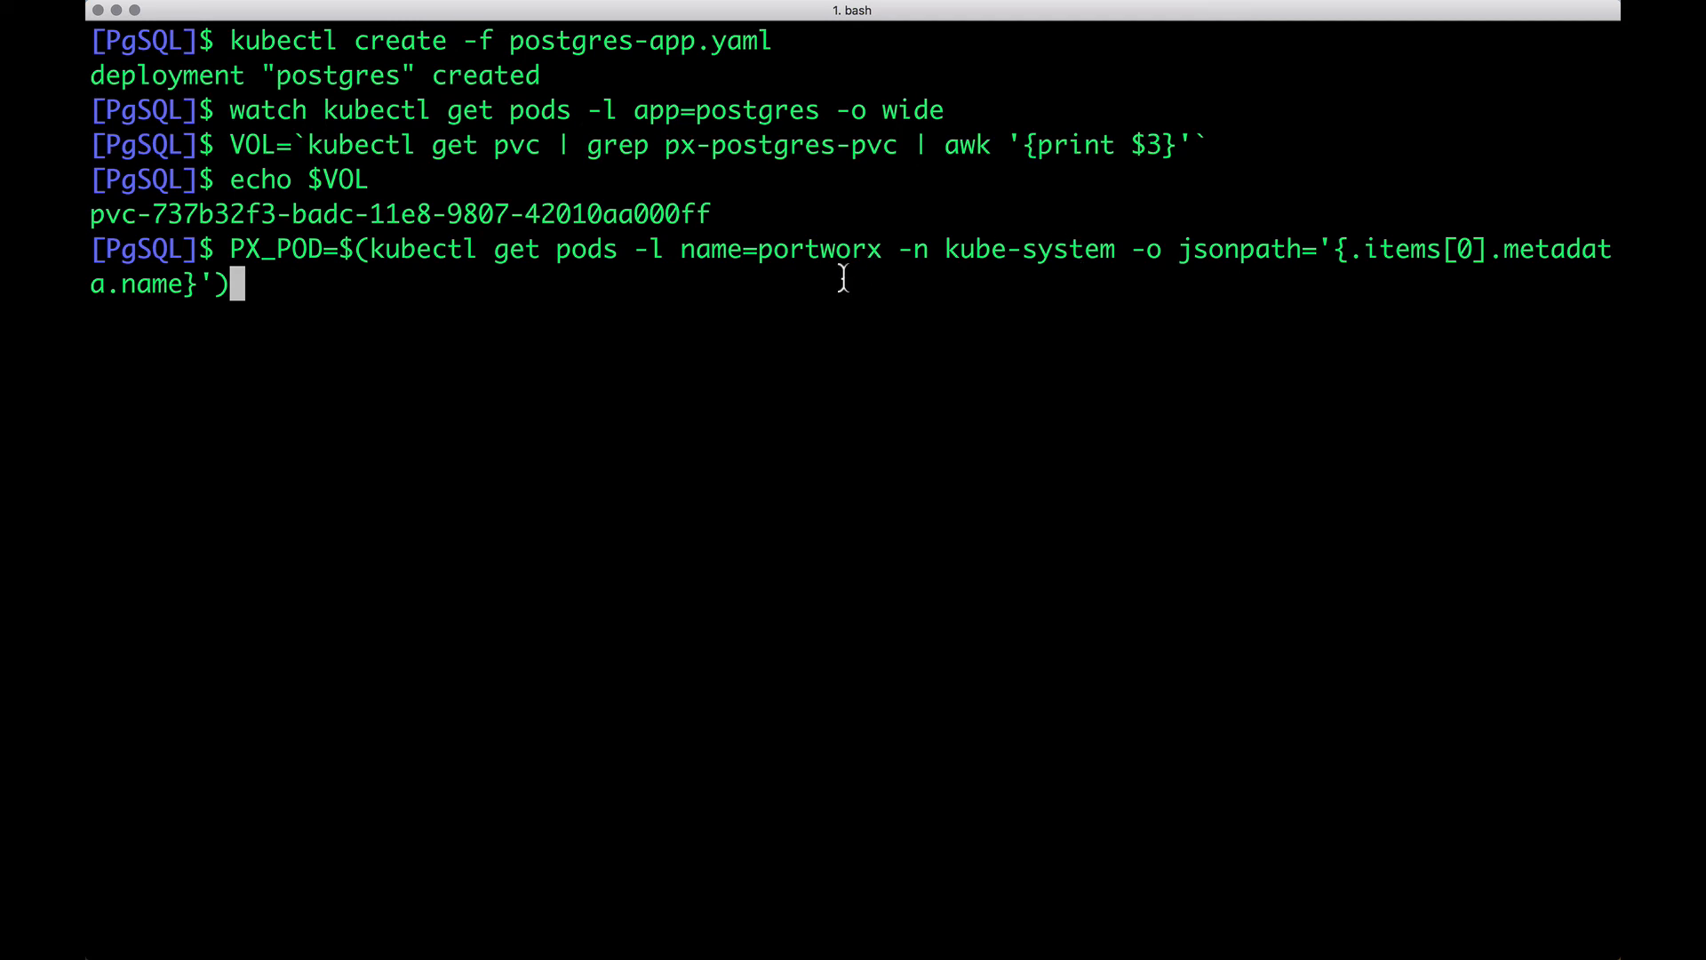
mouse_move(841, 252)
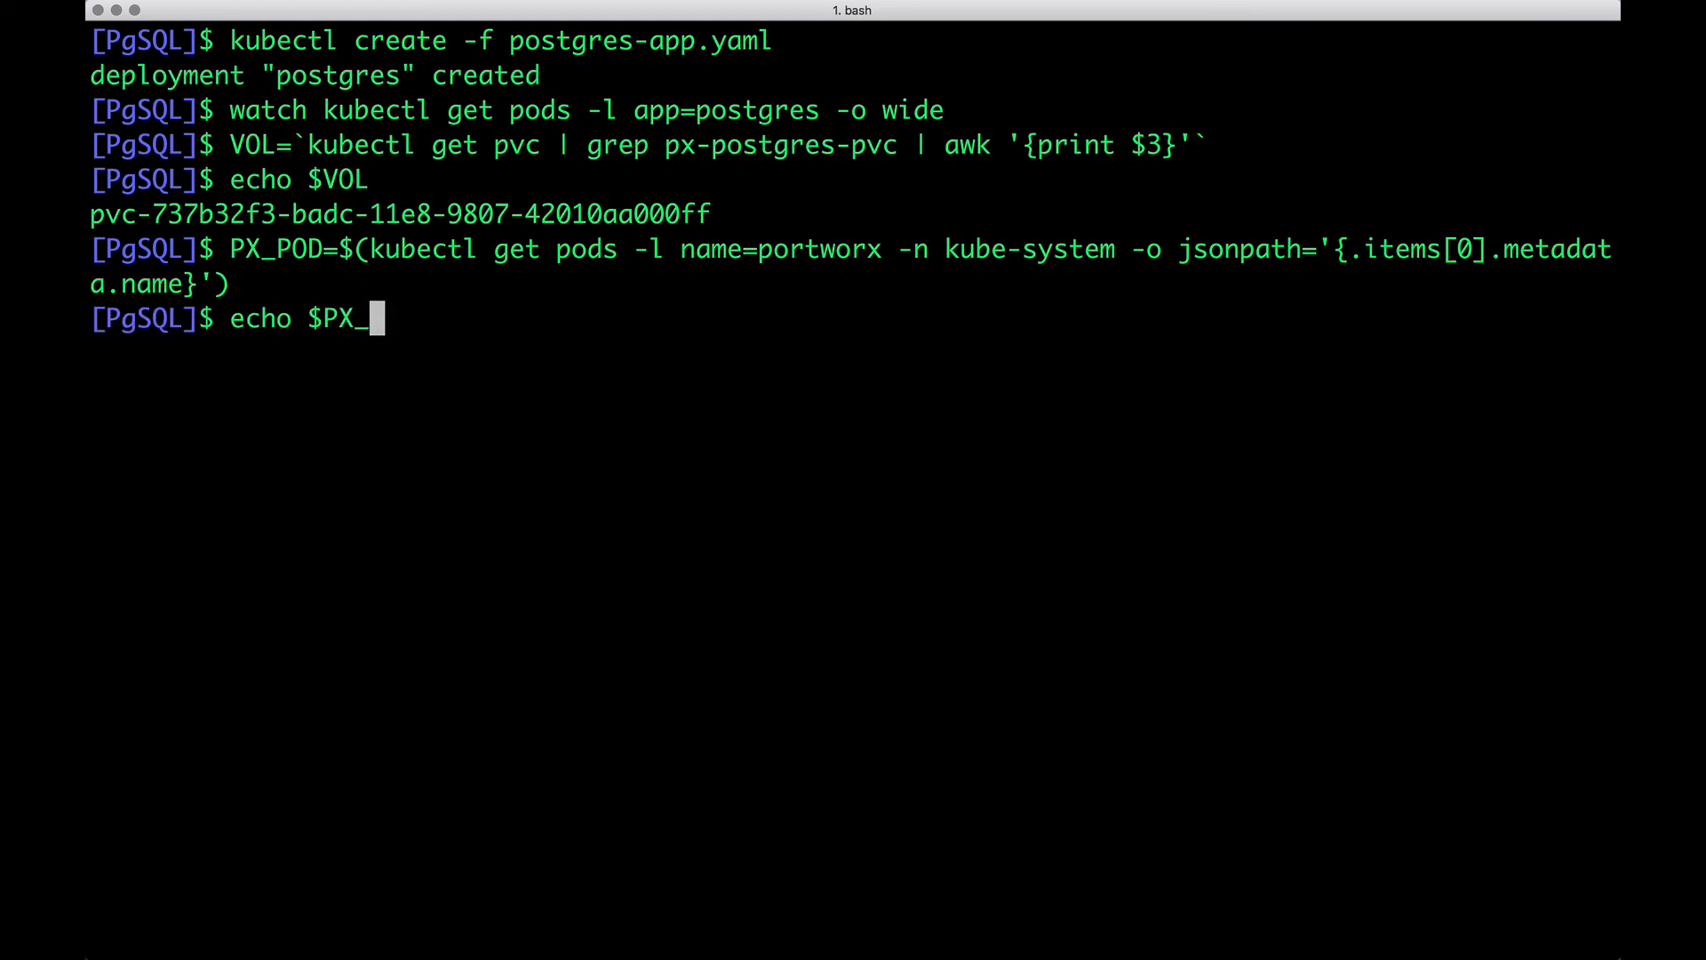
key("Return")
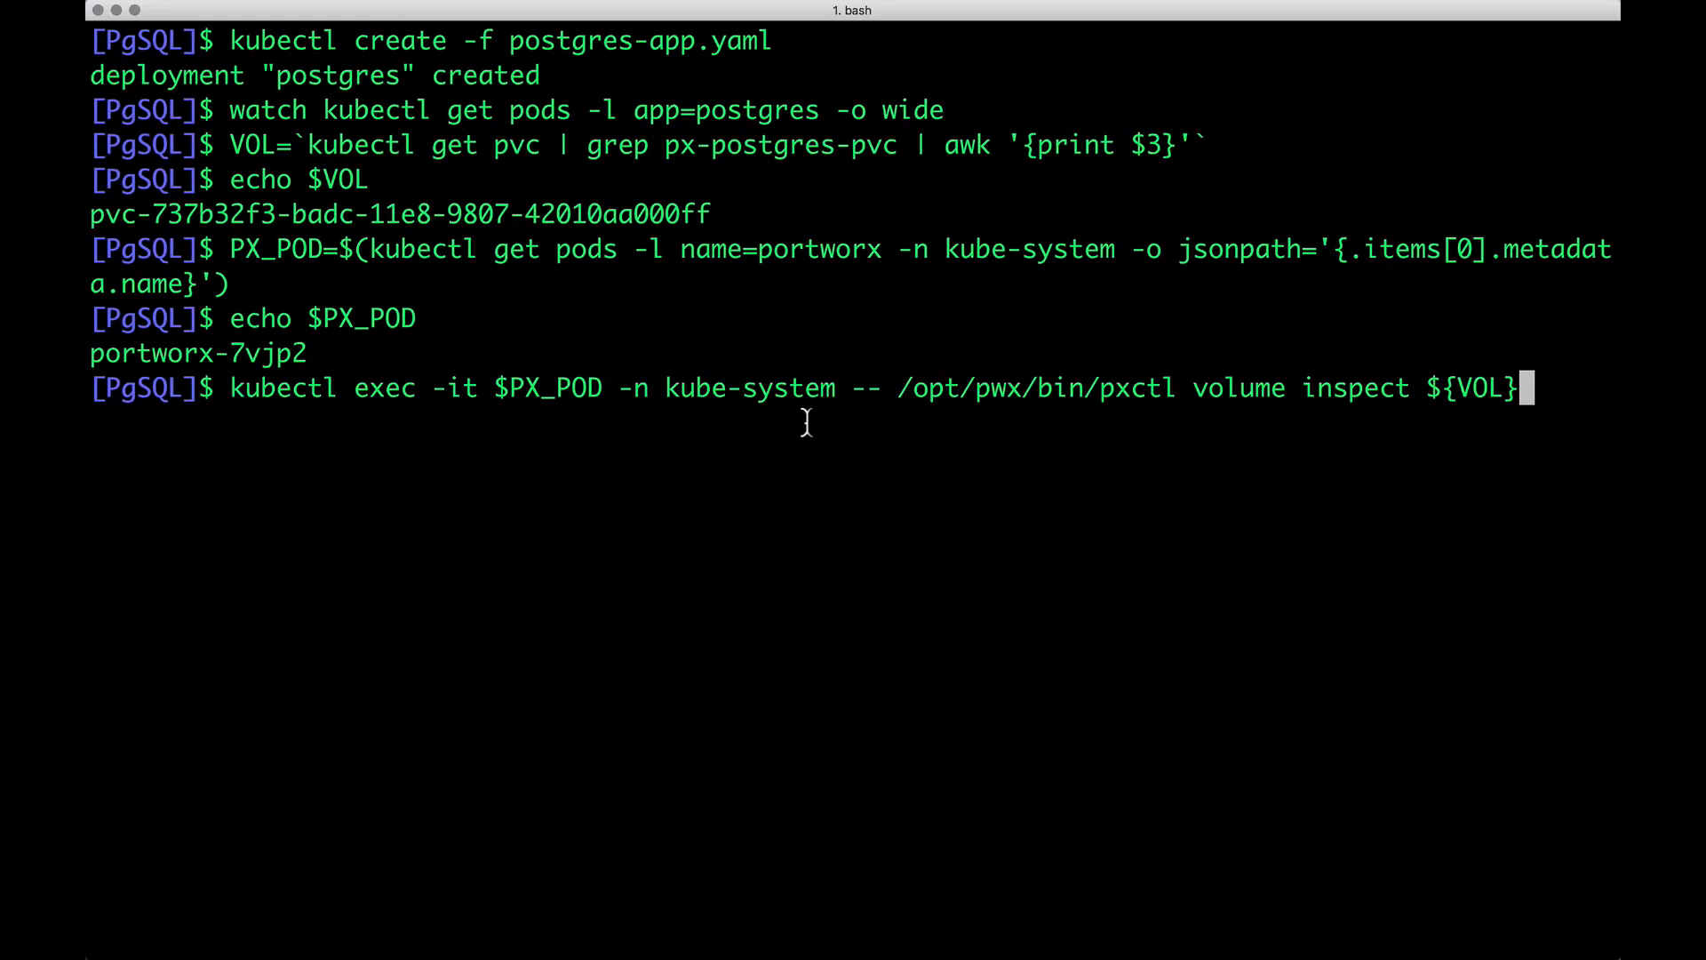
mouse_move(1127, 394)
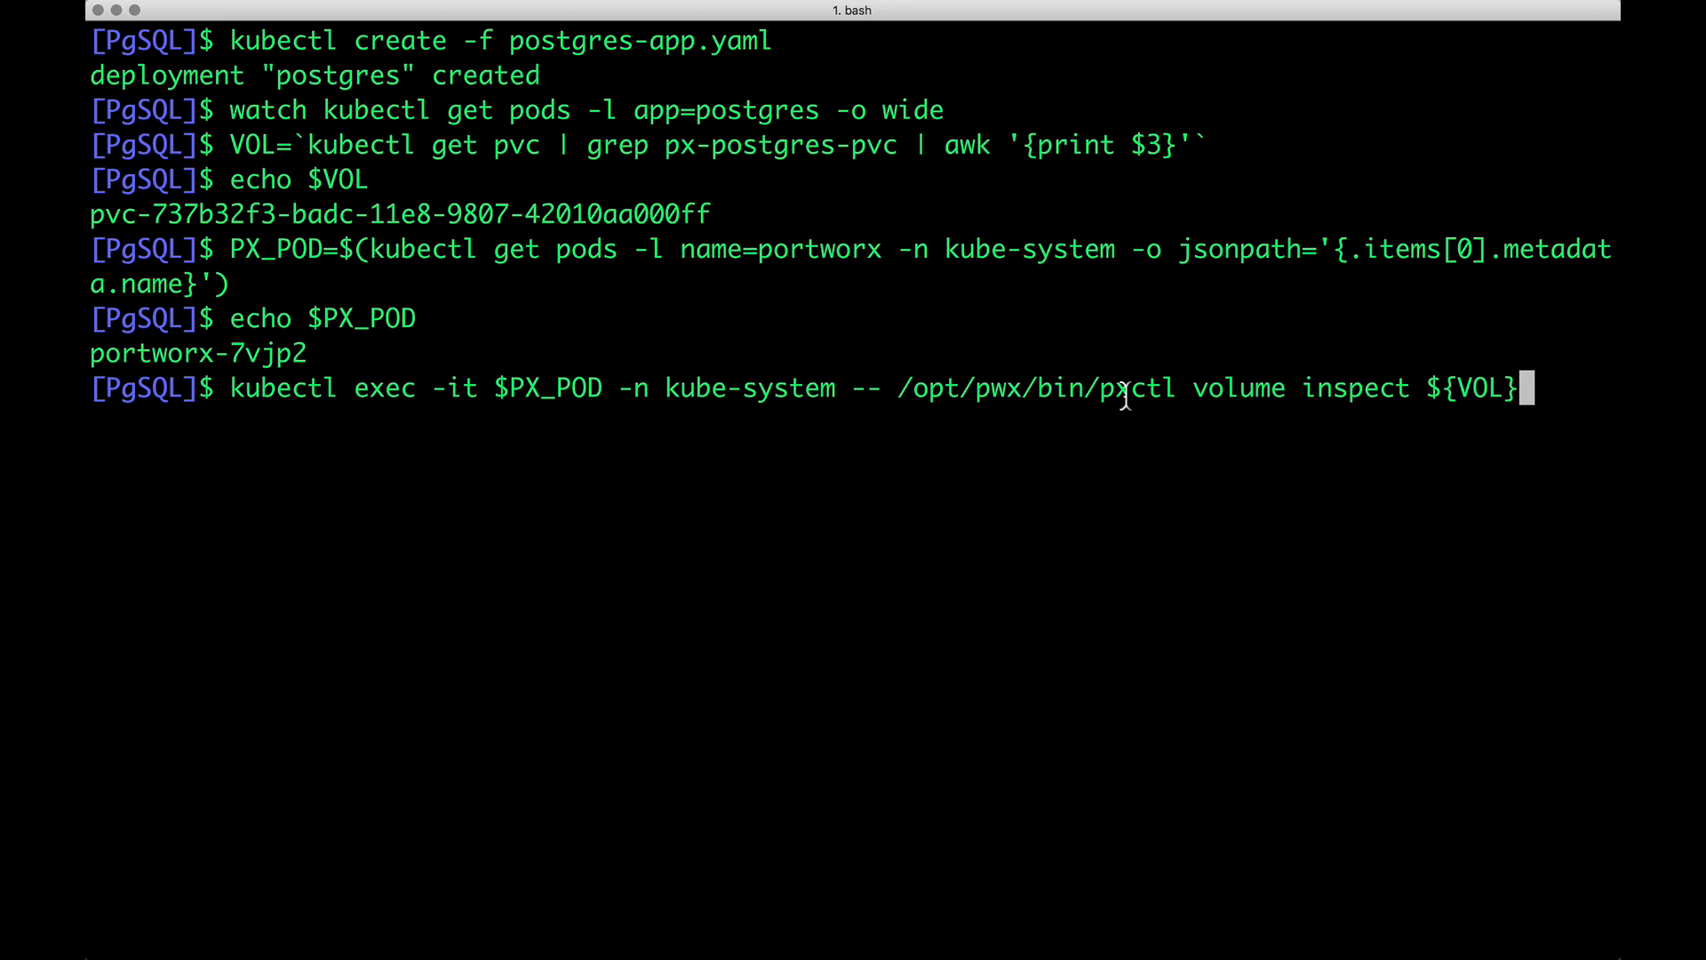
mouse_move(1208, 405)
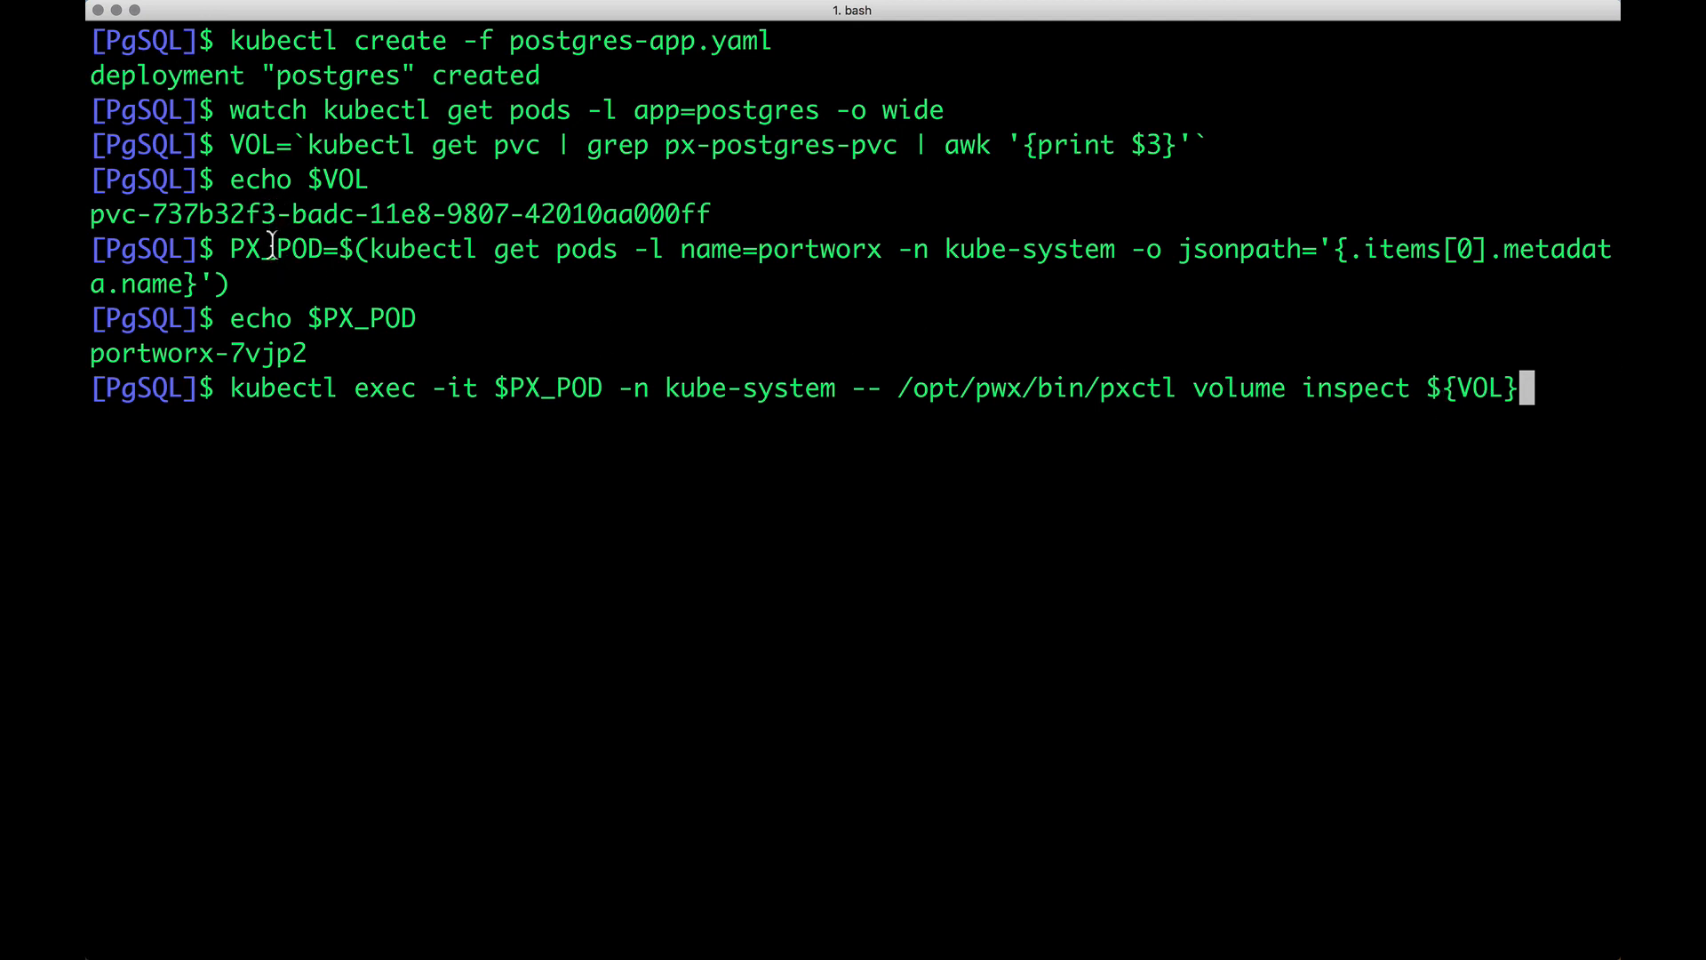
- Run pxctl volume inspect ${VOL} in $PX_POD and scroll through HA 3, three replica nodes, postgres consumer
key("Return")
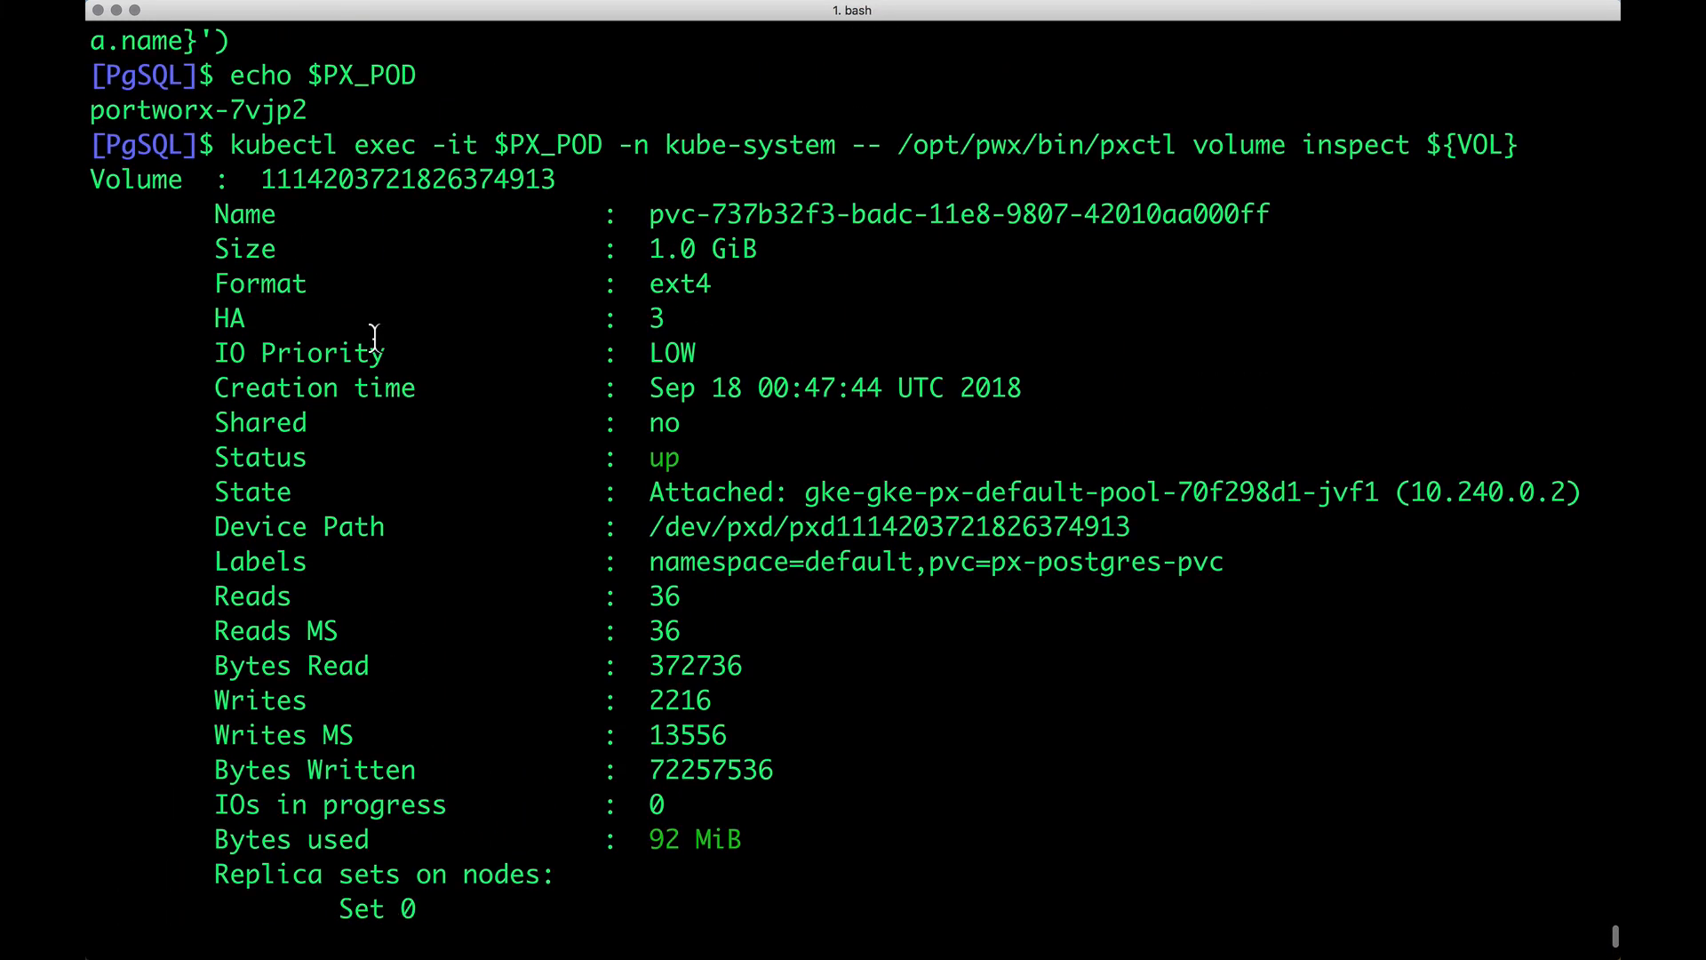
mouse_move(668, 217)
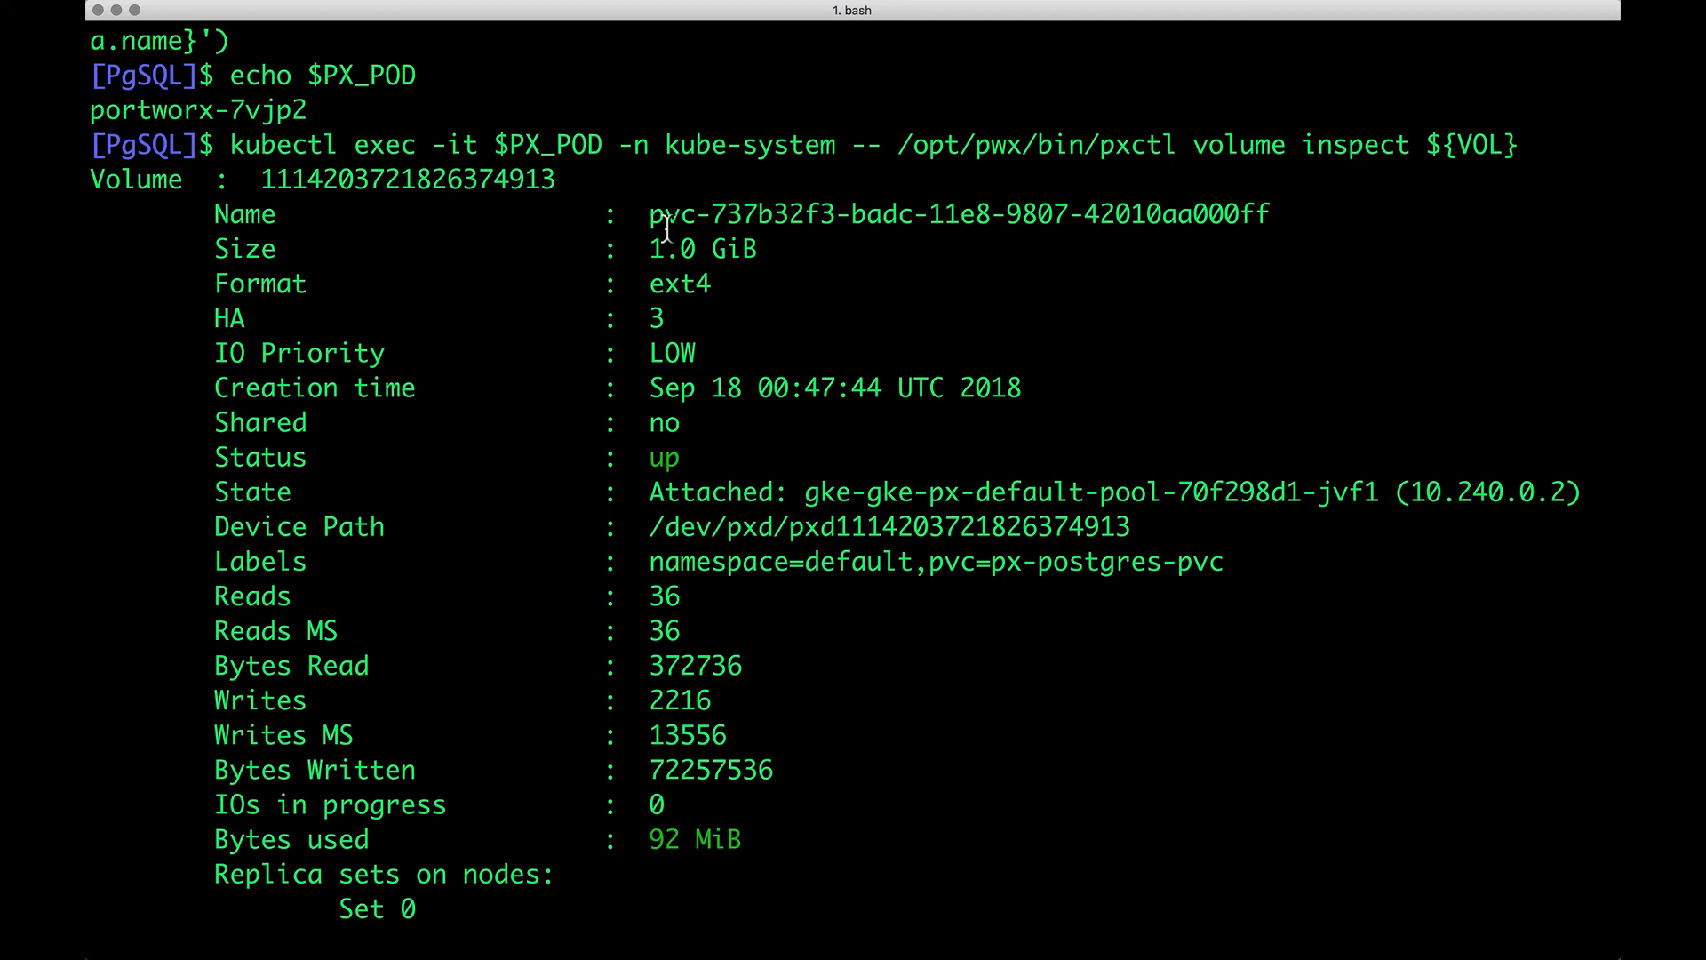
mouse_move(661, 248)
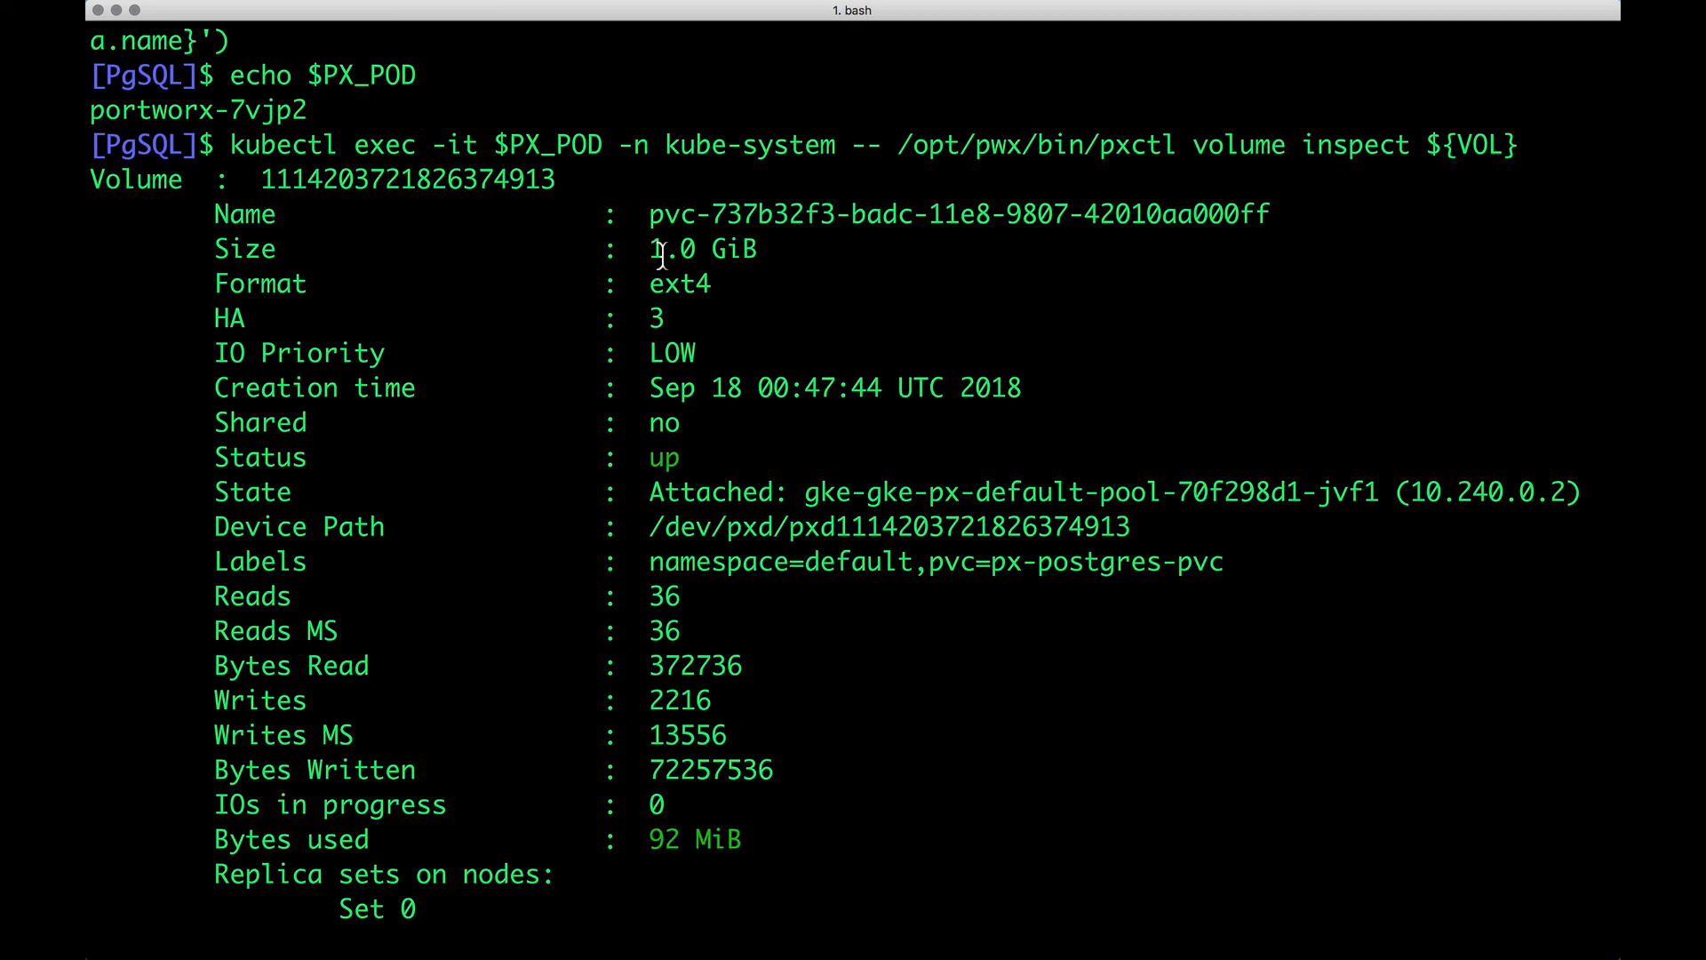
scroll("down", 3)
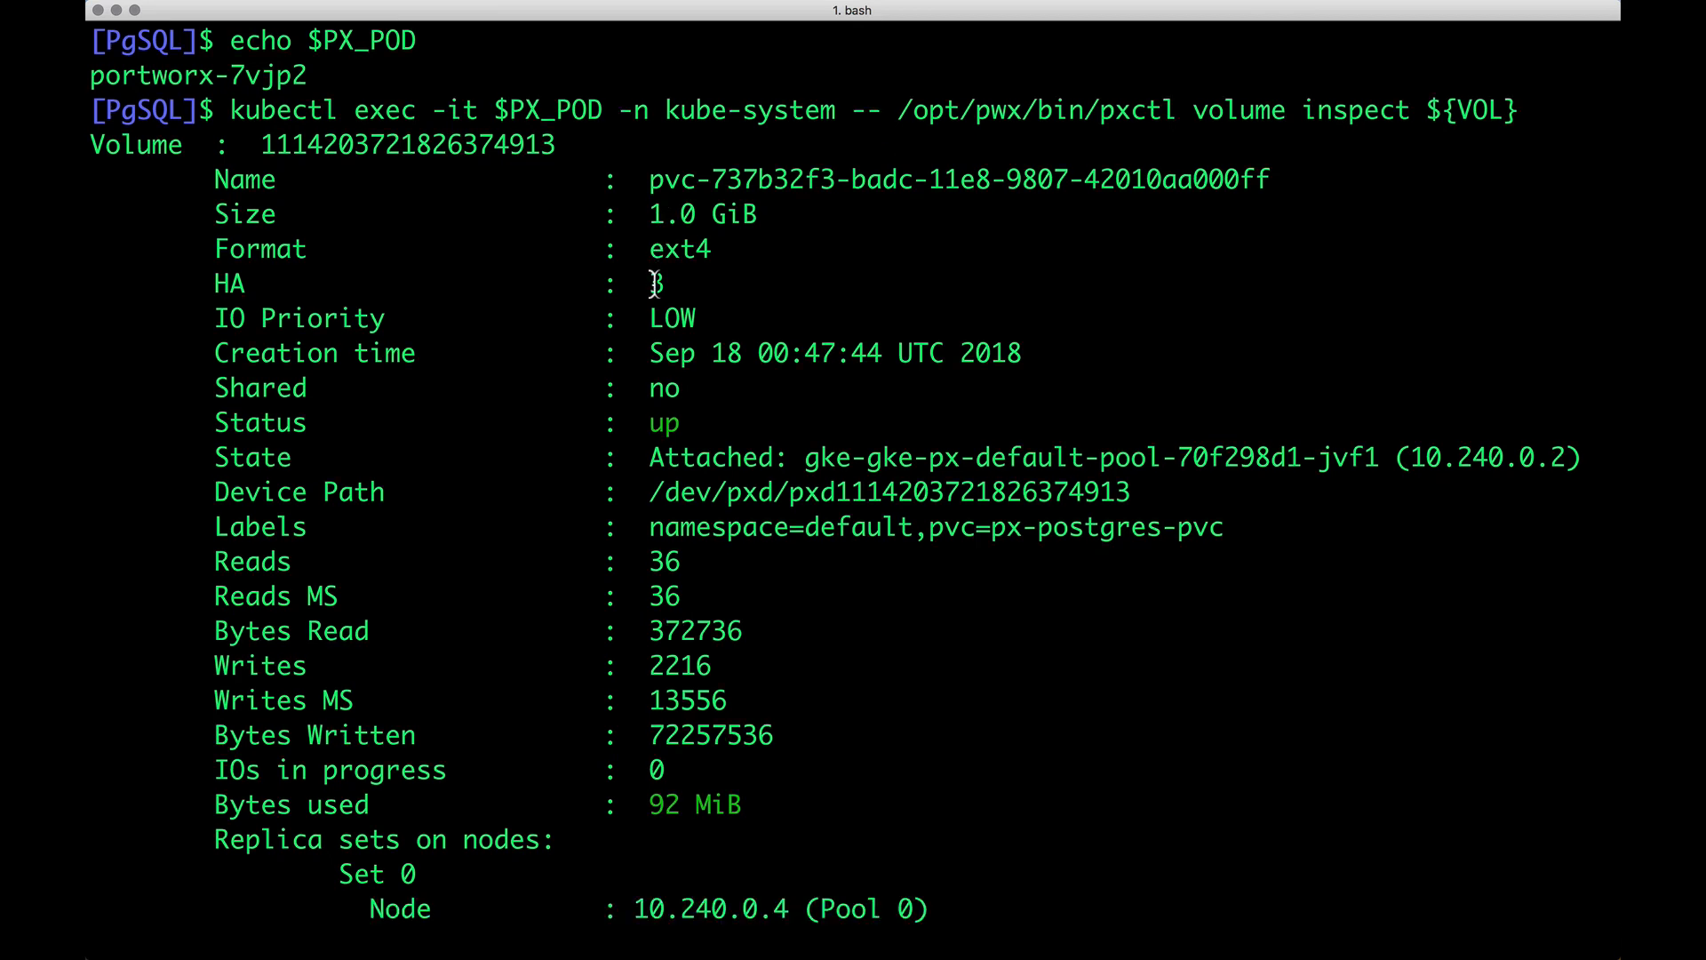
scroll("down", 3)
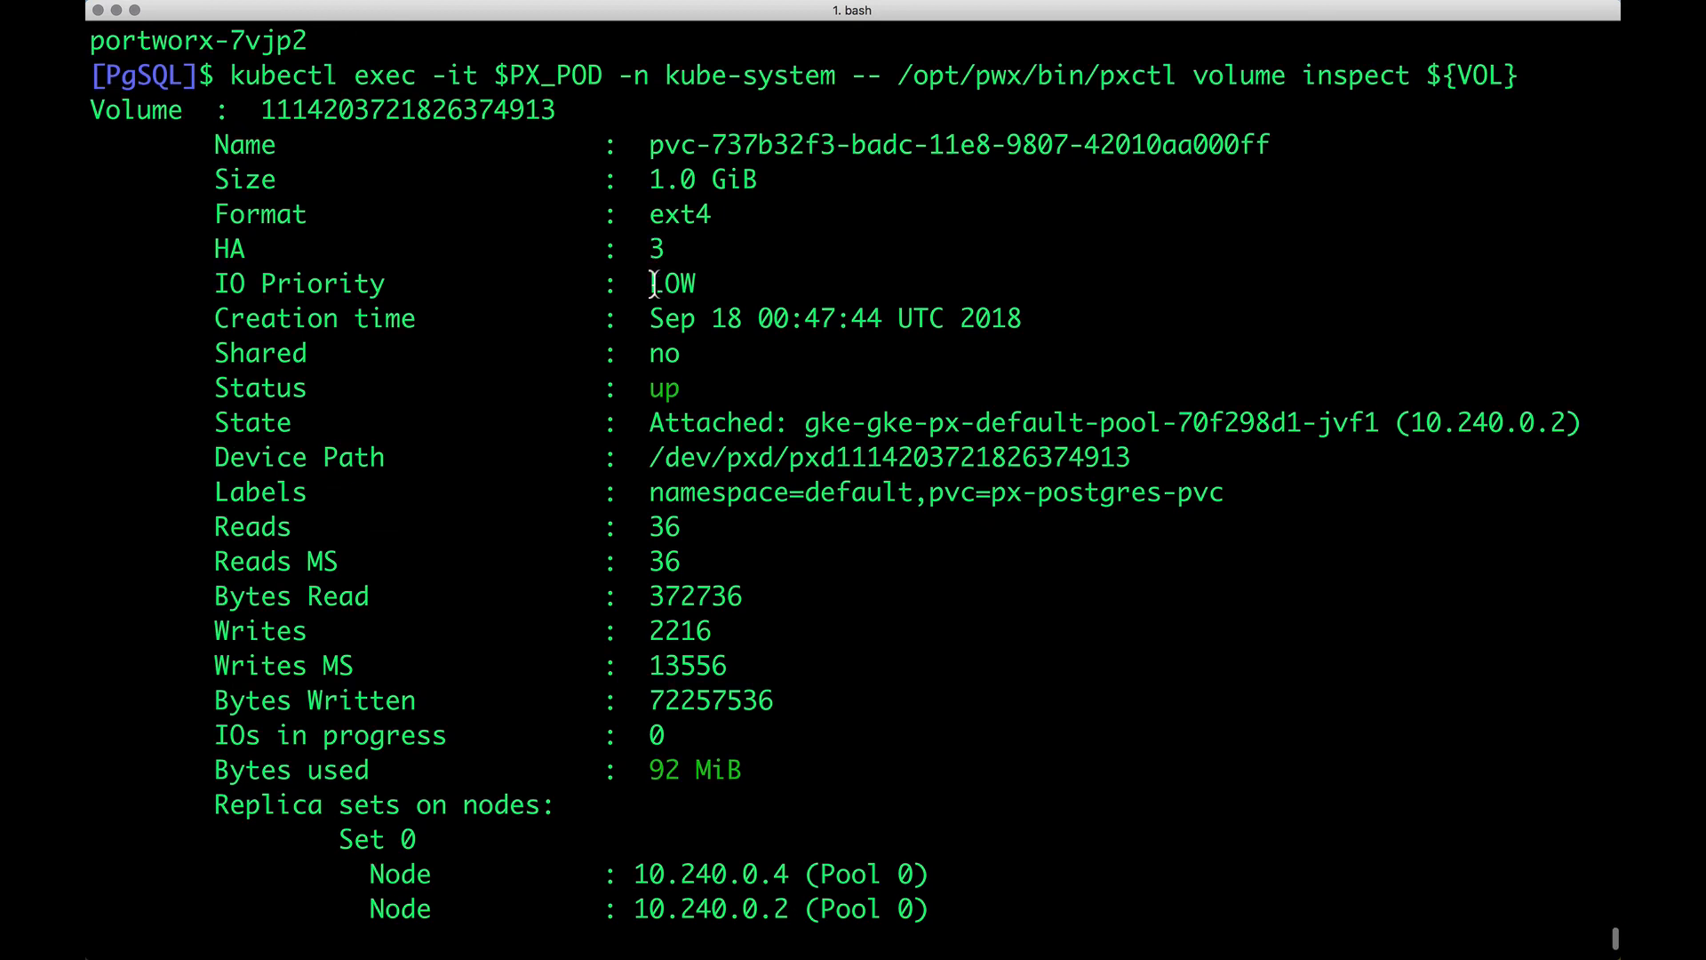
scroll("down", 3)
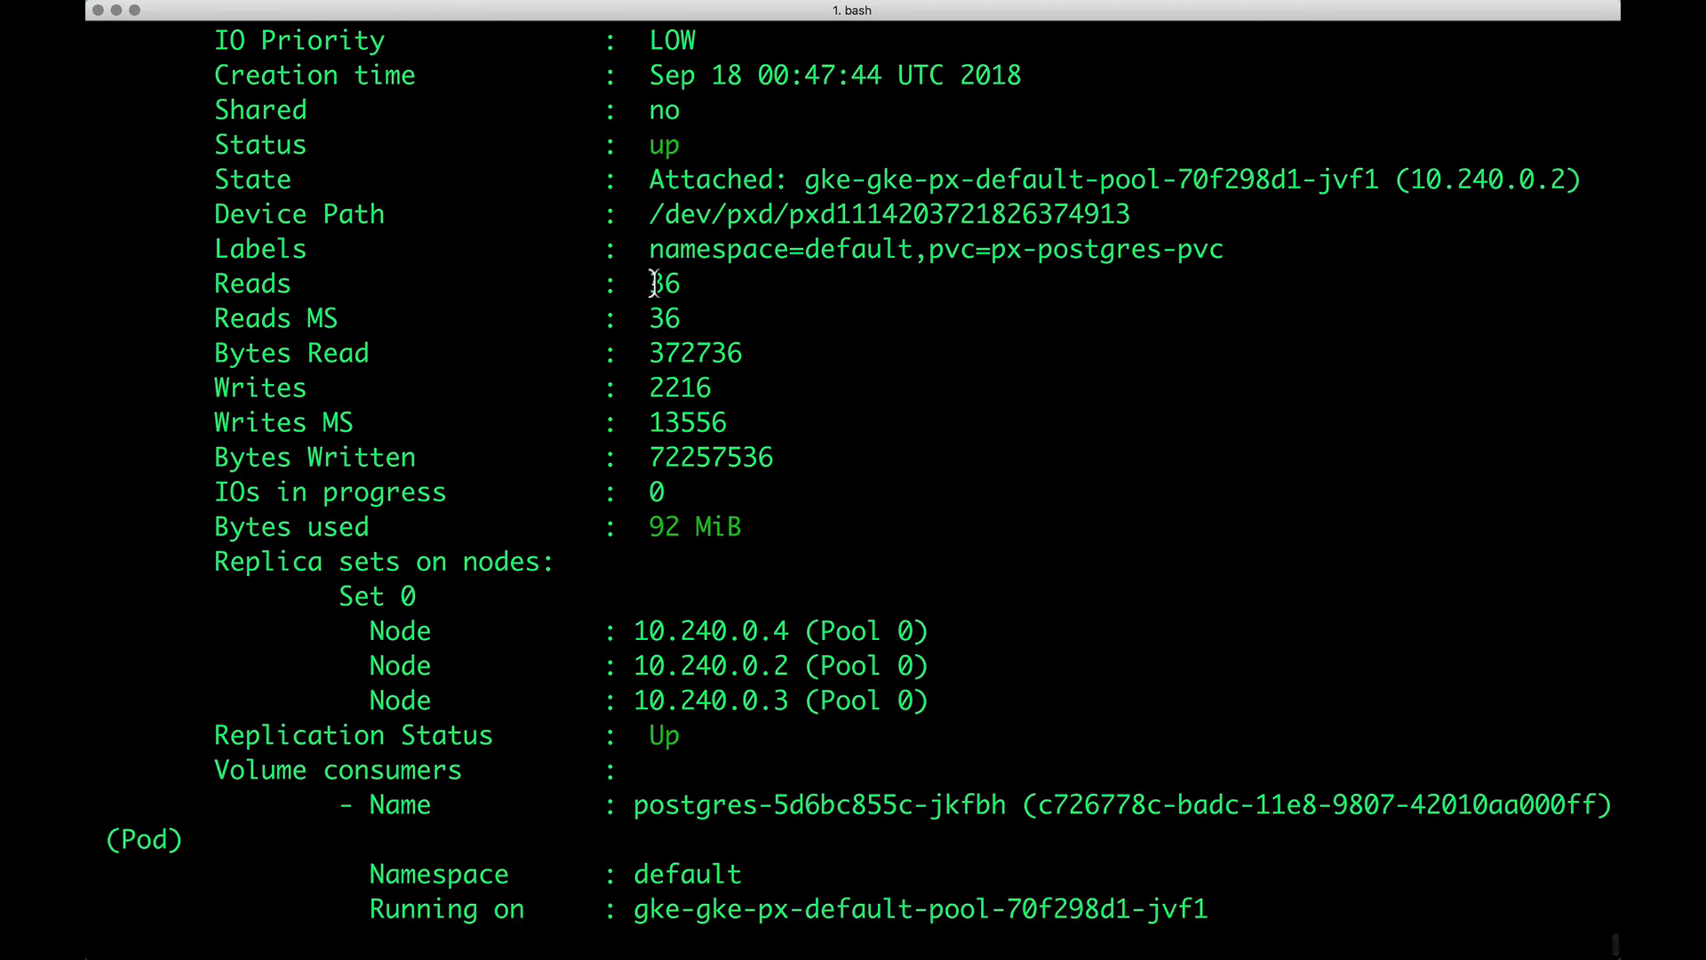
mouse_move(720, 217)
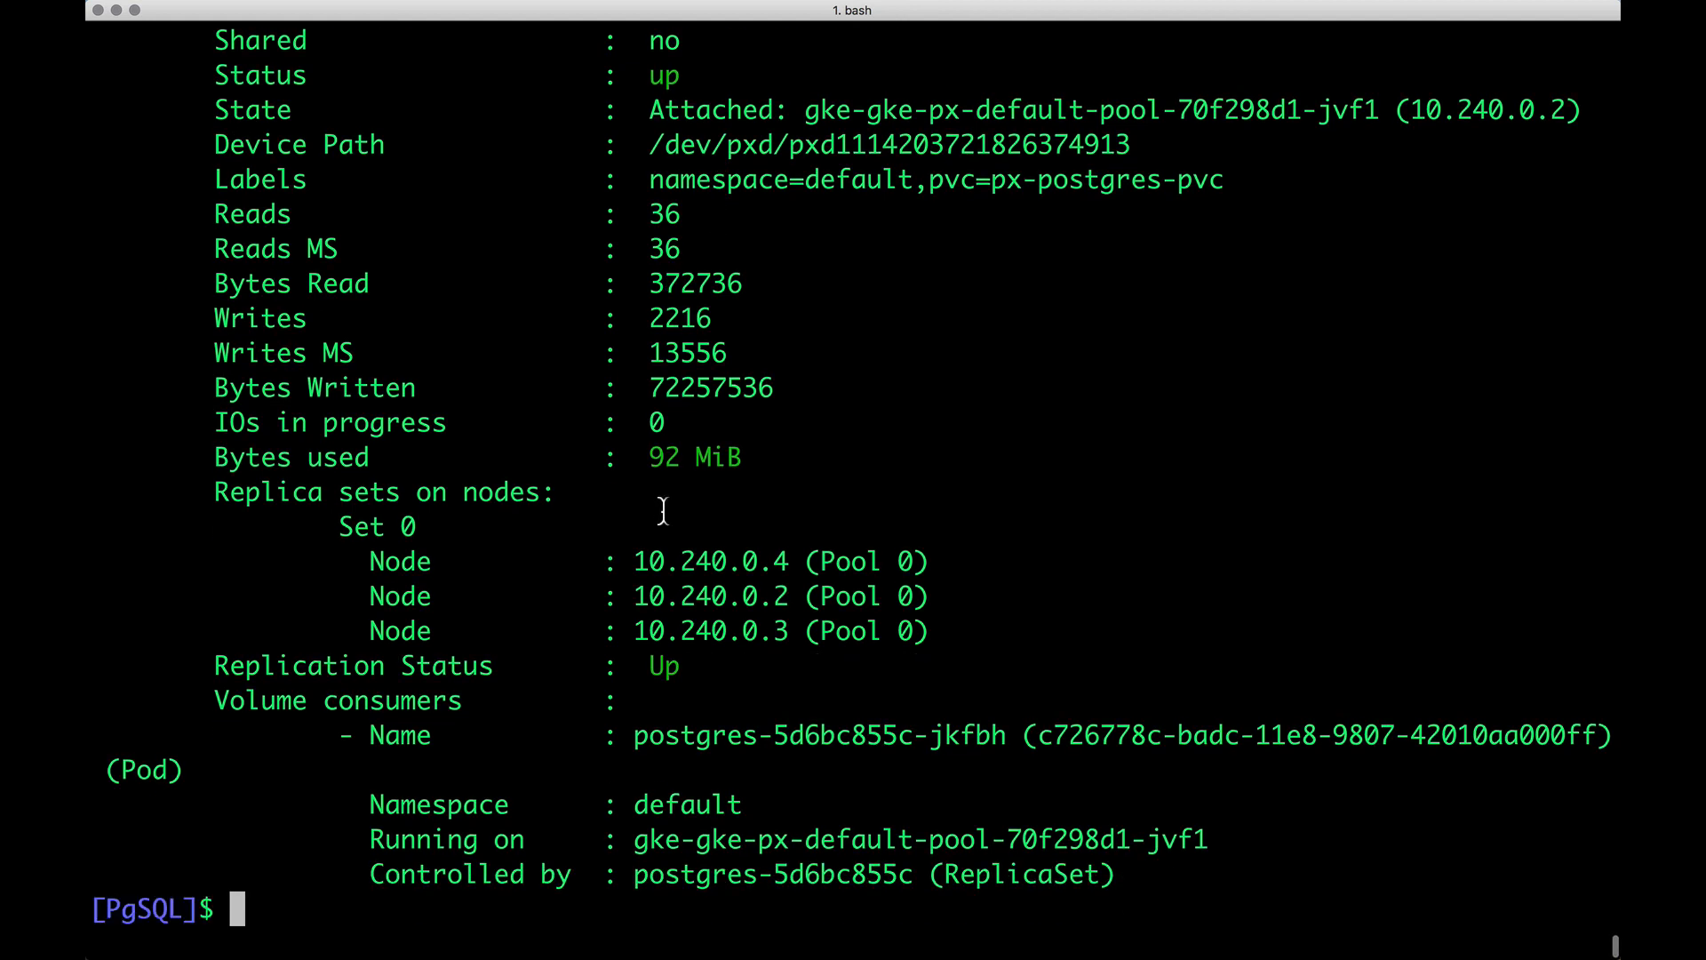
mouse_move(647, 560)
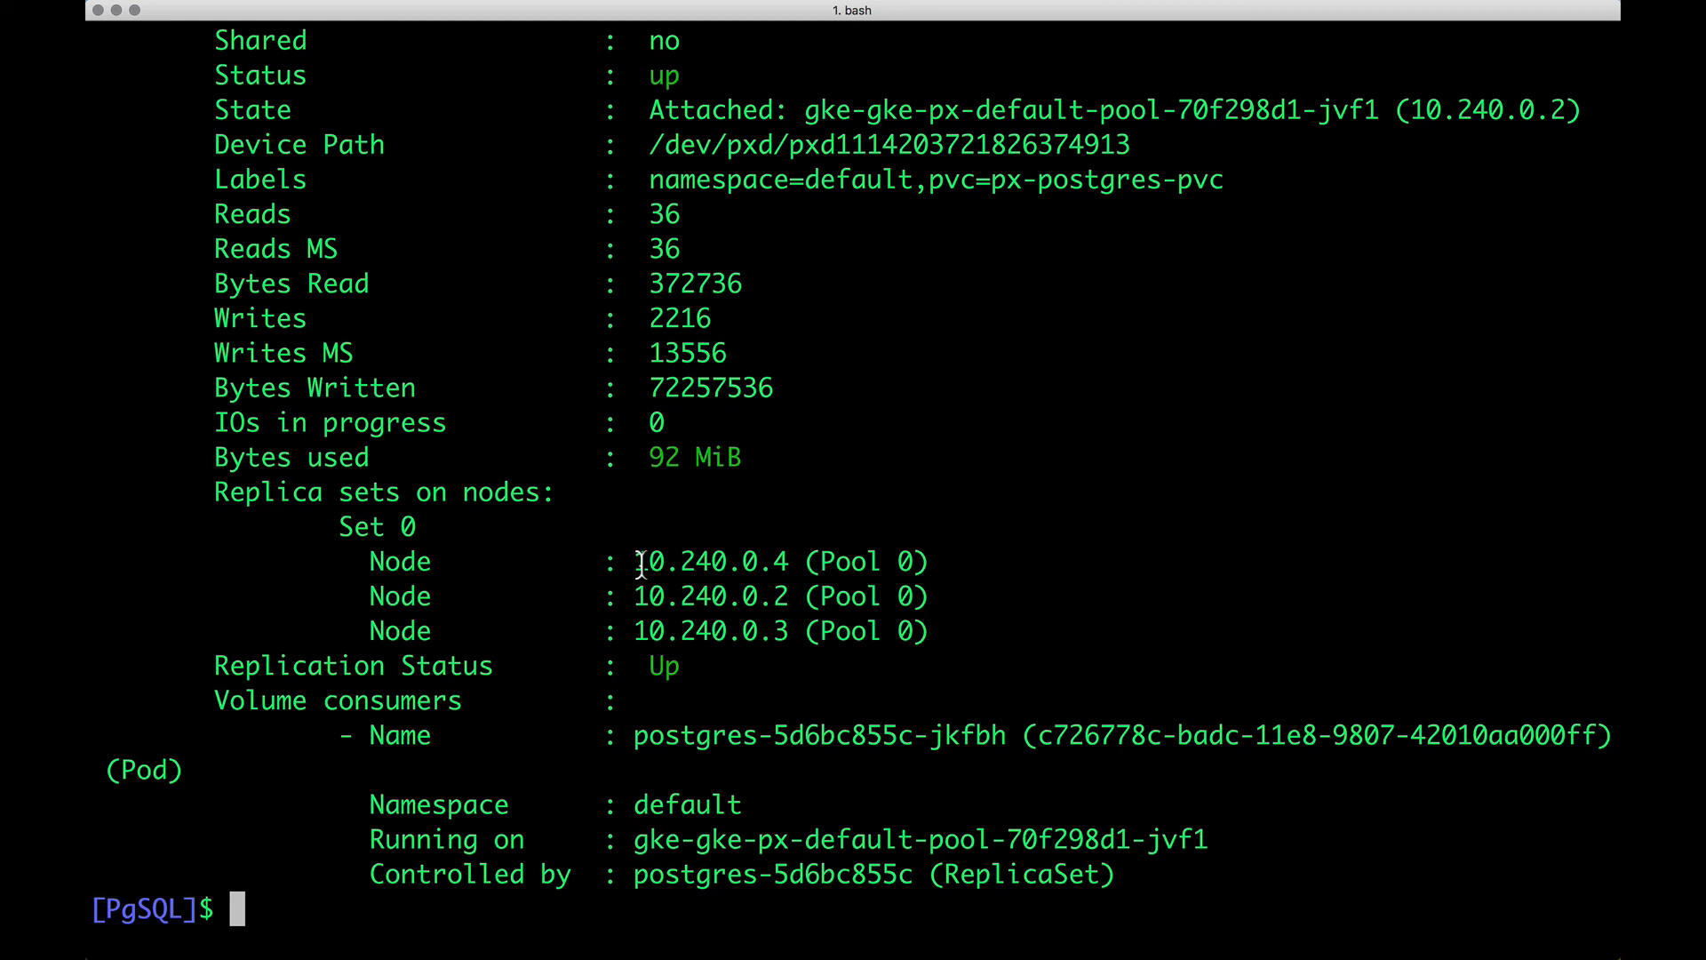
mouse_move(640, 688)
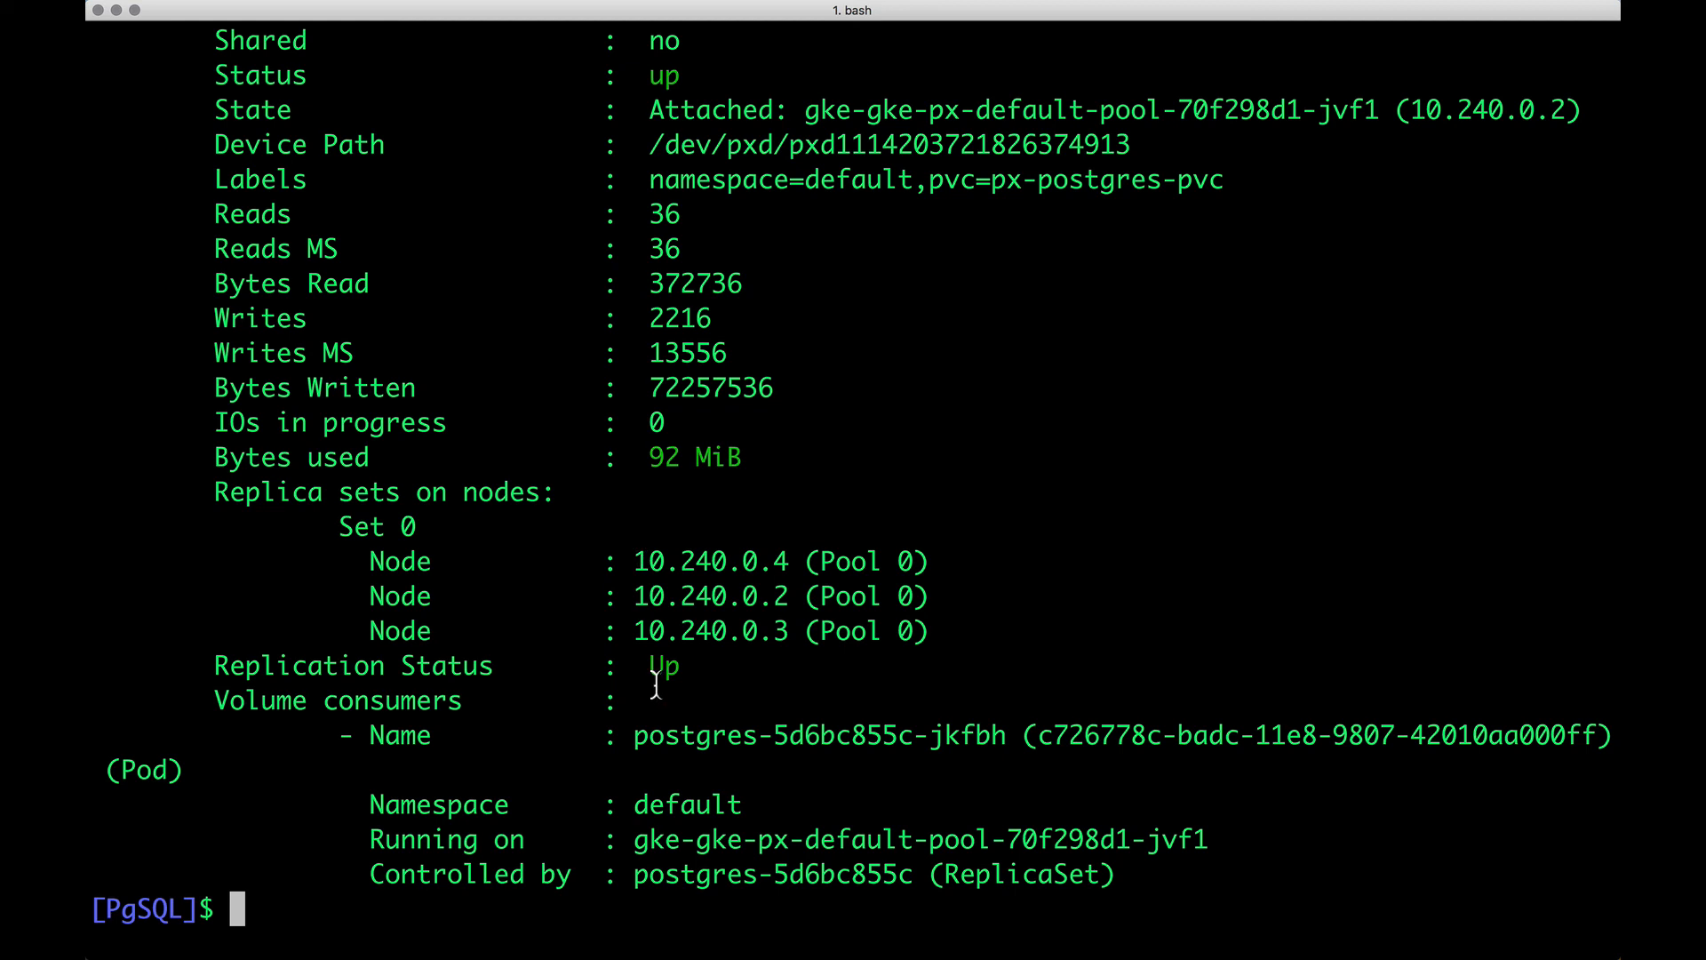
scroll("up", 3)
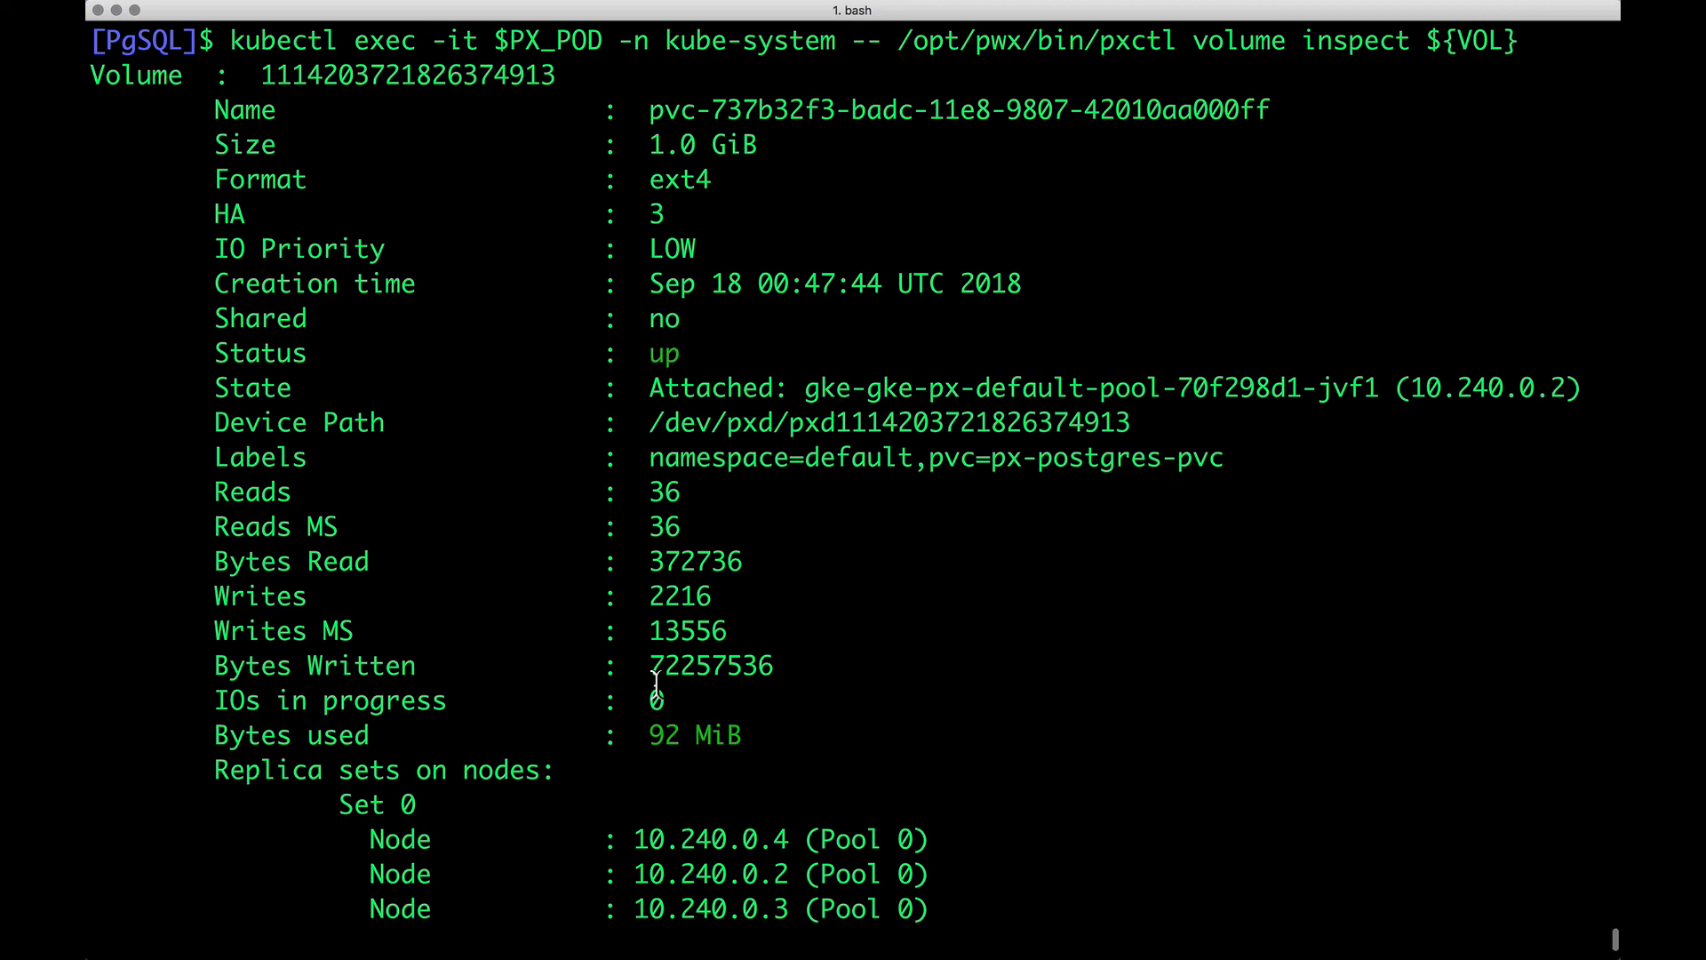
scroll("down", 3)
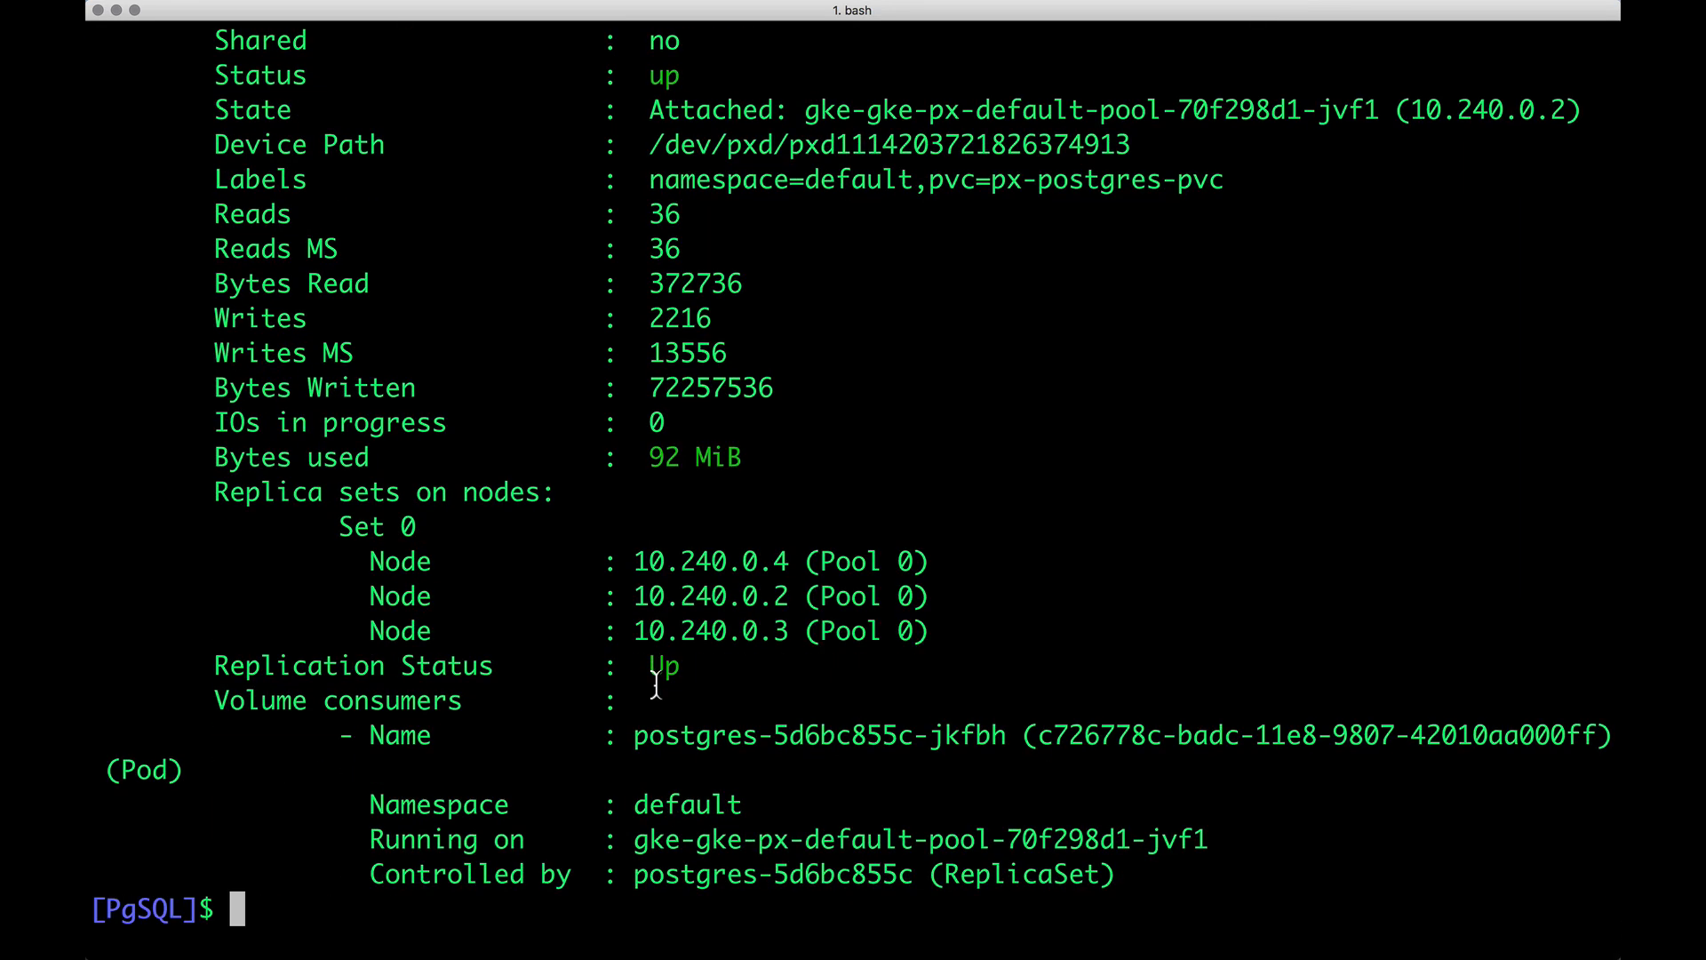